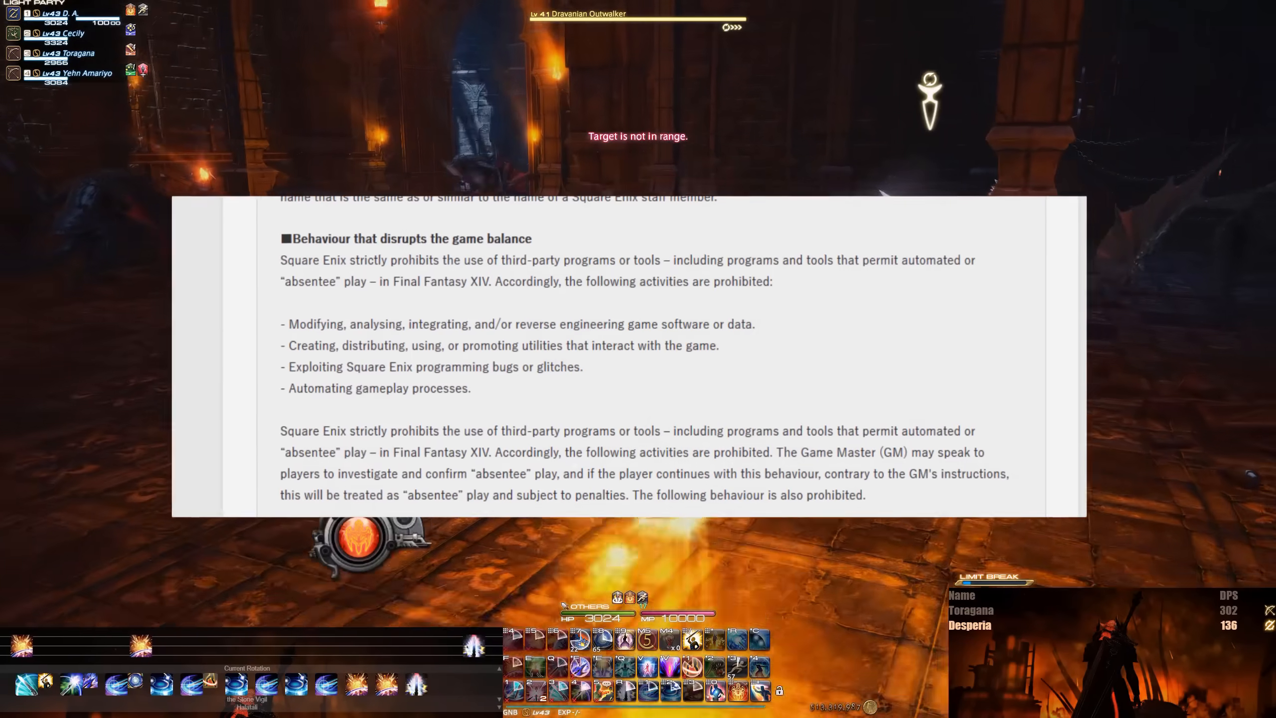
Scroll through the FFXIV third-party tool policy text before returning to the desktop
{"action": "scroll", "scroll_direction": "up", "scroll_amount": 3}
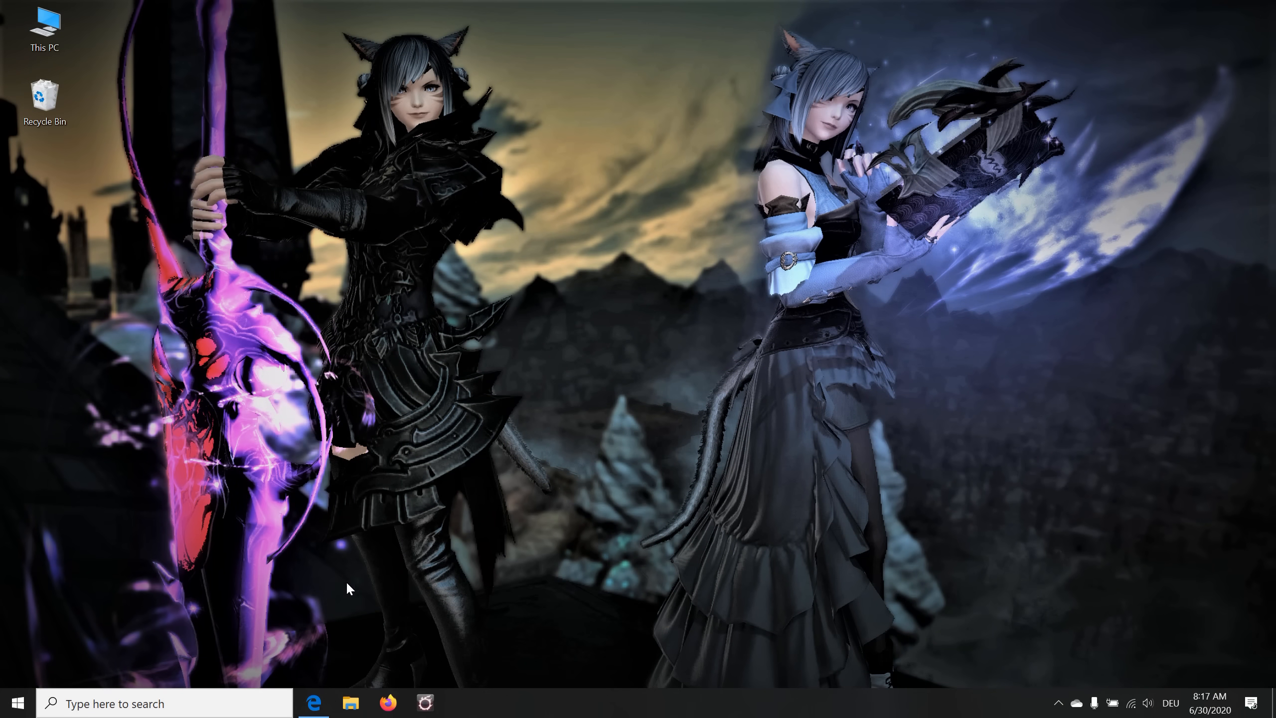
{"action": "mouse_move", "coordinate": [313, 702]}
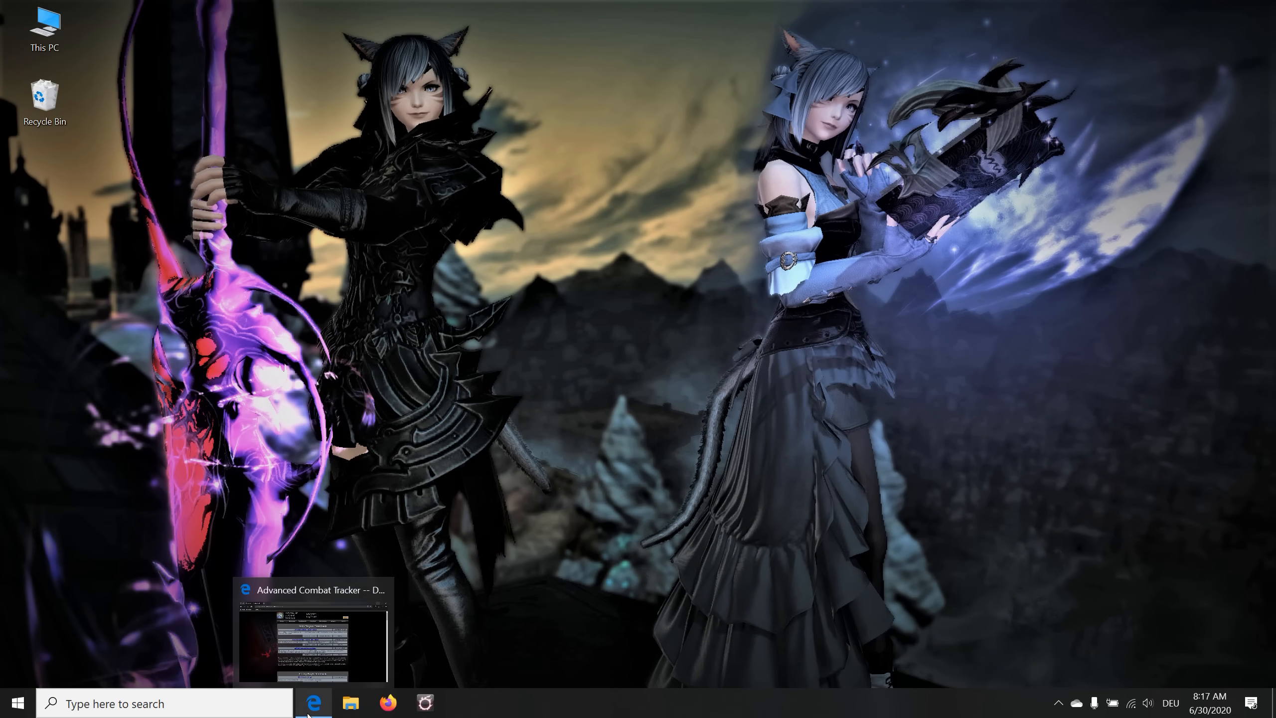
Save the Advanced Combat Tracker setup installer from the ACT page and show it in Downloads
{"action": "left_click", "coordinate": [313, 635]}
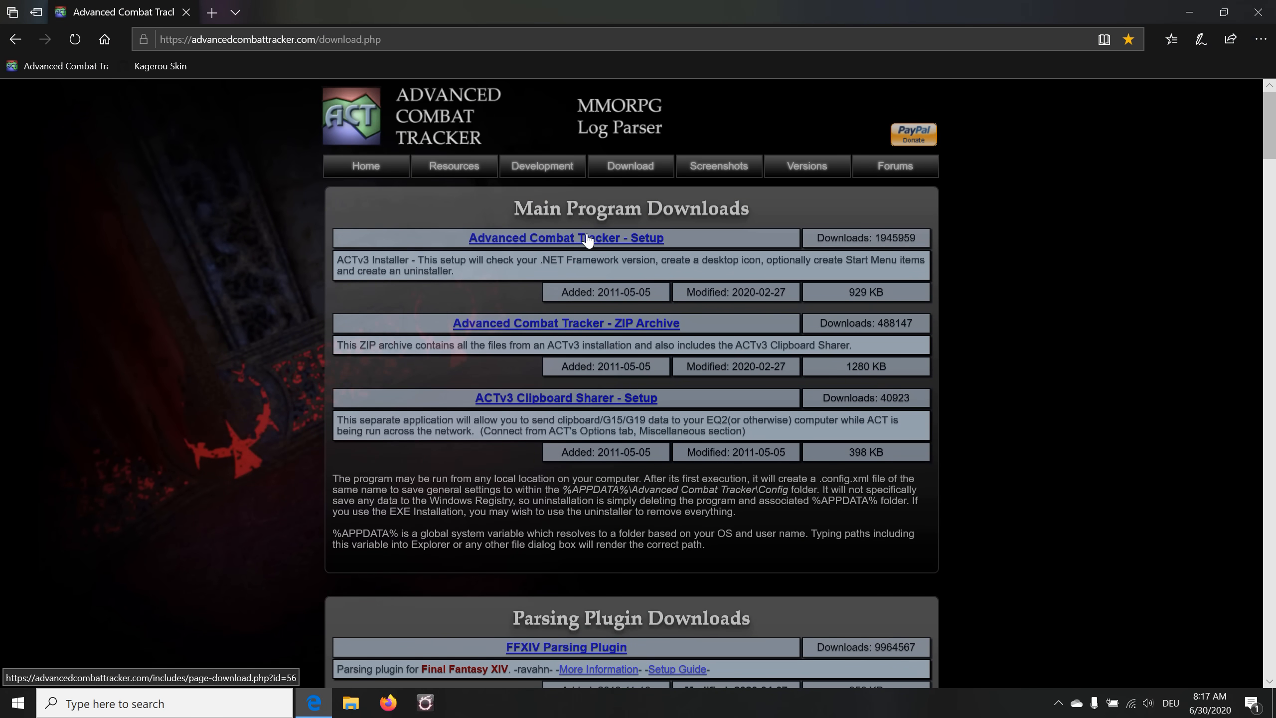
{"action": "left_click", "coordinate": [565, 238]}
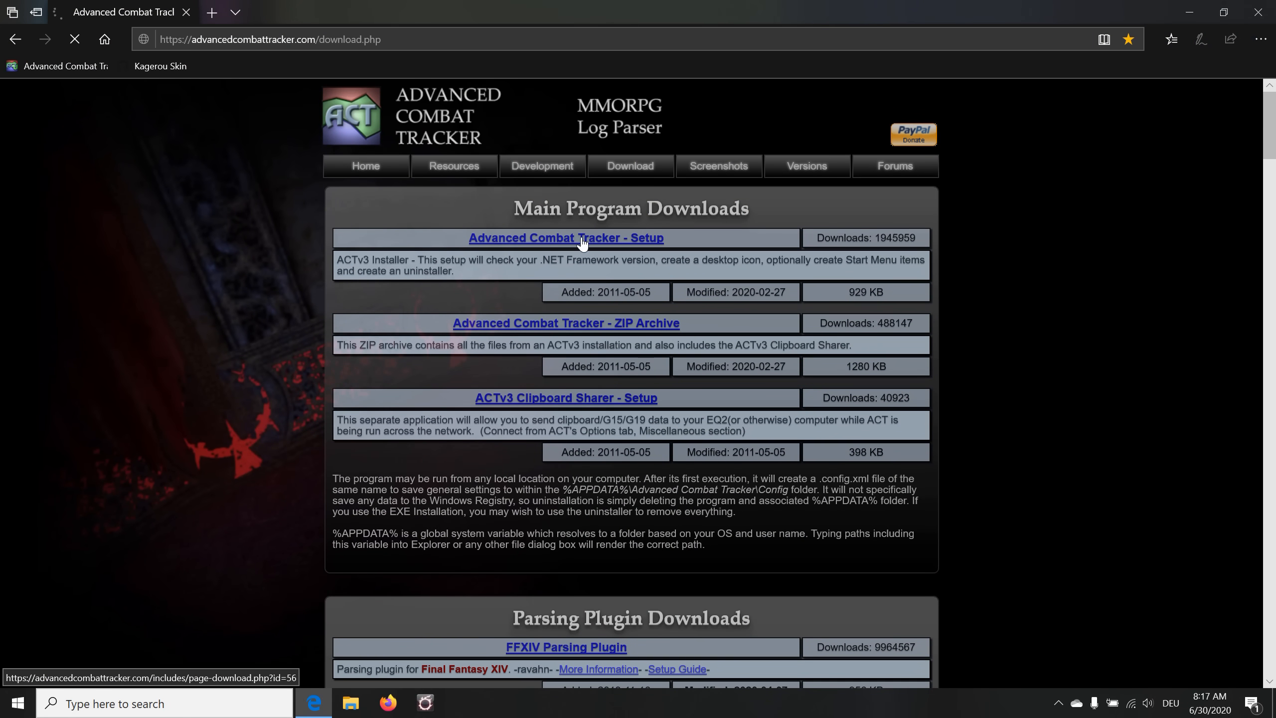
{"action": "left_click", "coordinate": [566, 238]}
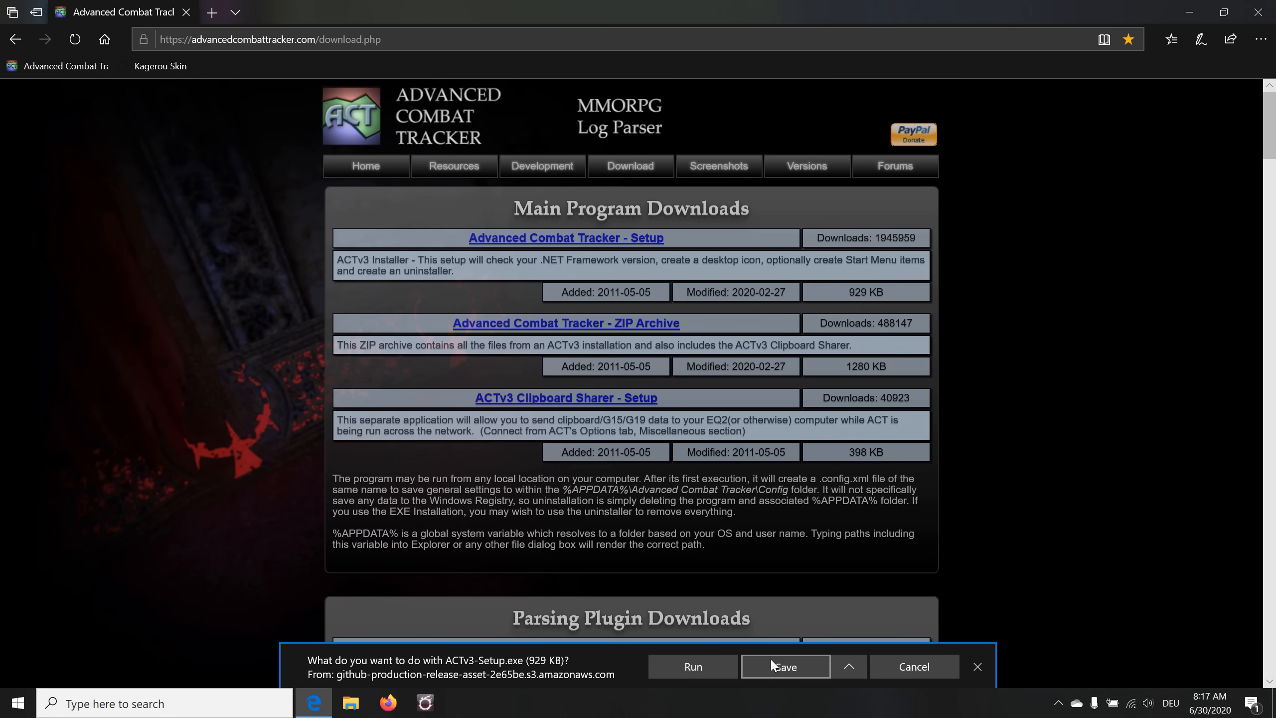
{"action": "left_click", "coordinate": [783, 666]}
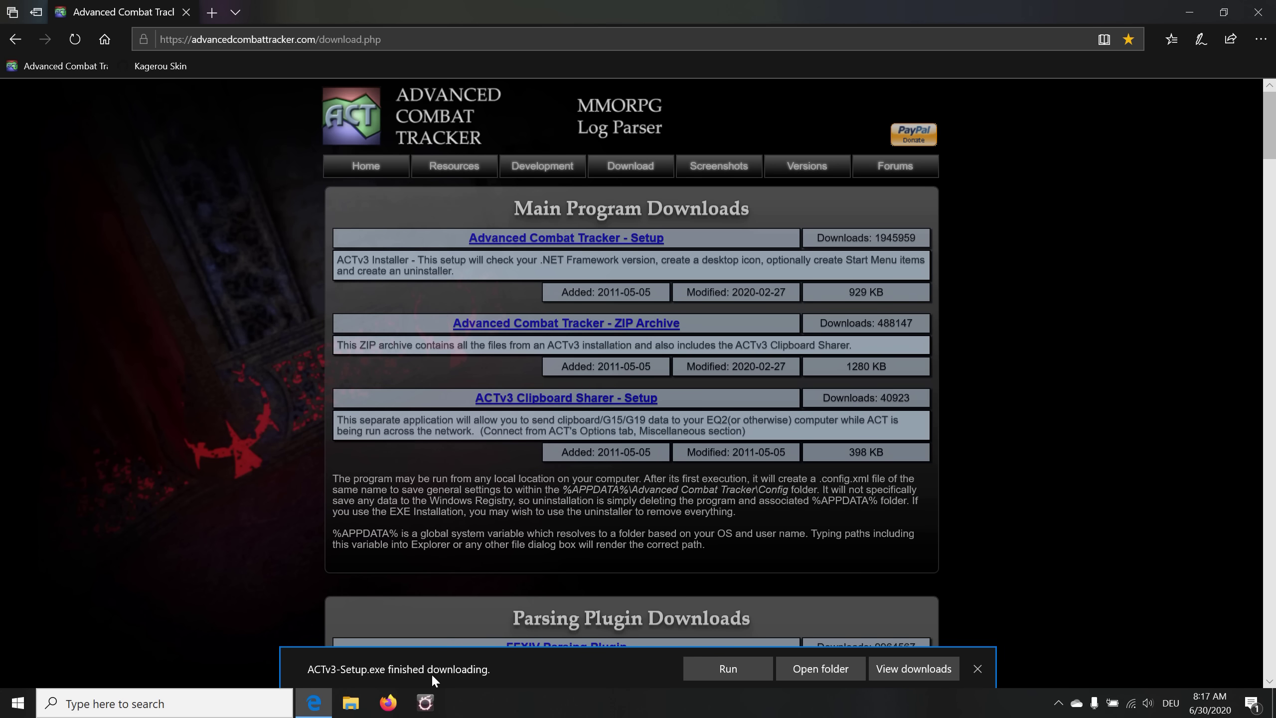
{"action": "left_click", "coordinate": [977, 668]}
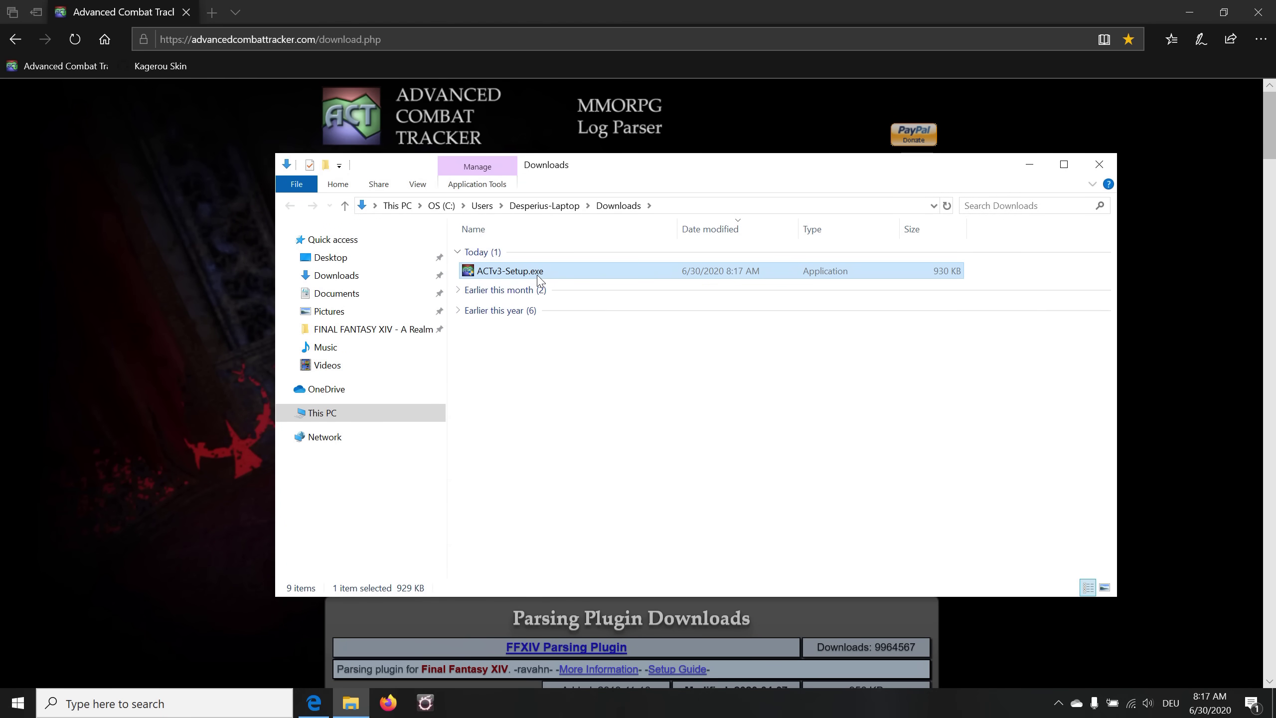
Tick Unblock in ACTv3-Setup.exe's Properties and apply it so Windows allows it to run
{"action": "right_click", "coordinate": [510, 270]}
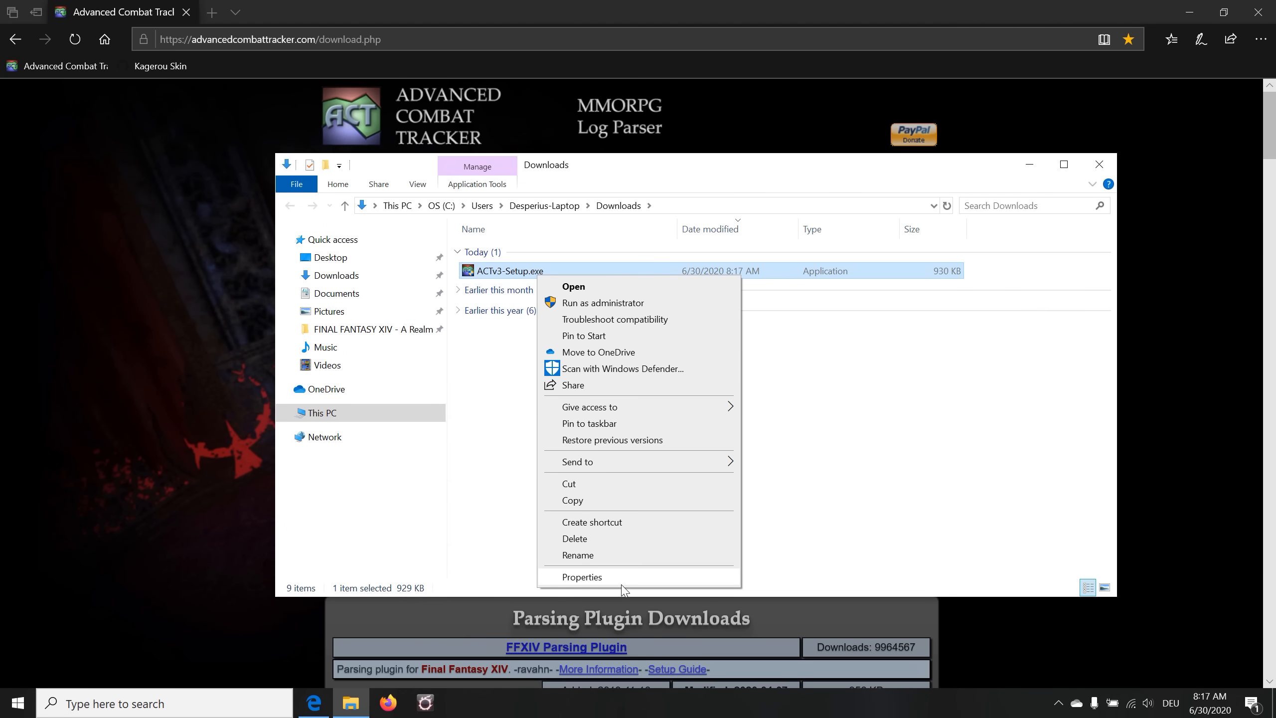
{"action": "left_click", "coordinate": [582, 576]}
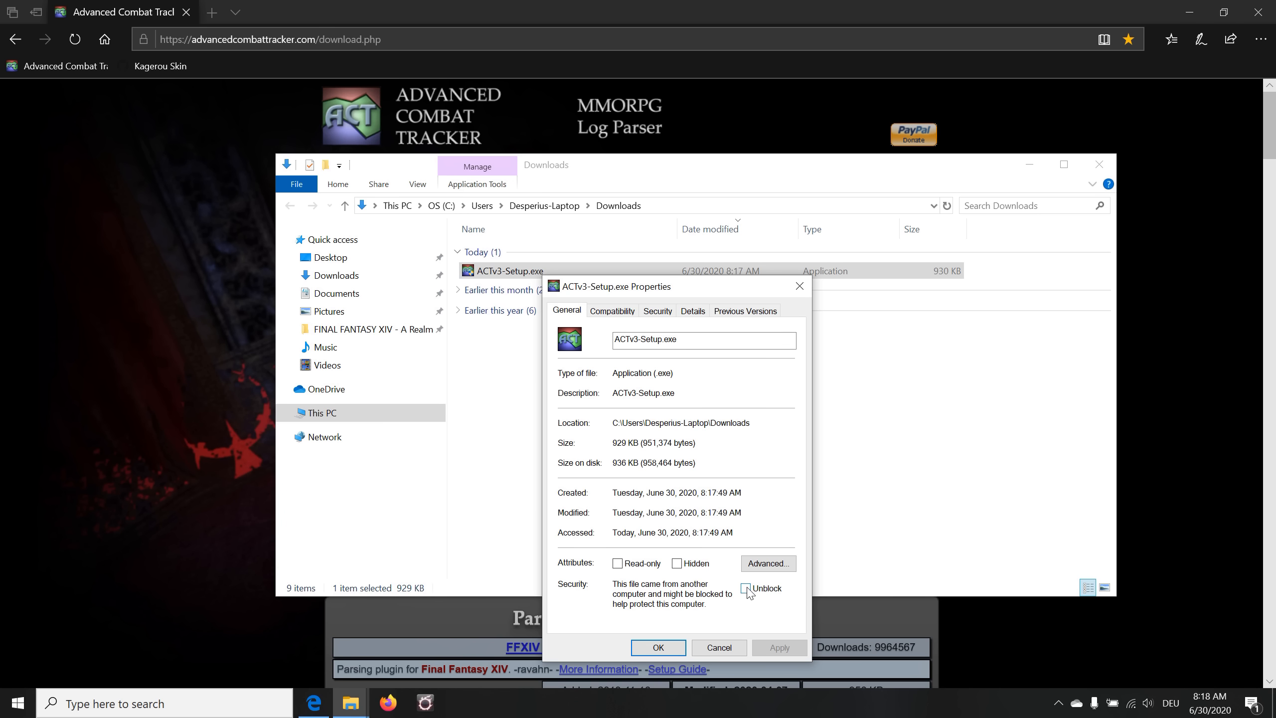
{"action": "left_click", "coordinate": [745, 588]}
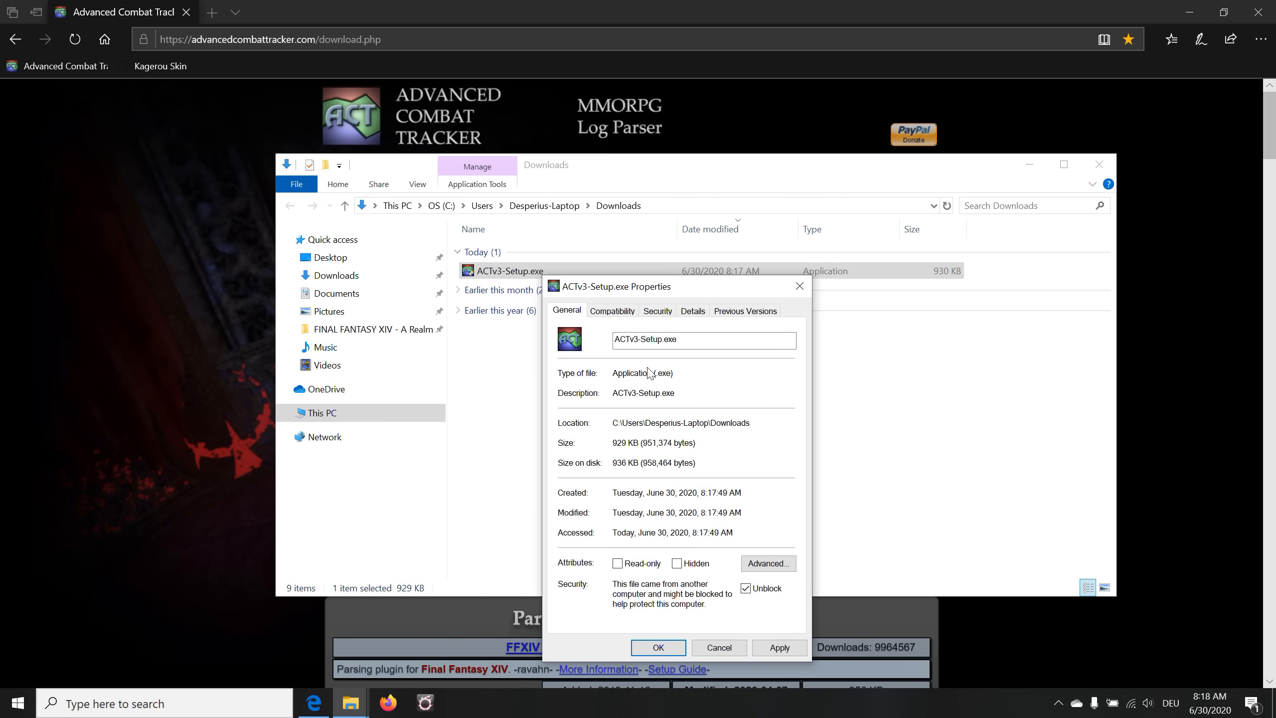
{"action": "left_click", "coordinate": [612, 310]}
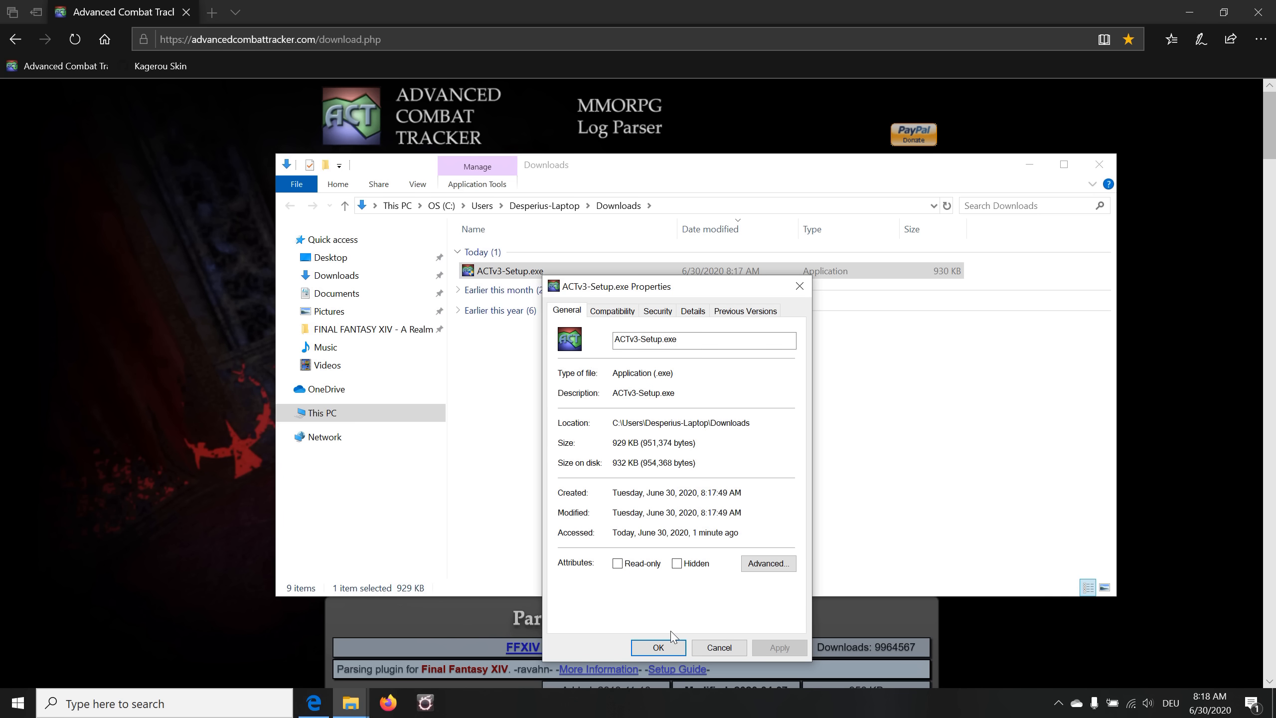
{"action": "left_click", "coordinate": [658, 647]}
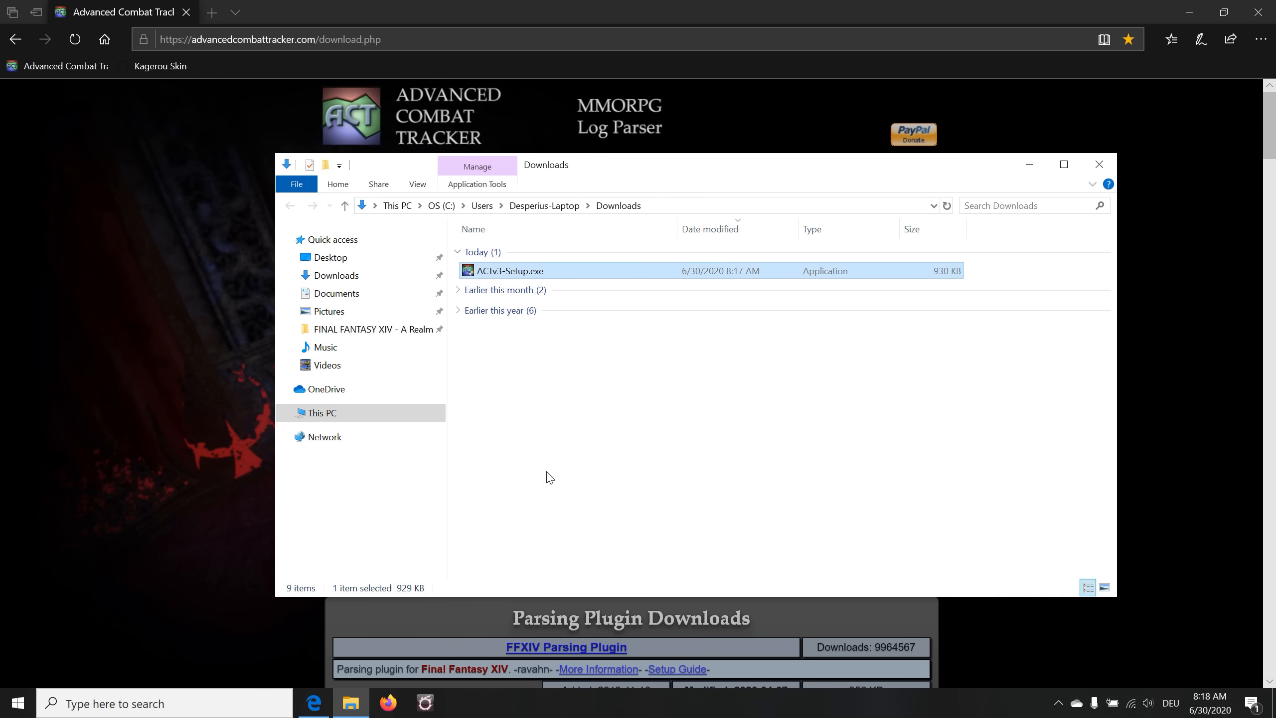
{"action": "mouse_move", "coordinate": [526, 275]}
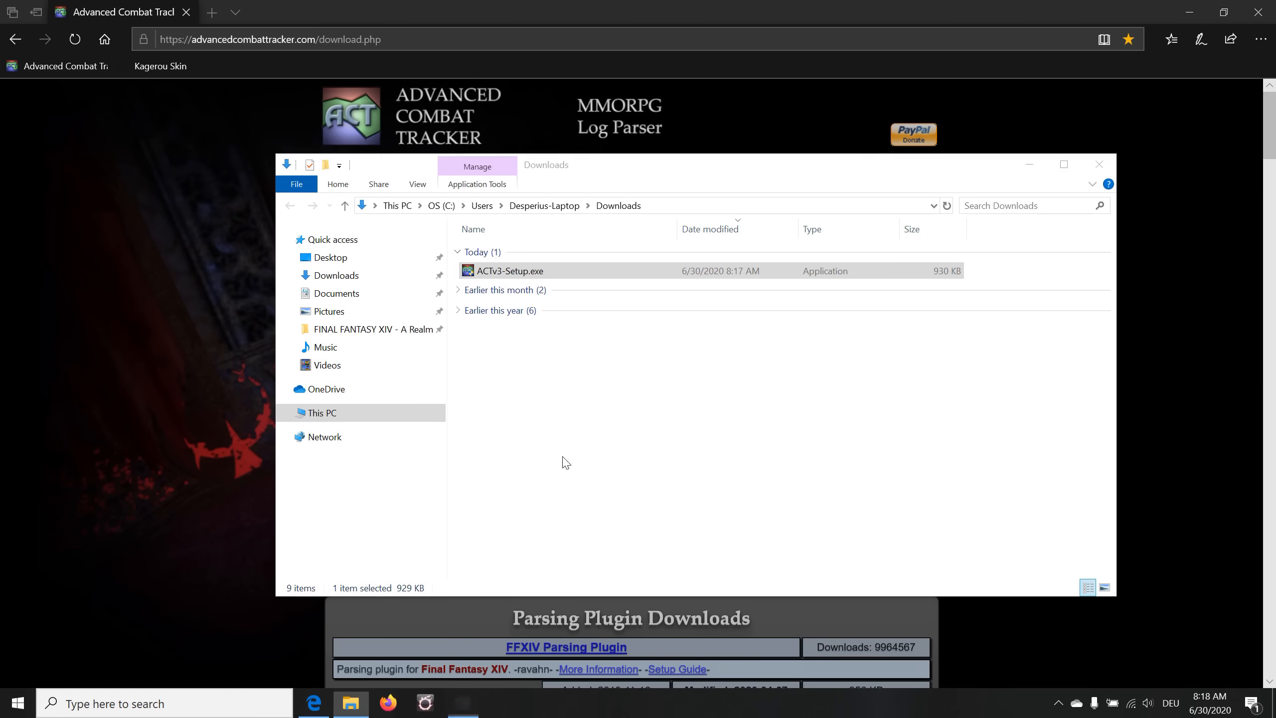
Launch the ACT installer and set its target to the Advanced Combat Tracker folder under FFXIV
{"action": "double_click", "coordinate": [510, 270]}
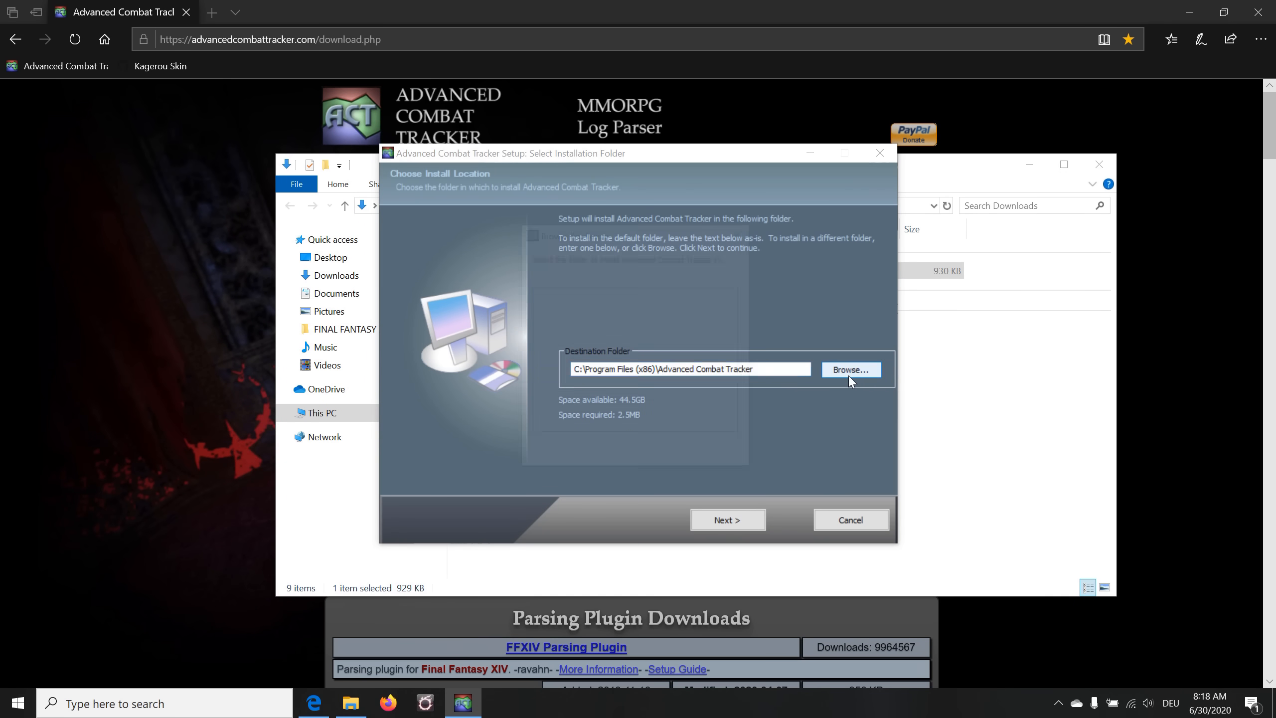
{"action": "left_click", "coordinate": [849, 369]}
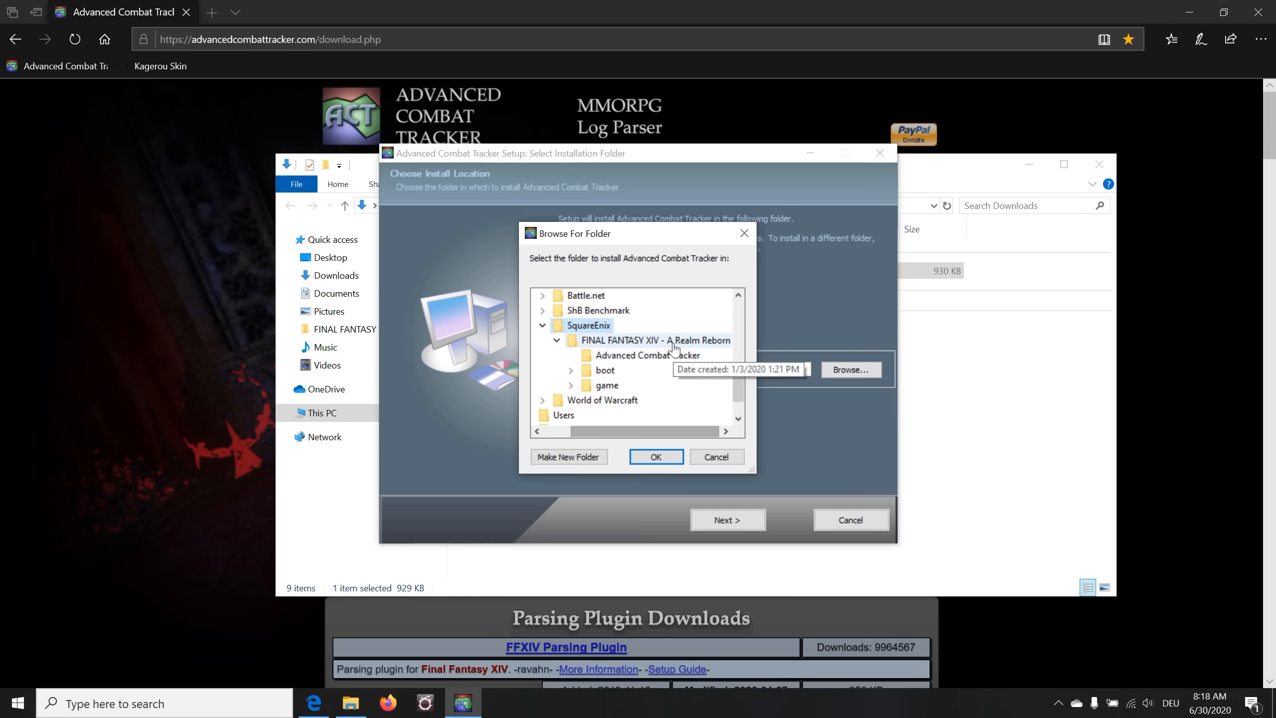
{"action": "left_click", "coordinate": [649, 355]}
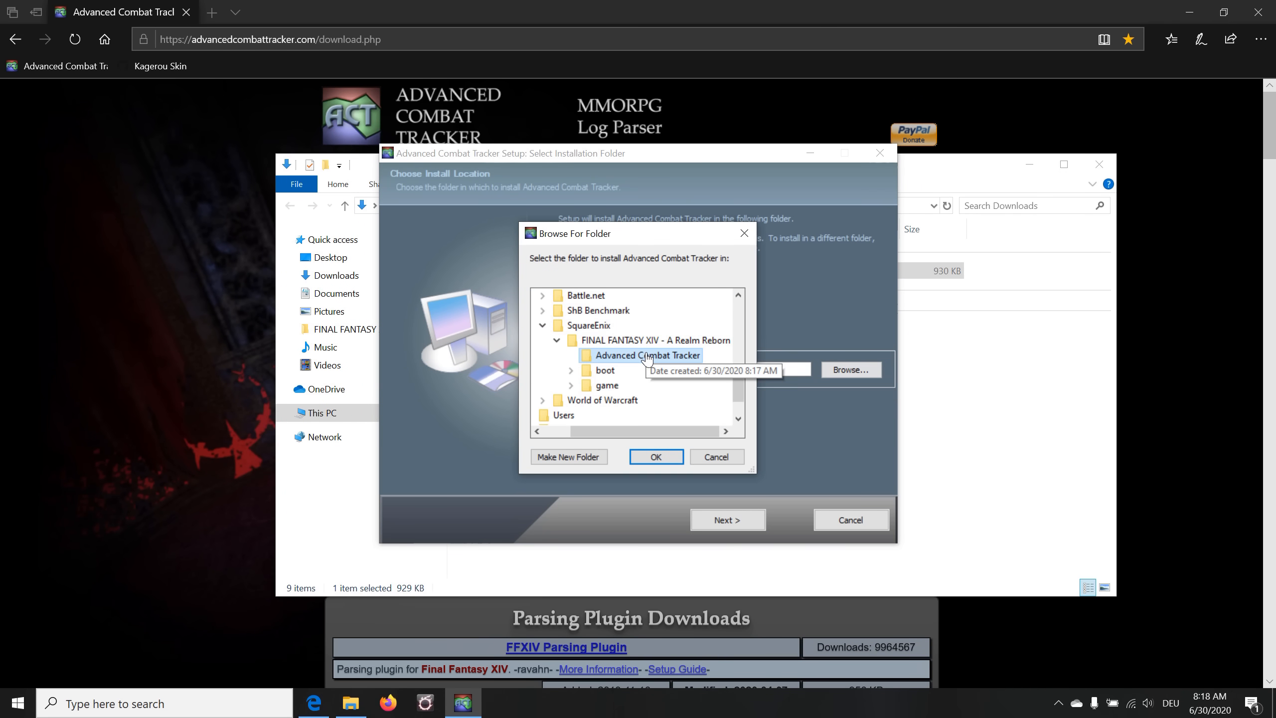
{"action": "mouse_move", "coordinate": [656, 457]}
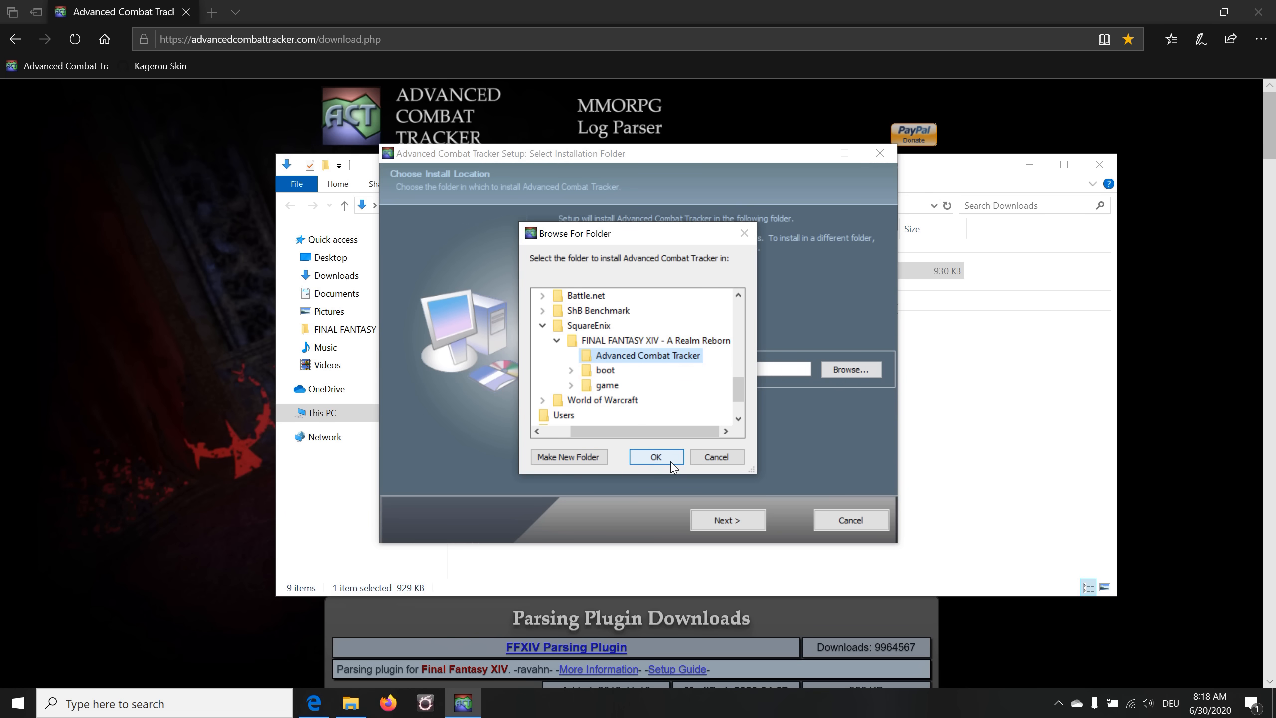
{"action": "left_click", "coordinate": [656, 457]}
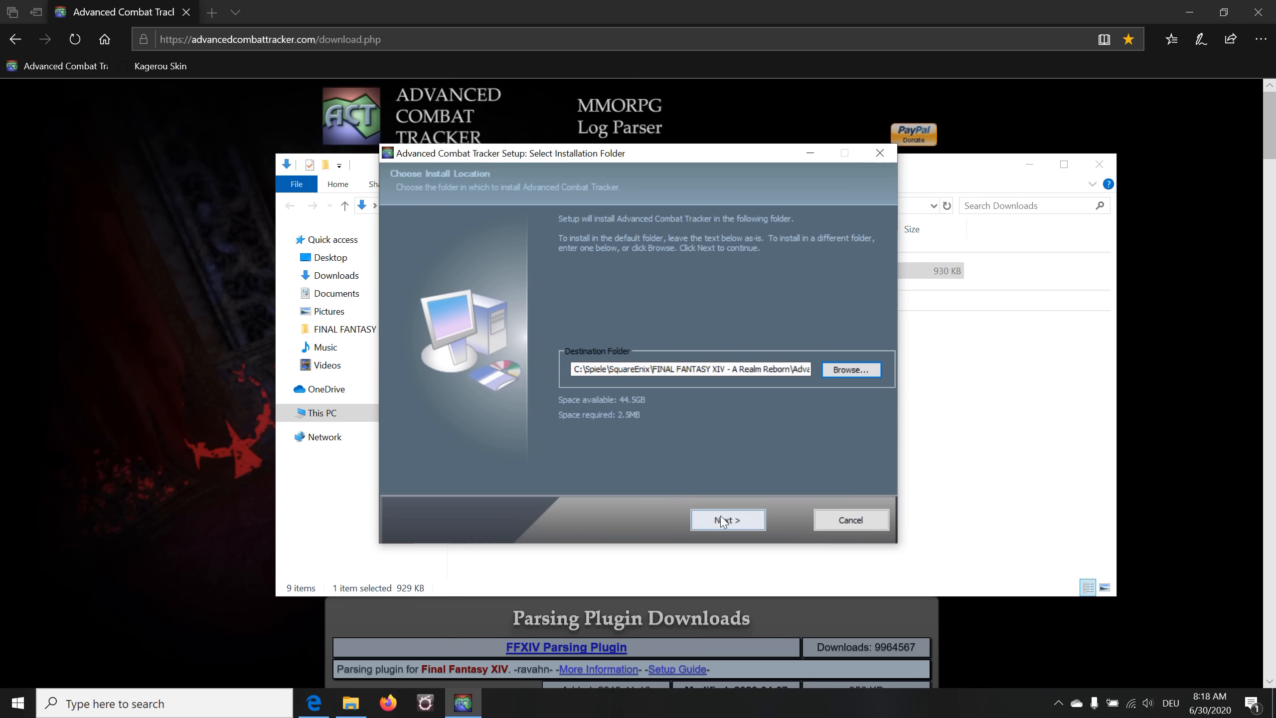
Proceed through the remaining setup pages, install ACT and close the installer
{"action": "left_click", "coordinate": [726, 521]}
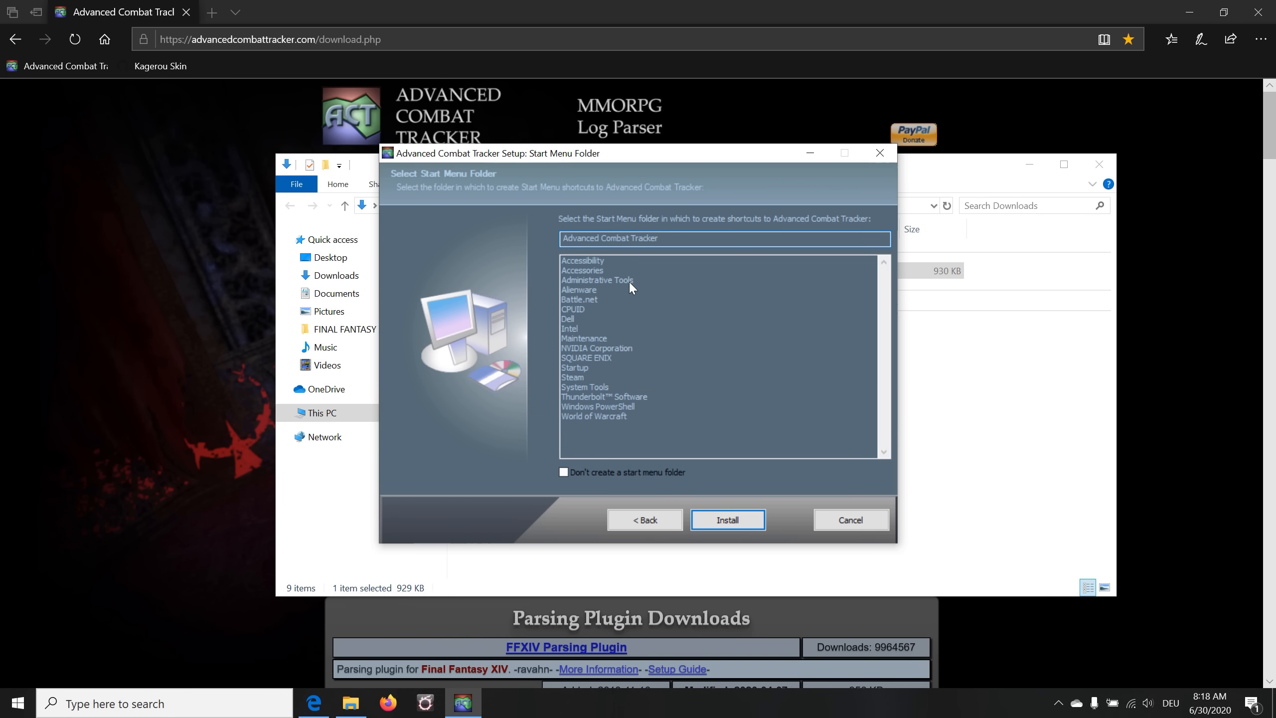
{"action": "mouse_move", "coordinate": [663, 497]}
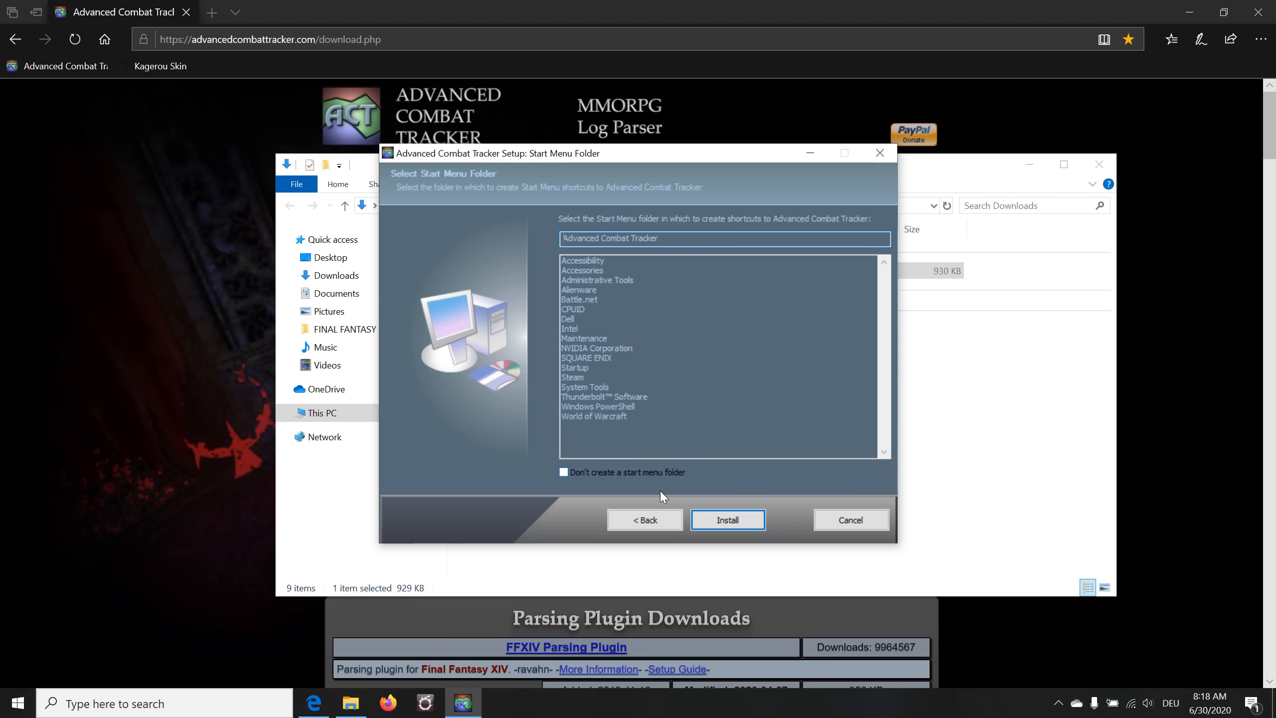
{"action": "left_click", "coordinate": [727, 521]}
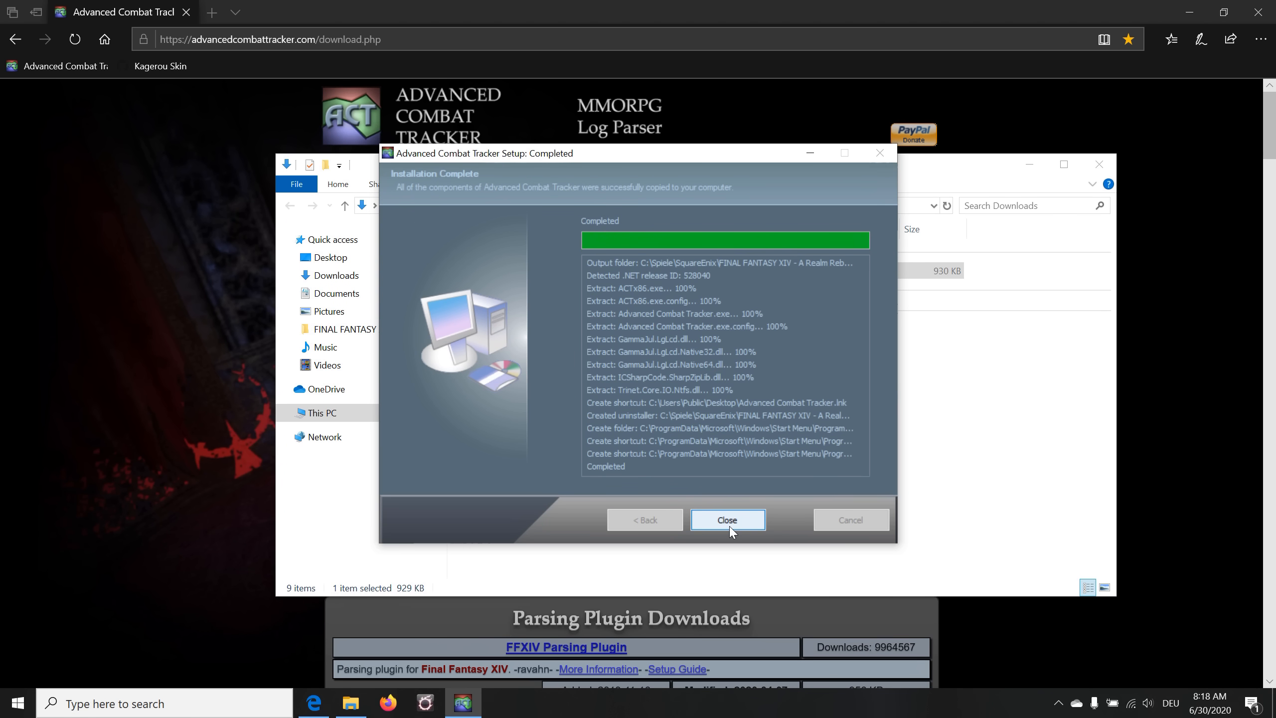
{"action": "left_click", "coordinate": [725, 520]}
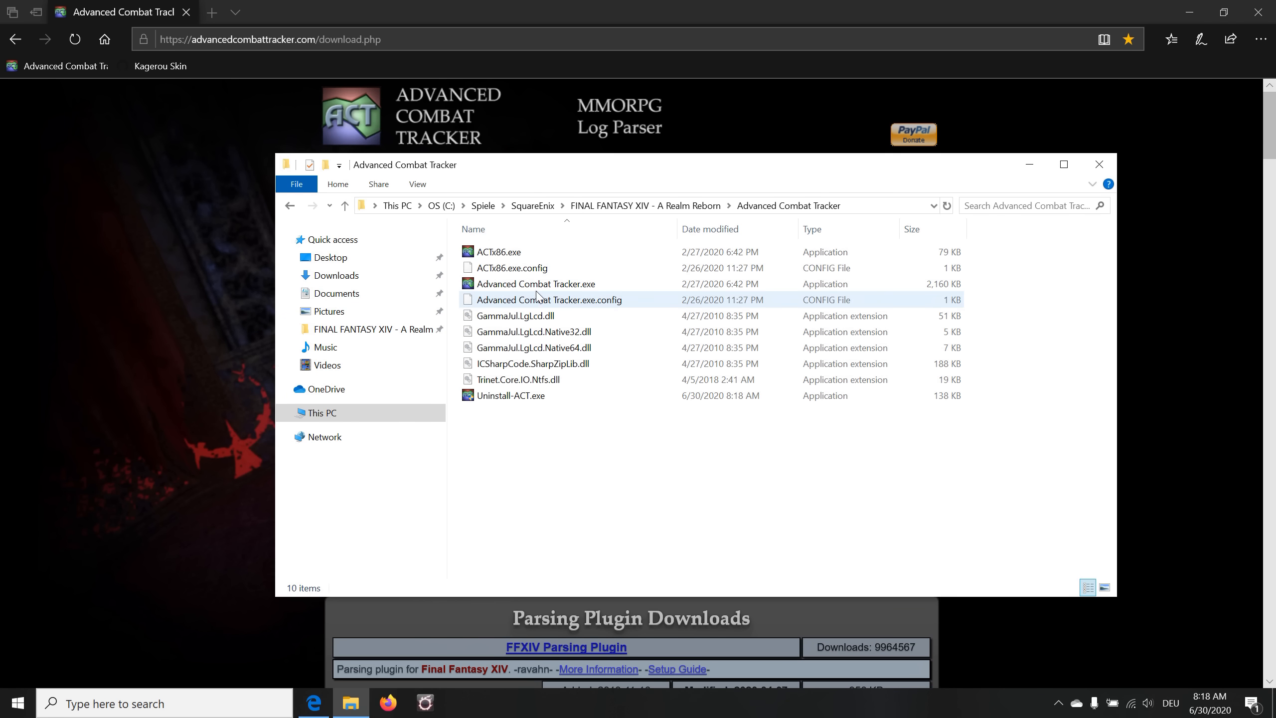
{"action": "mouse_move", "coordinate": [535, 283]}
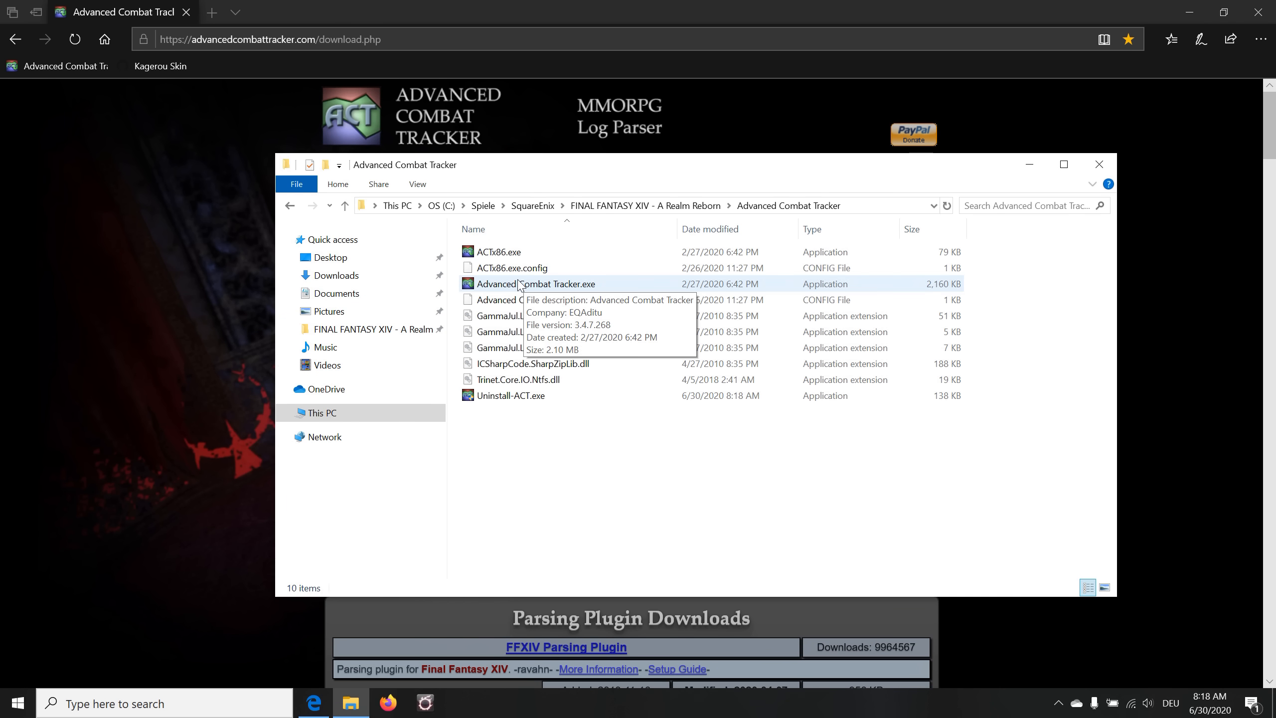
Enable 'Run this program as an administrator' in Advanced Combat Tracker.exe's Compatibility properties
{"action": "right_click", "coordinate": [537, 283]}
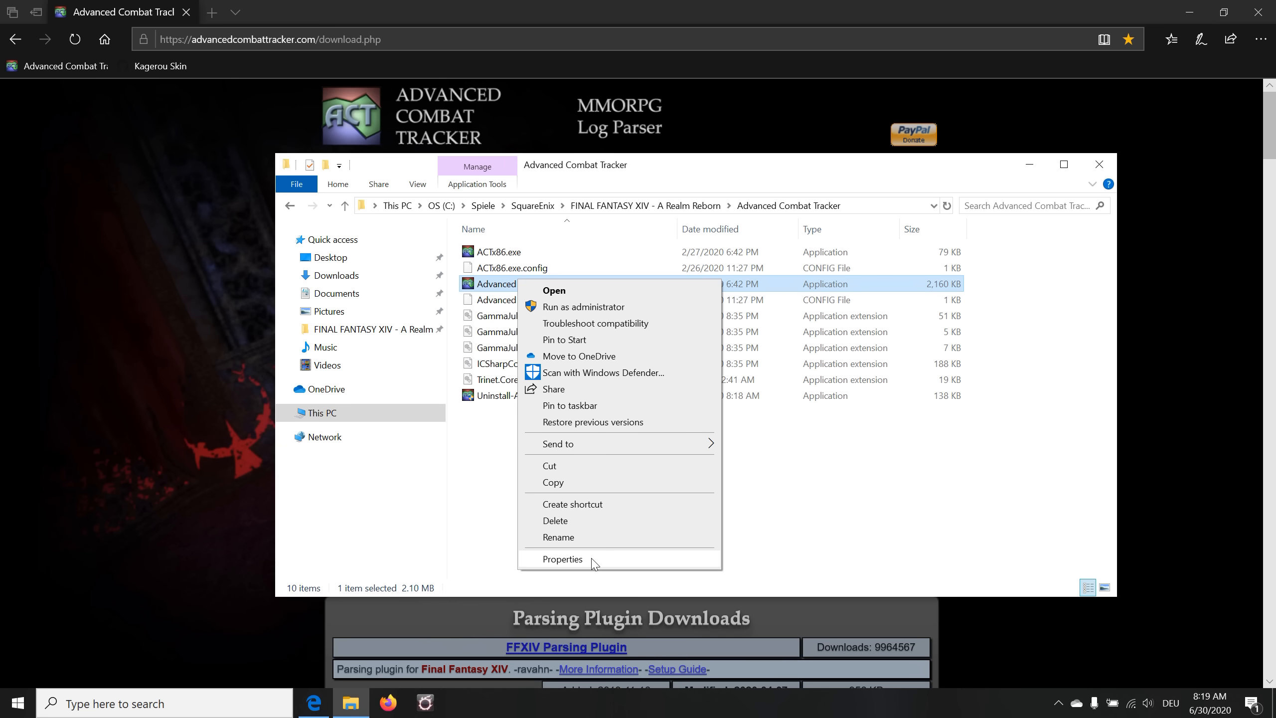
{"action": "left_click", "coordinate": [562, 559]}
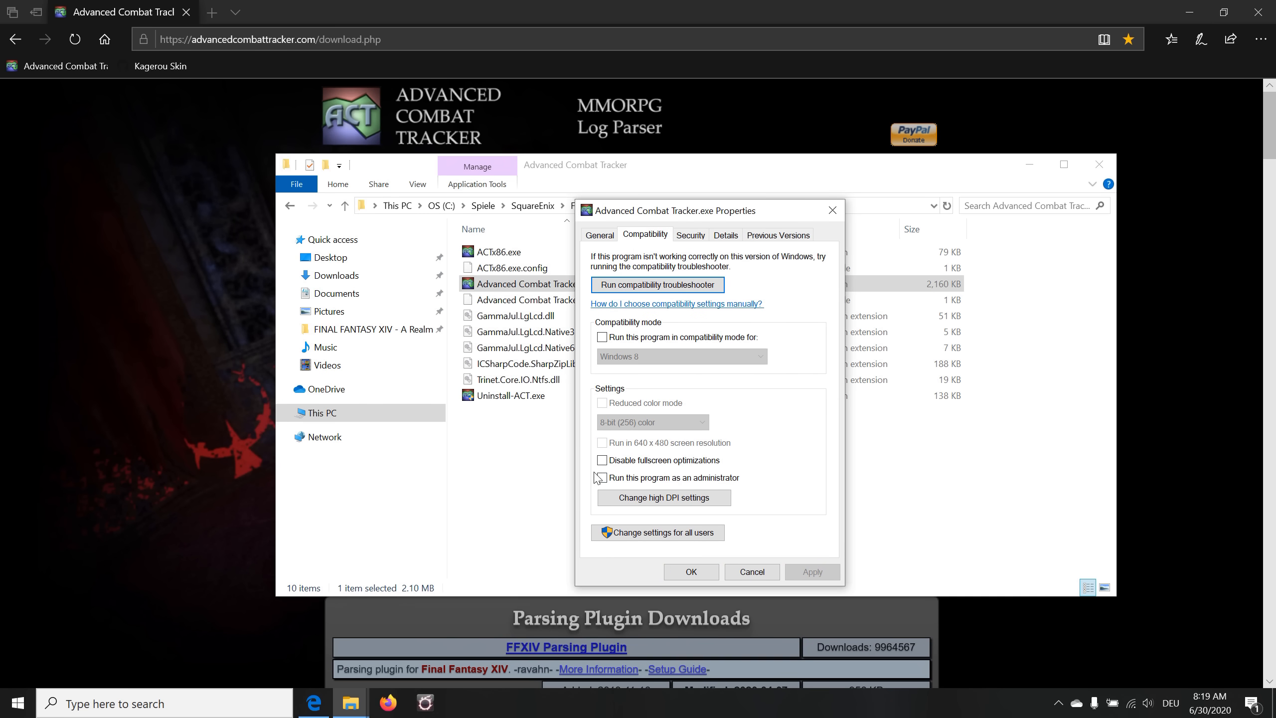
{"action": "left_click", "coordinate": [601, 476]}
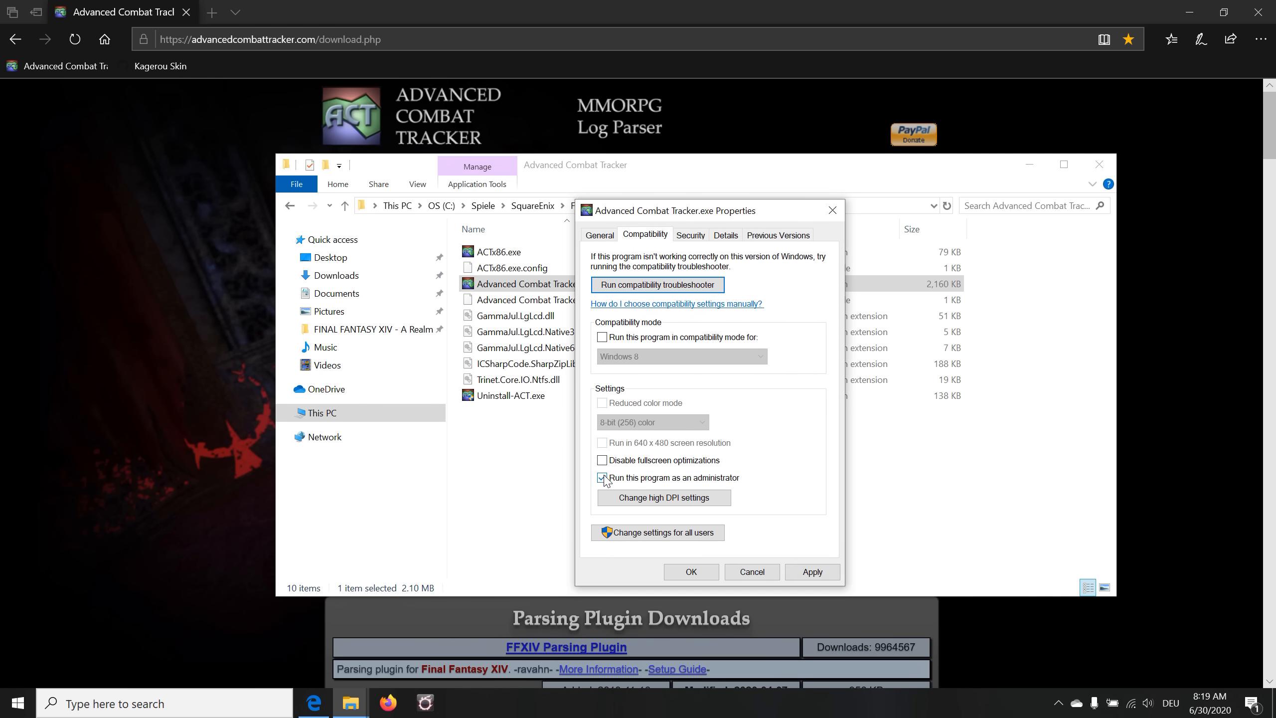
{"action": "left_click", "coordinate": [602, 478]}
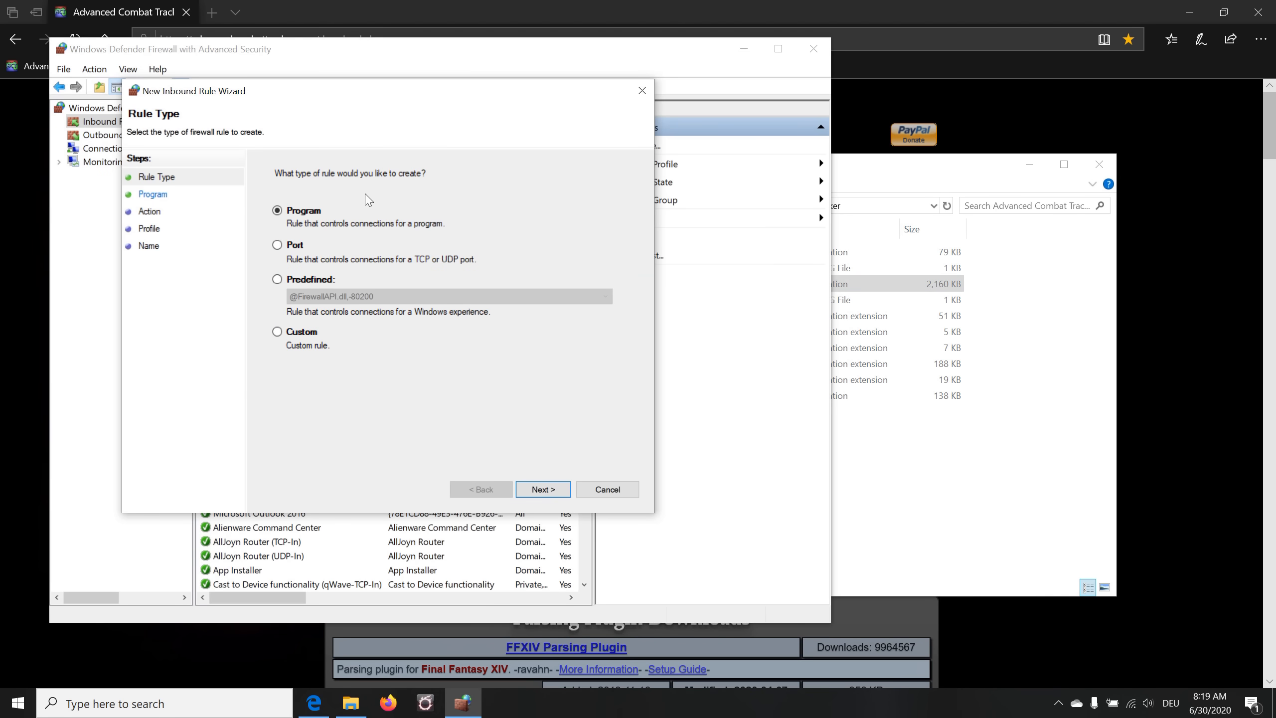
{"action": "mouse_move", "coordinate": [504, 406]}
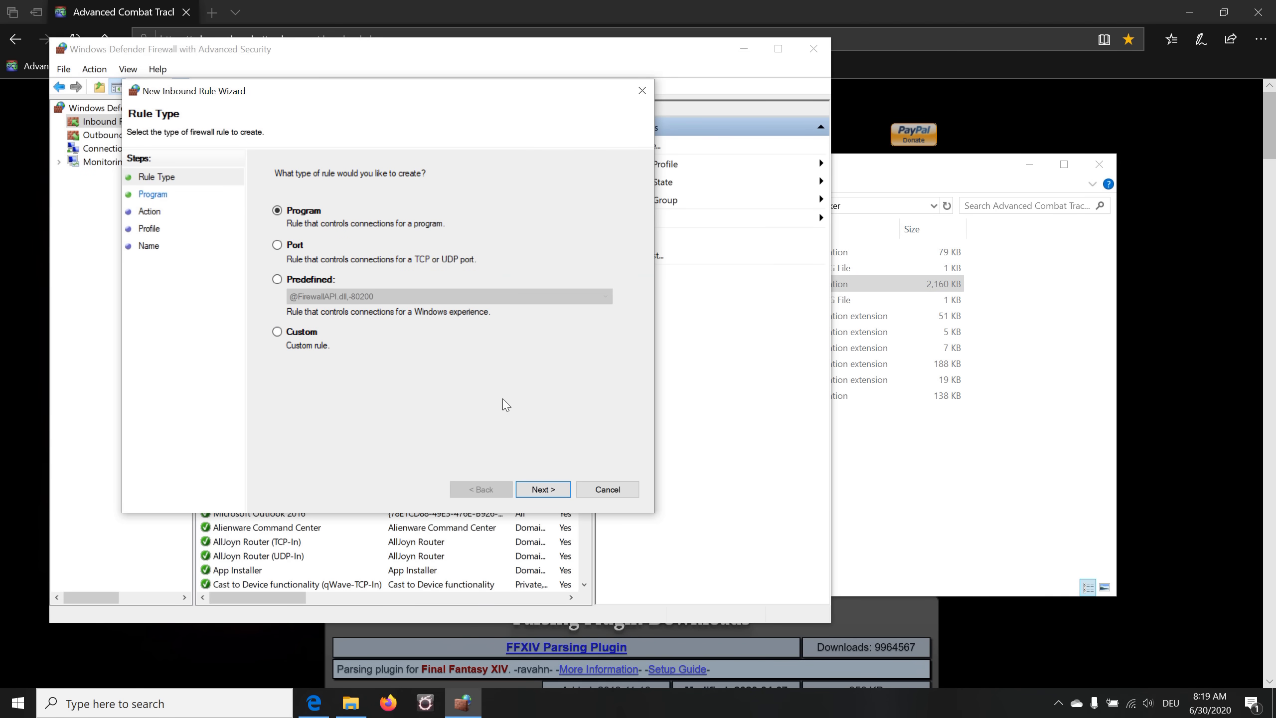
Point the program rule at the ACT executable, allow the connection and keep all profiles checked
{"action": "left_click", "coordinate": [542, 490]}
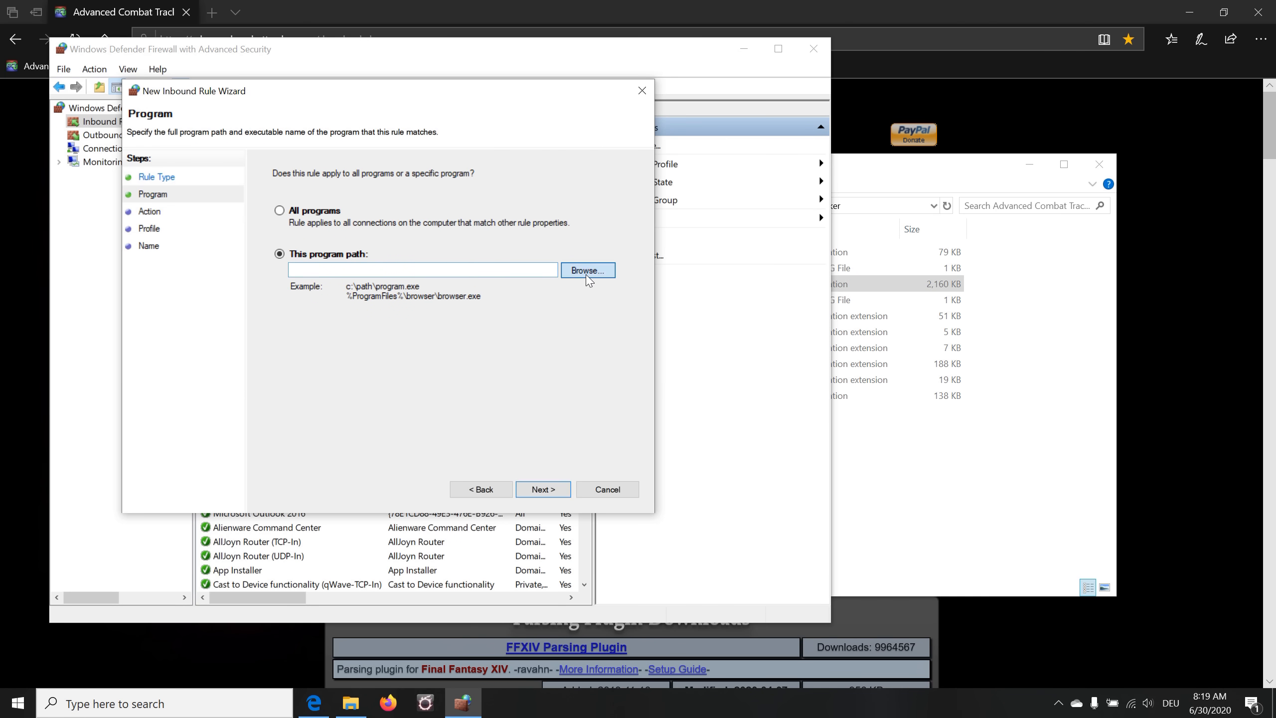
{"action": "left_click", "coordinate": [587, 269]}
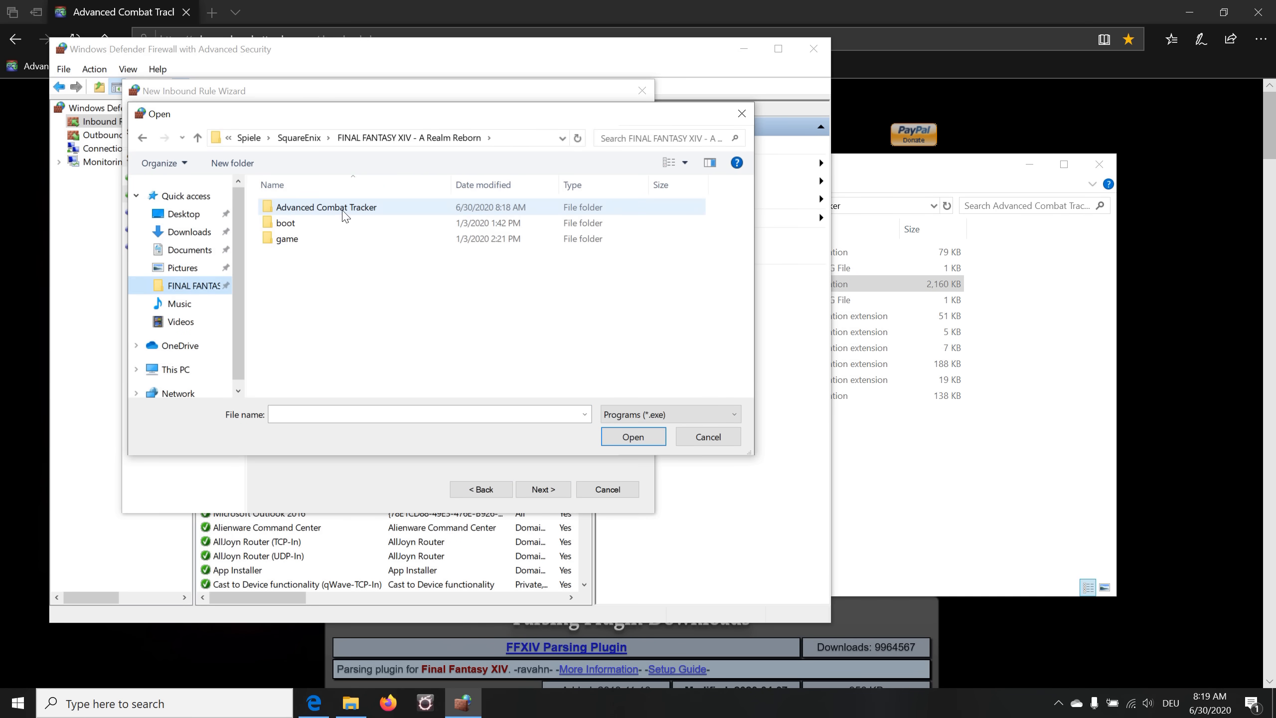
{"action": "left_click", "coordinate": [632, 437]}
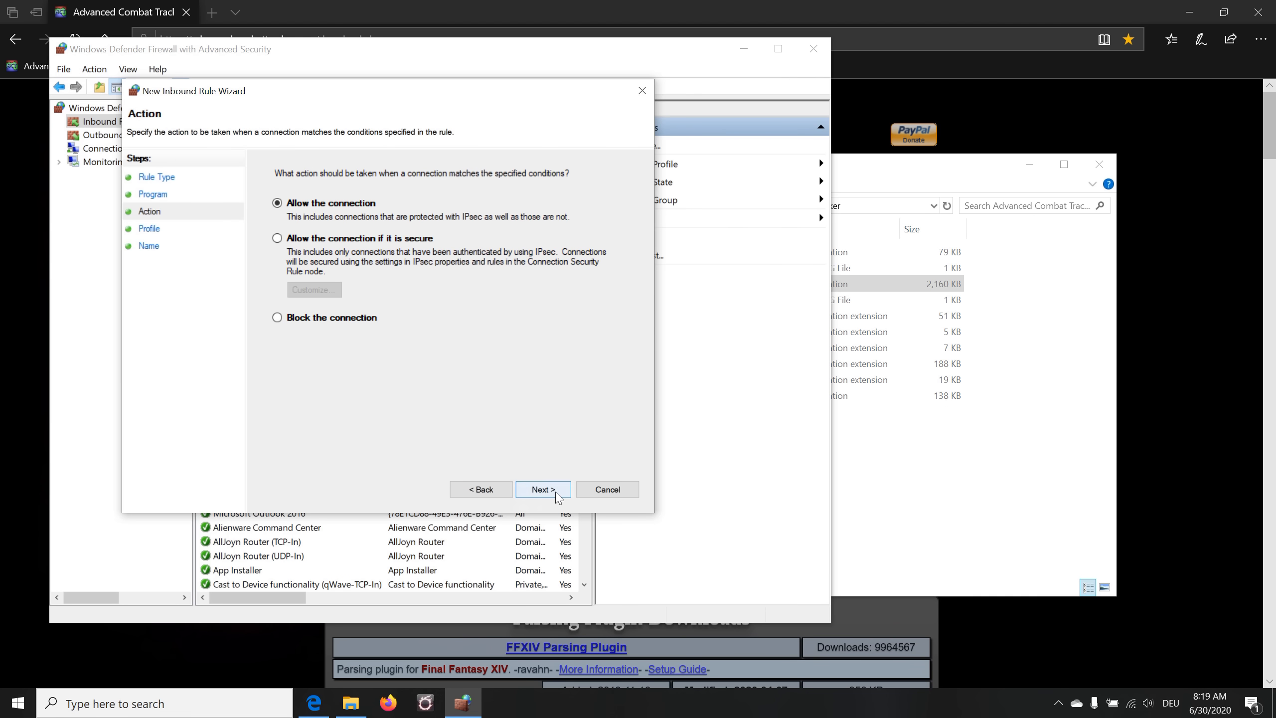
{"action": "left_click", "coordinate": [543, 489]}
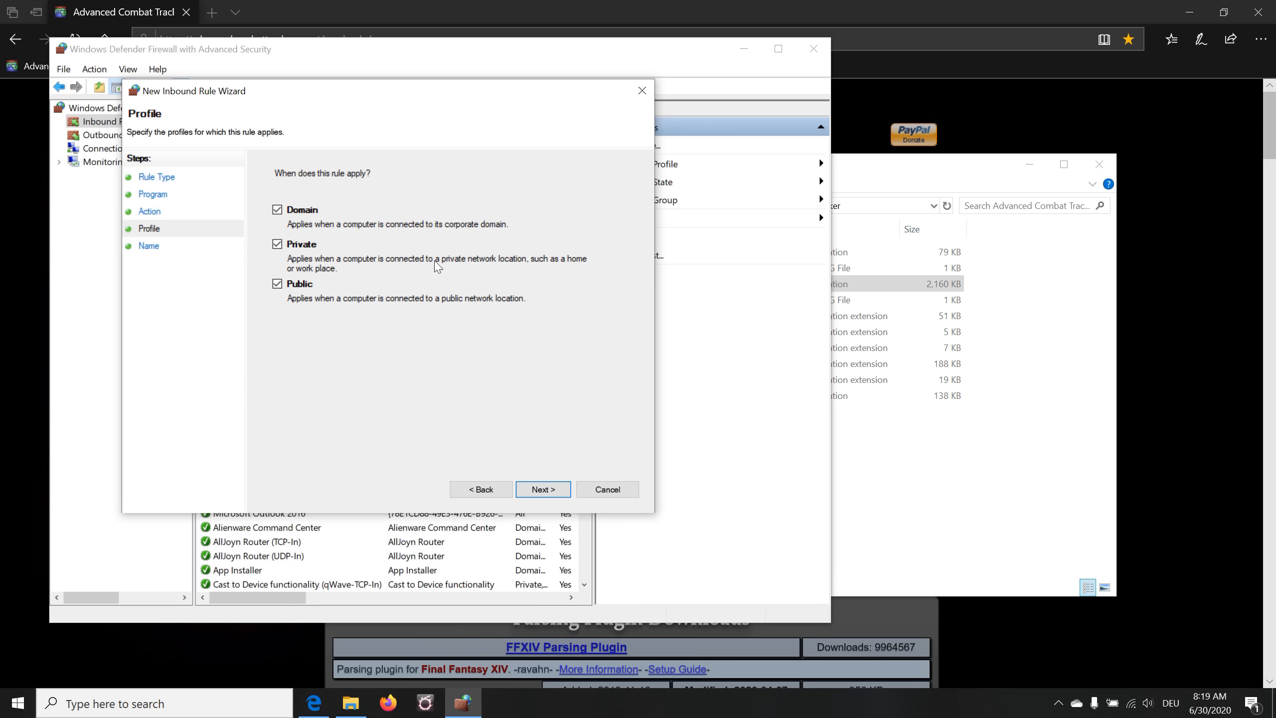
{"action": "left_click", "coordinate": [543, 489]}
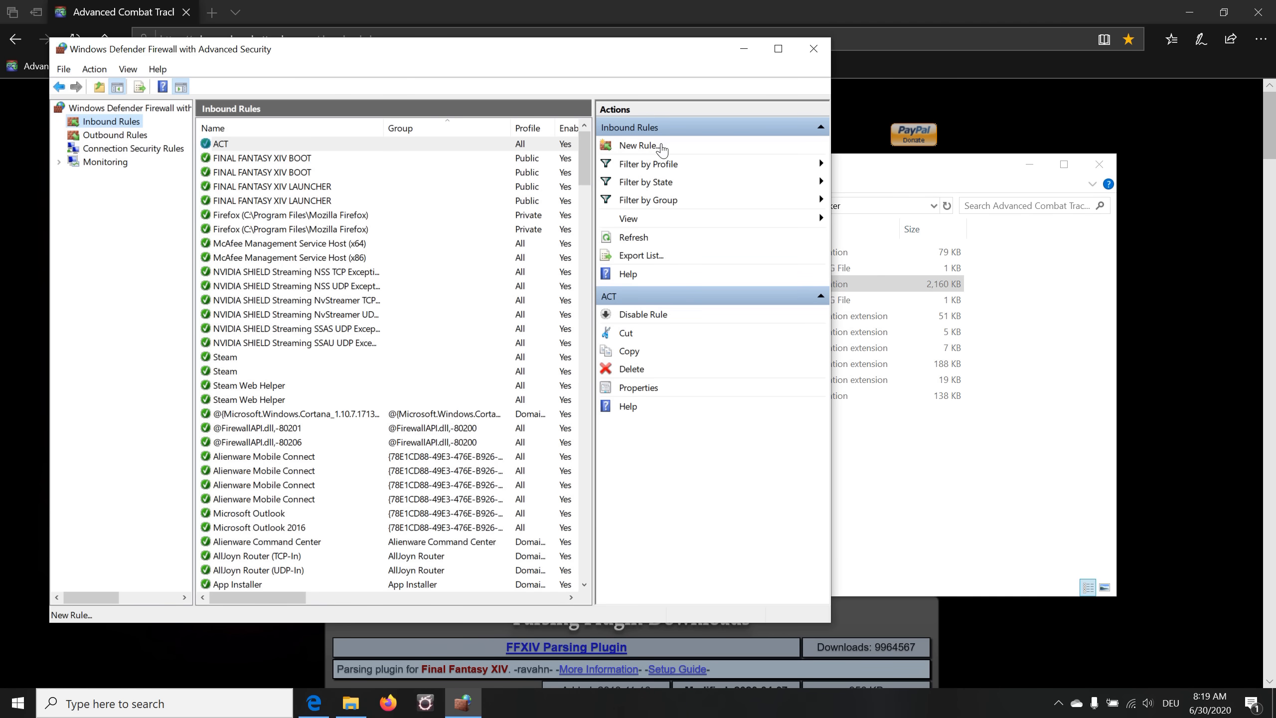
{"action": "mouse_move", "coordinate": [642, 154]}
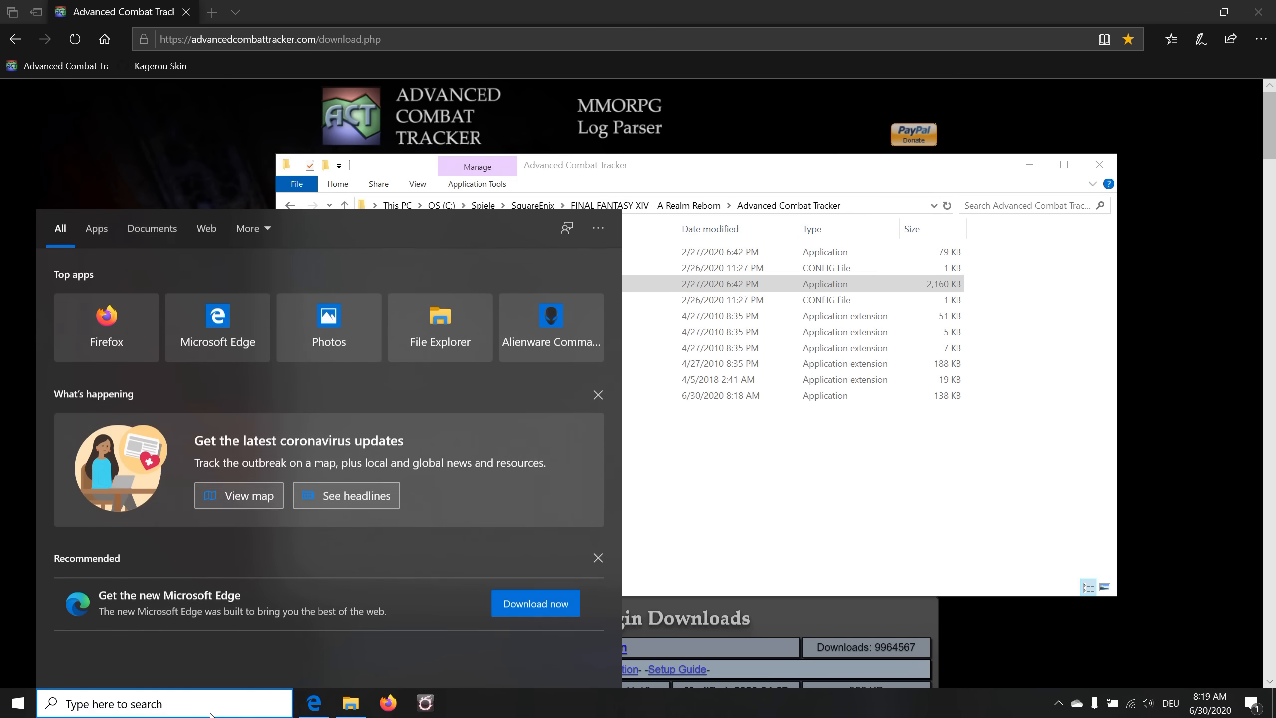
Search 'firewall', go to Inbound Rules and start a new program-based rule
{"action": "type", "text": "firewall"}
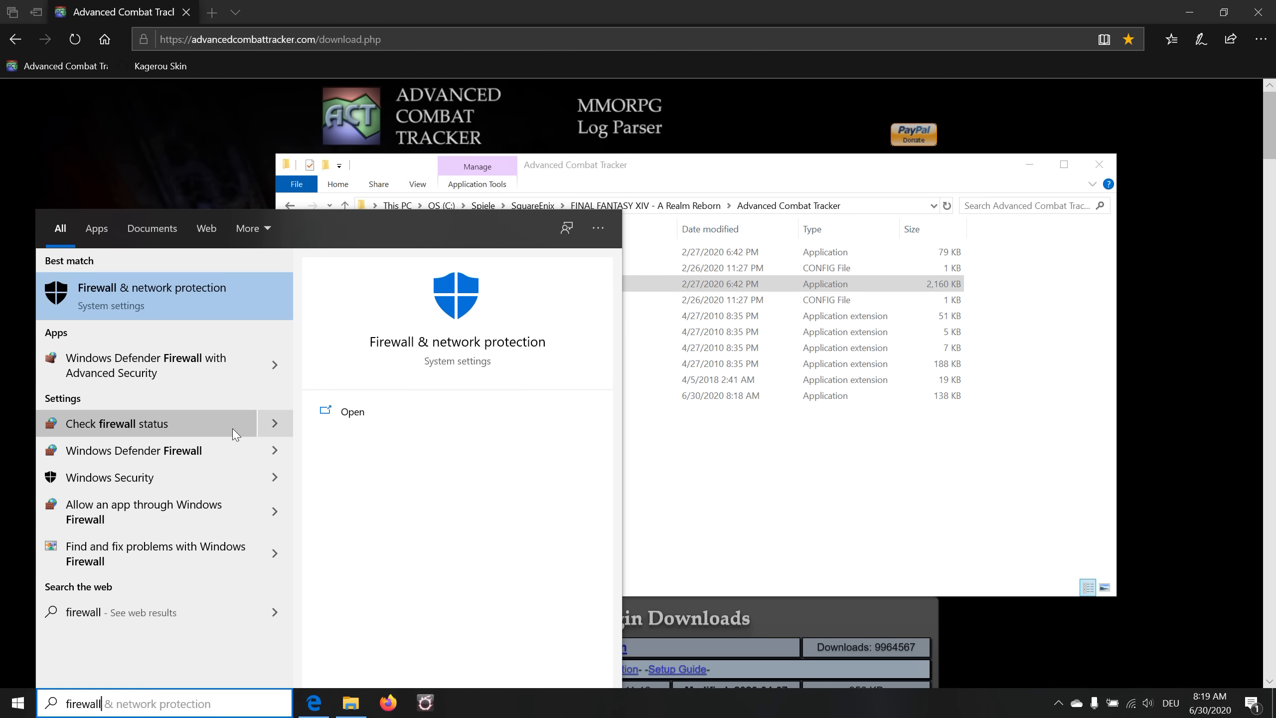
{"action": "mouse_move", "coordinate": [171, 380]}
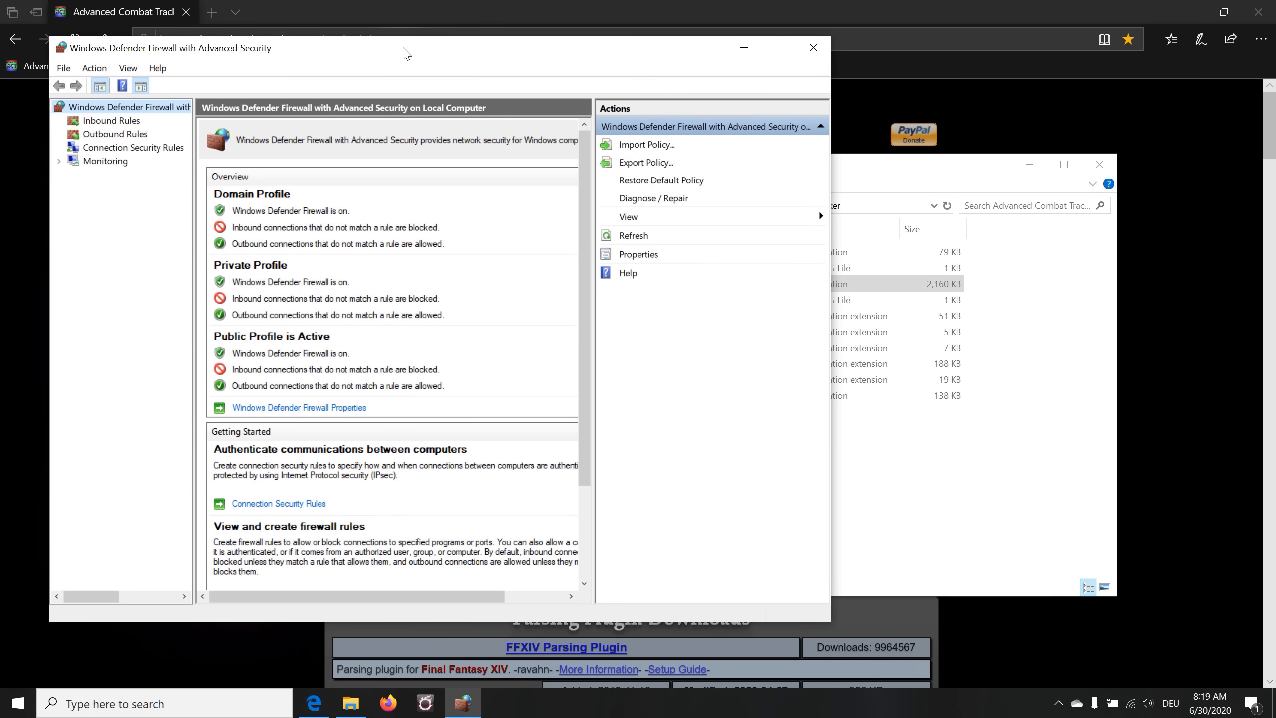
{"action": "left_click", "coordinate": [110, 121]}
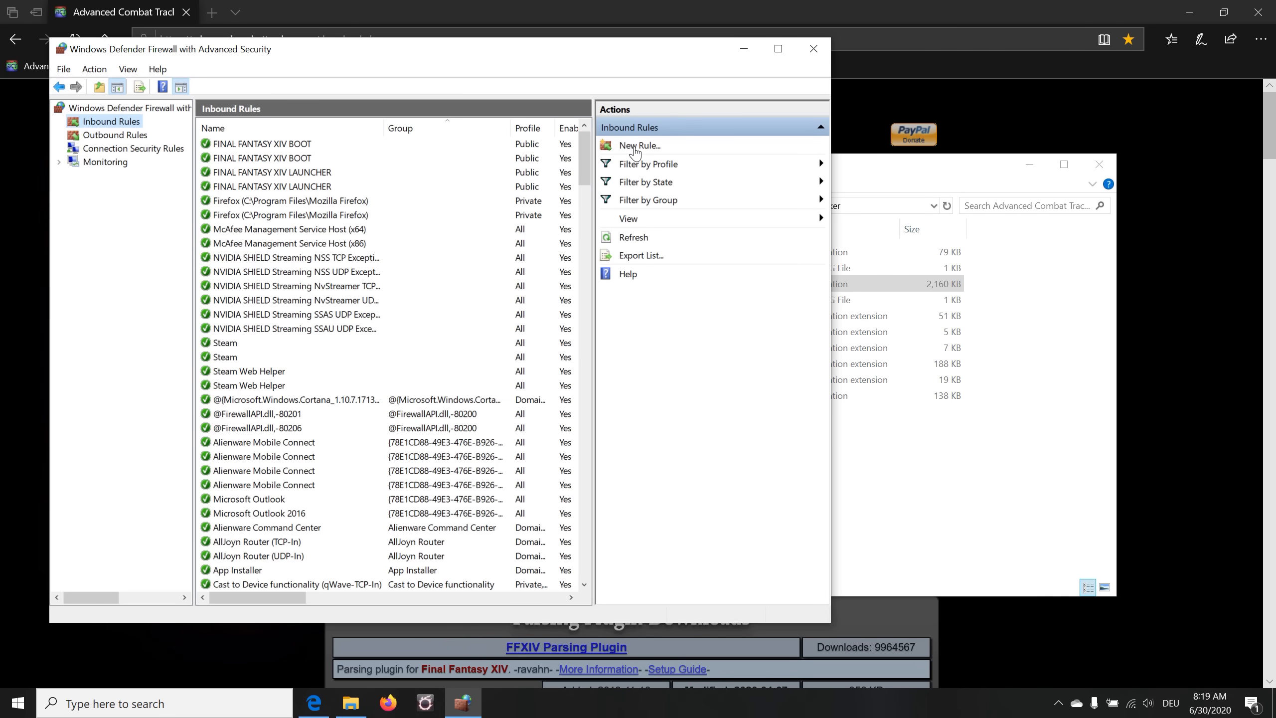
{"action": "left_click", "coordinate": [640, 144]}
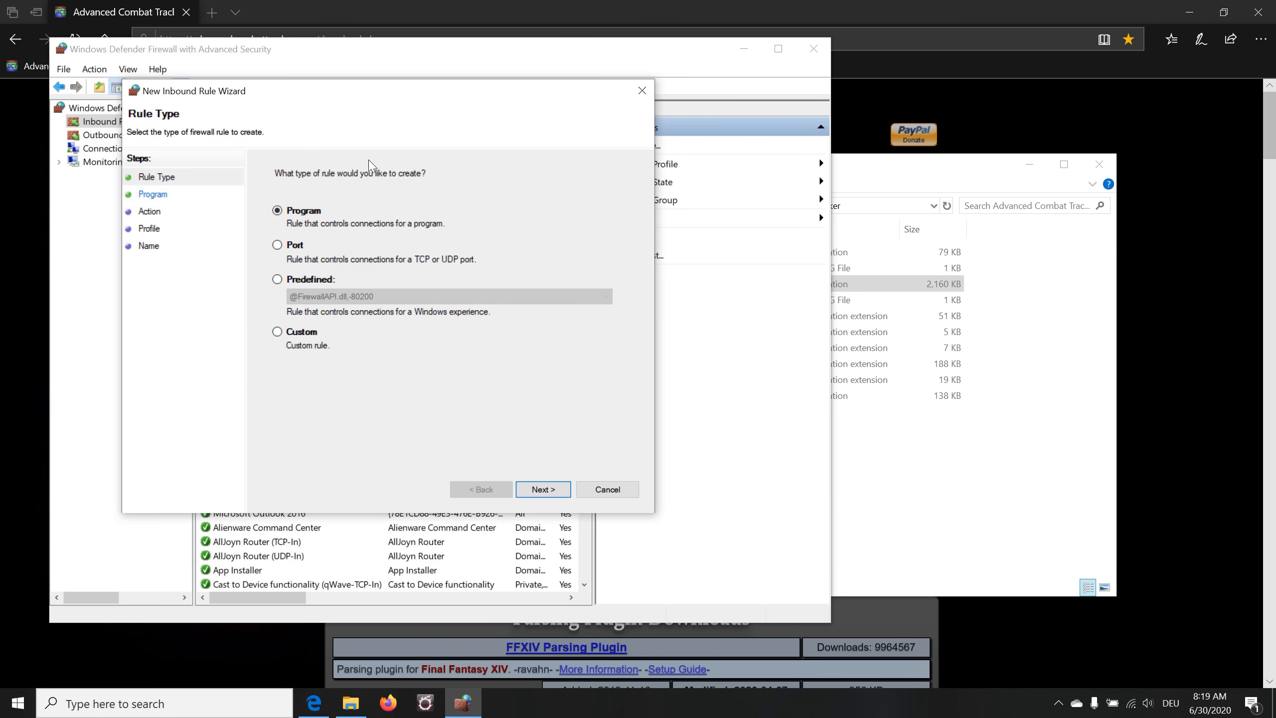
{"action": "mouse_move", "coordinate": [541, 451]}
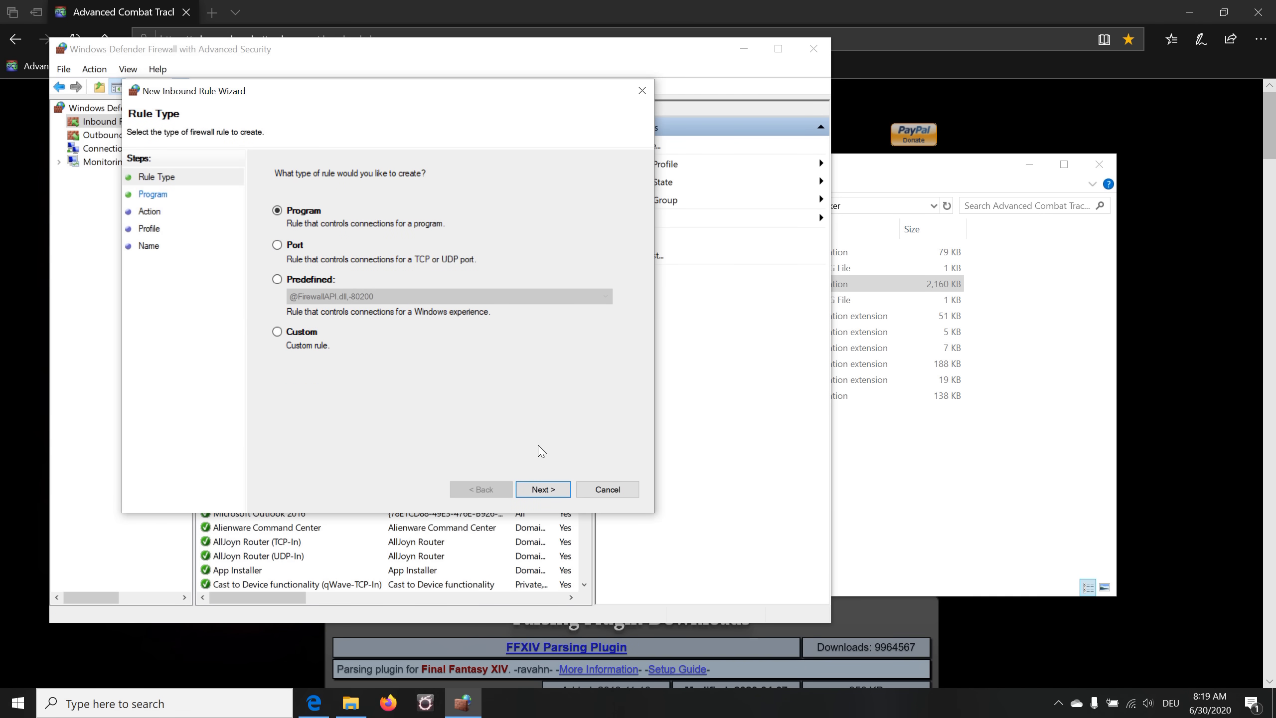
{"action": "left_click", "coordinate": [542, 489]}
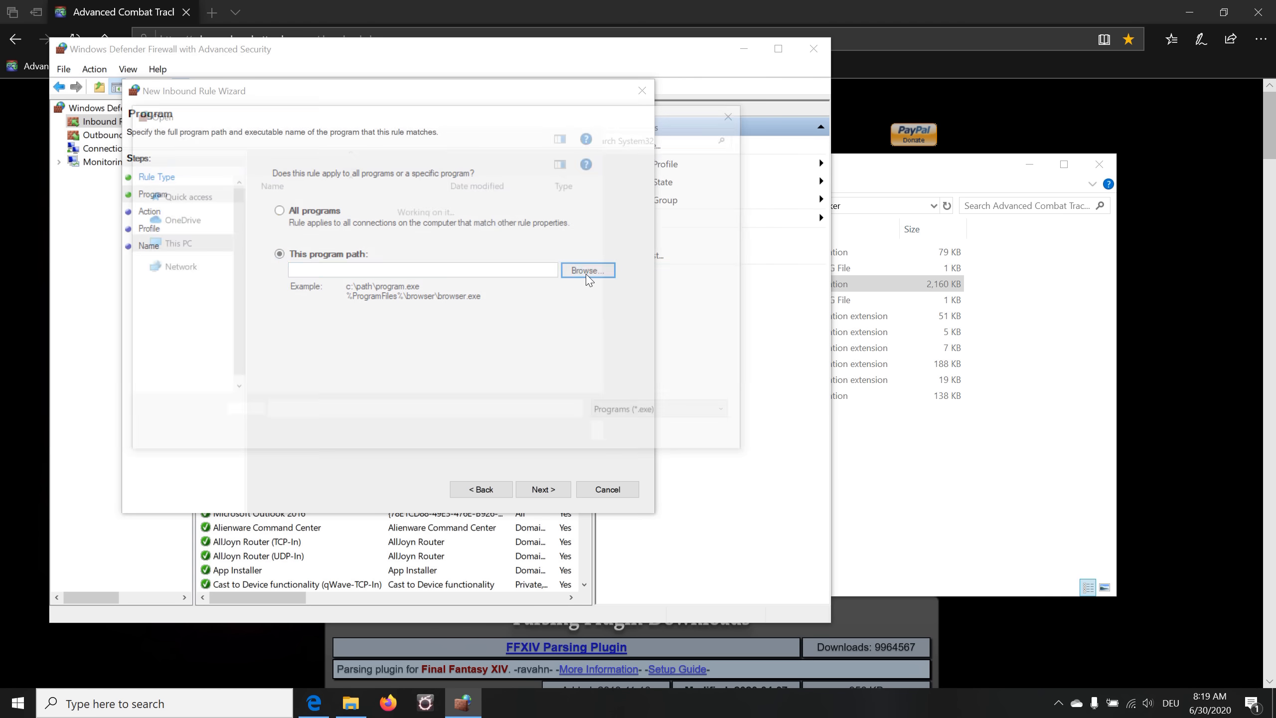
Target the ACT executable, allow the connection on all profiles and save the rule as 'ACT'
{"action": "left_click", "coordinate": [588, 269]}
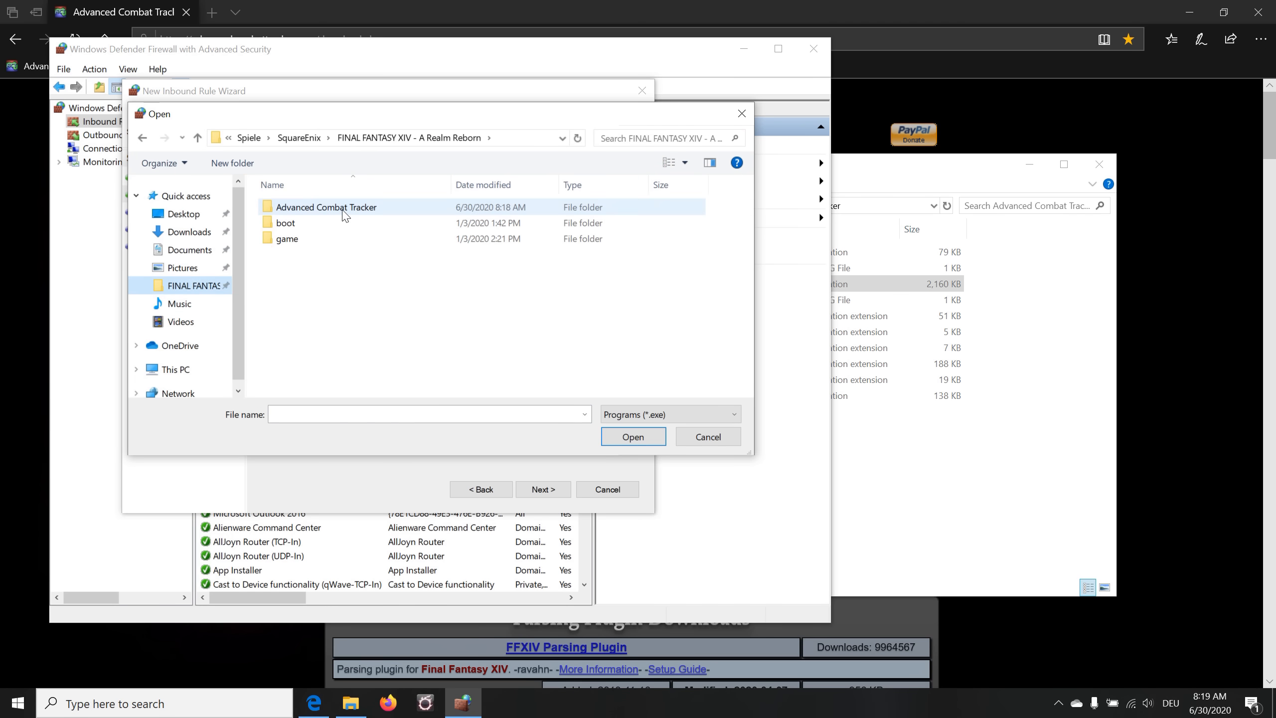
{"action": "left_click", "coordinate": [632, 436]}
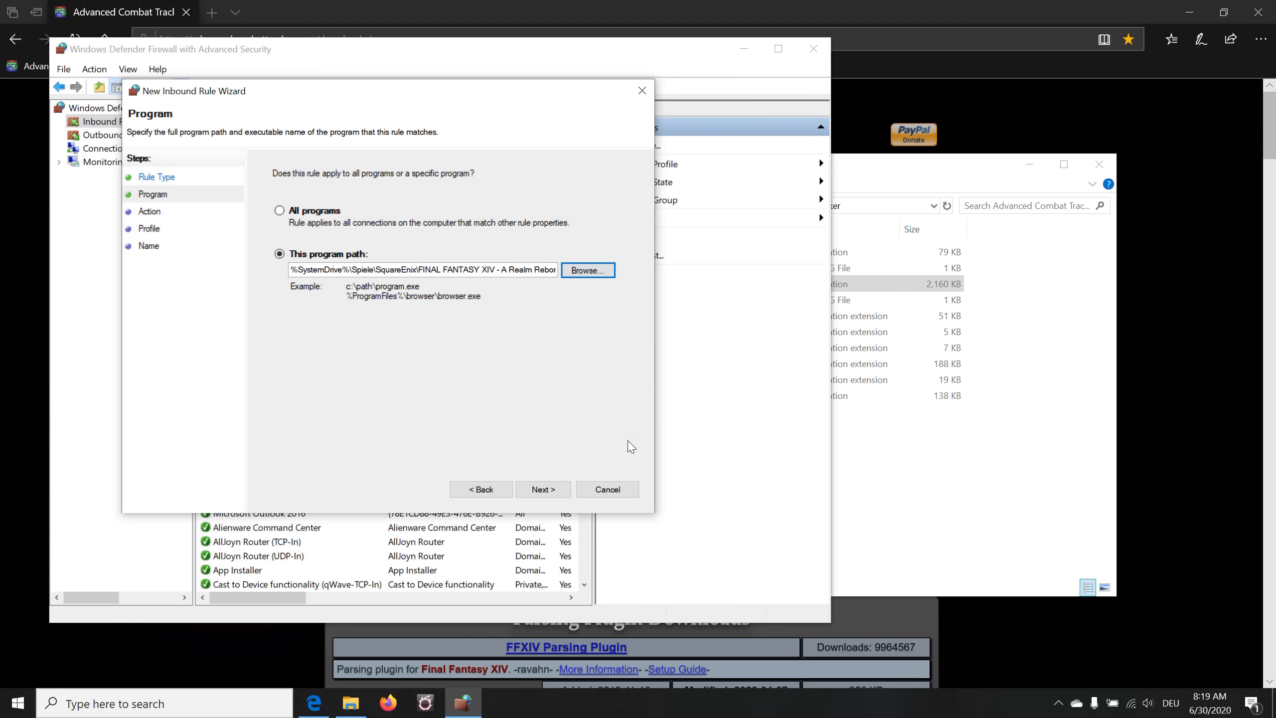
{"action": "left_click", "coordinate": [542, 489]}
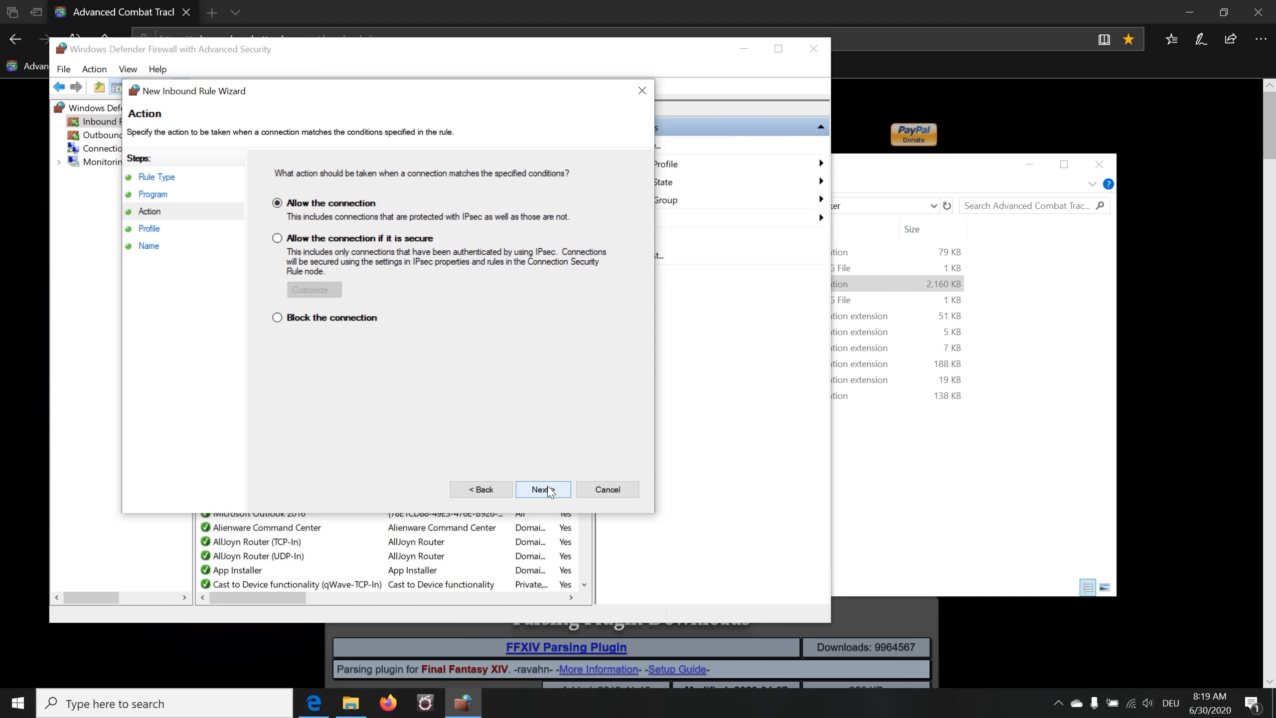
{"action": "left_click", "coordinate": [542, 489]}
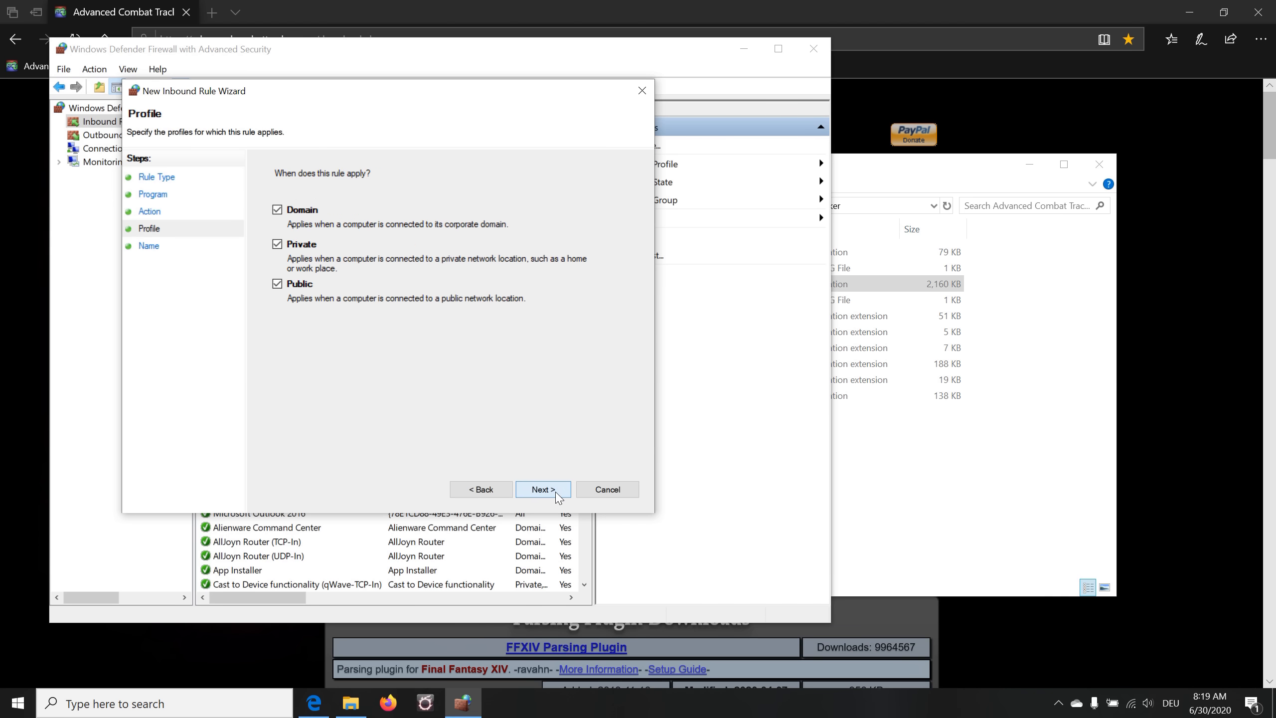
{"action": "mouse_move", "coordinate": [446, 287]}
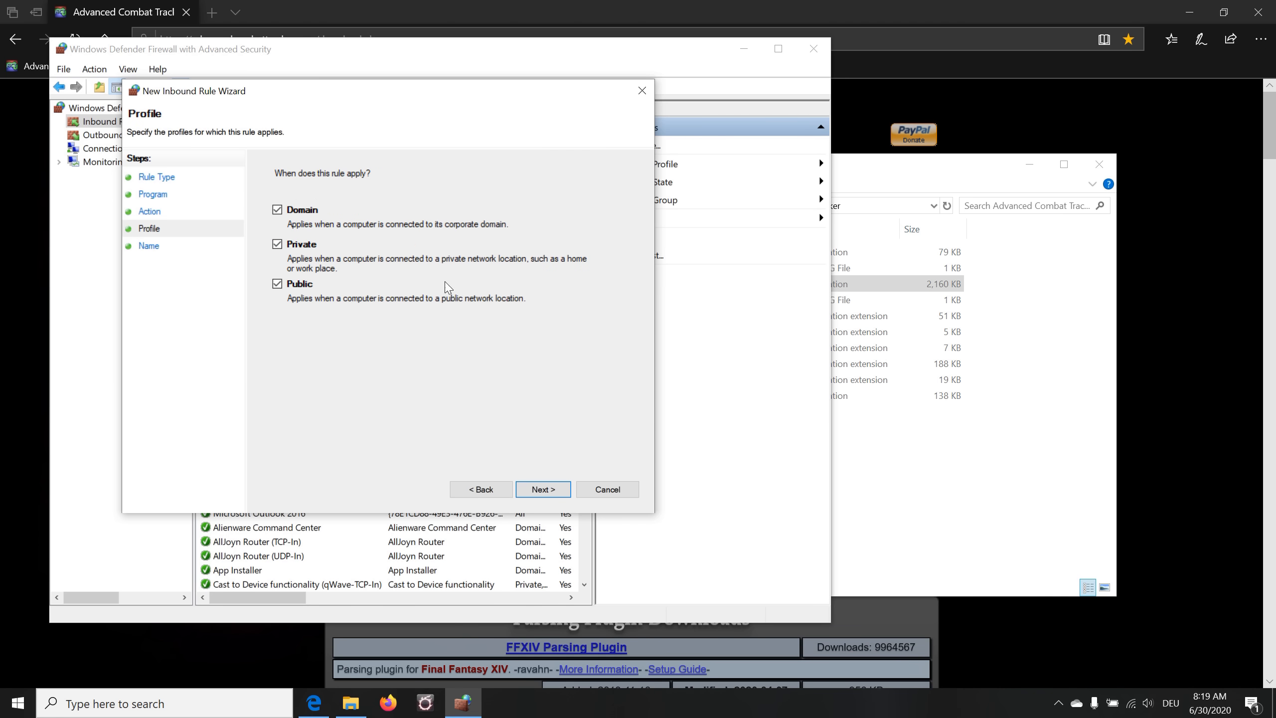
{"action": "left_click", "coordinate": [542, 490]}
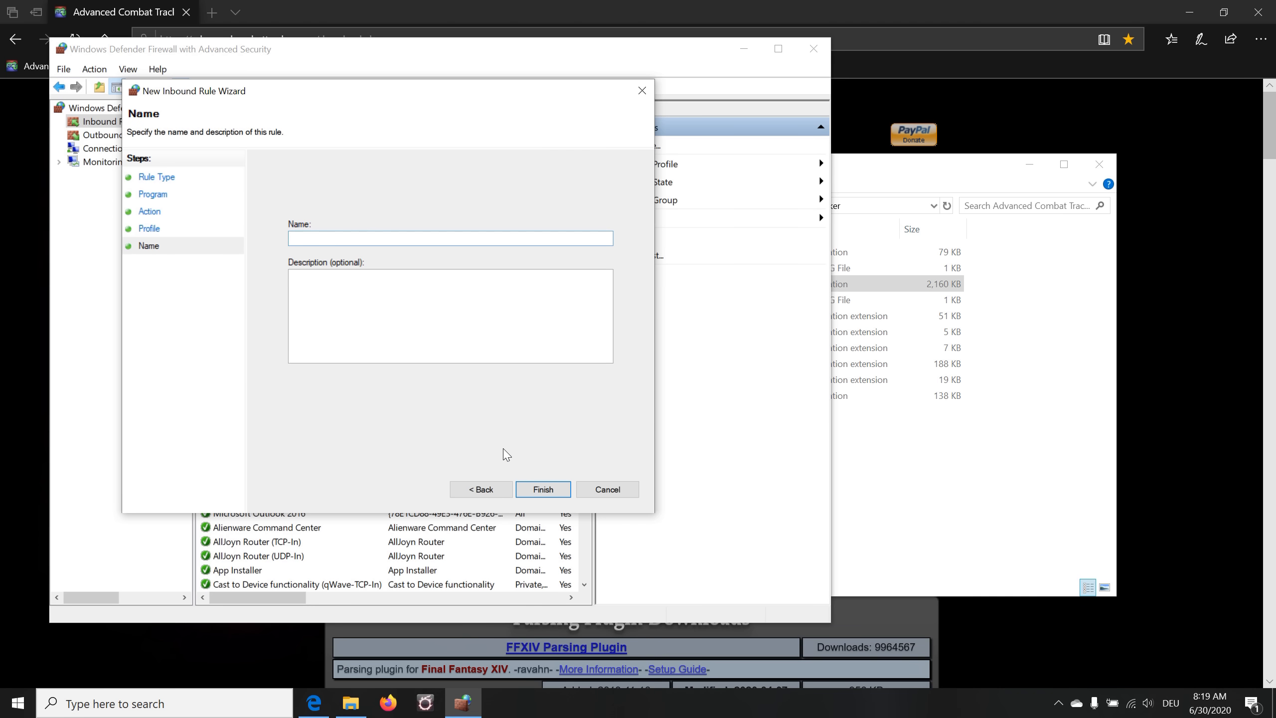
{"action": "type", "text": "ACT"}
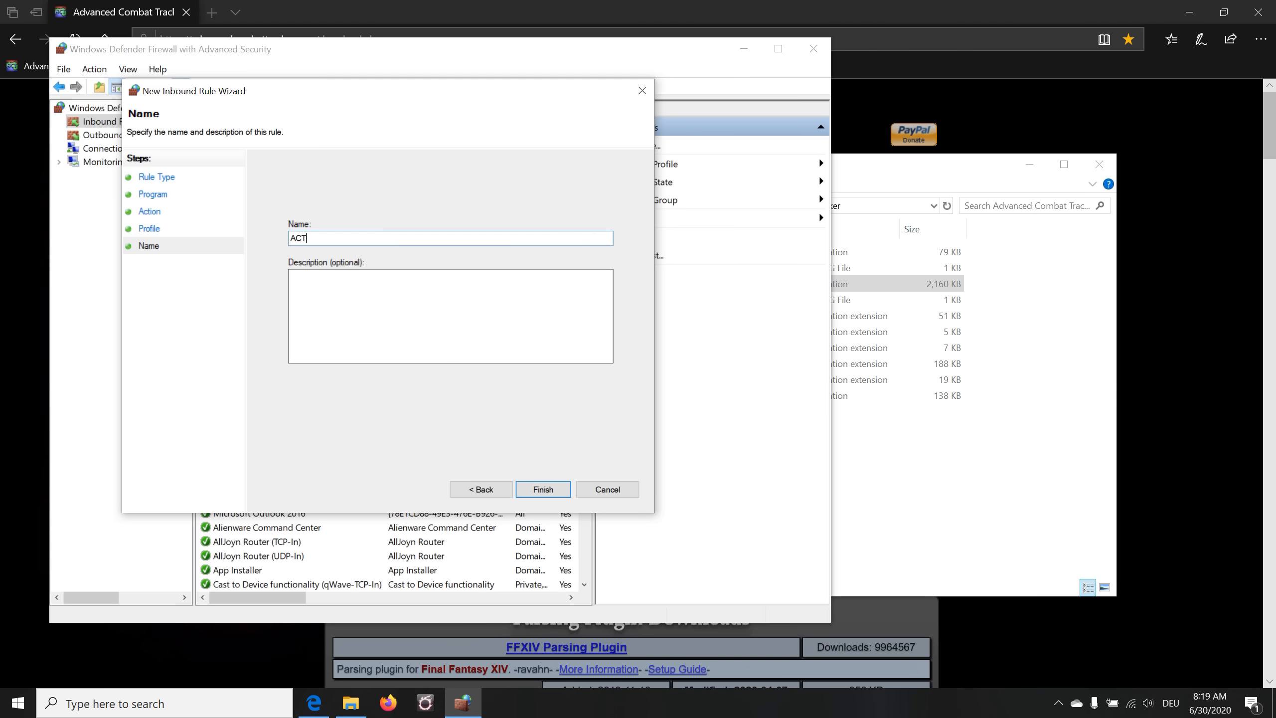
{"action": "left_click", "coordinate": [542, 490]}
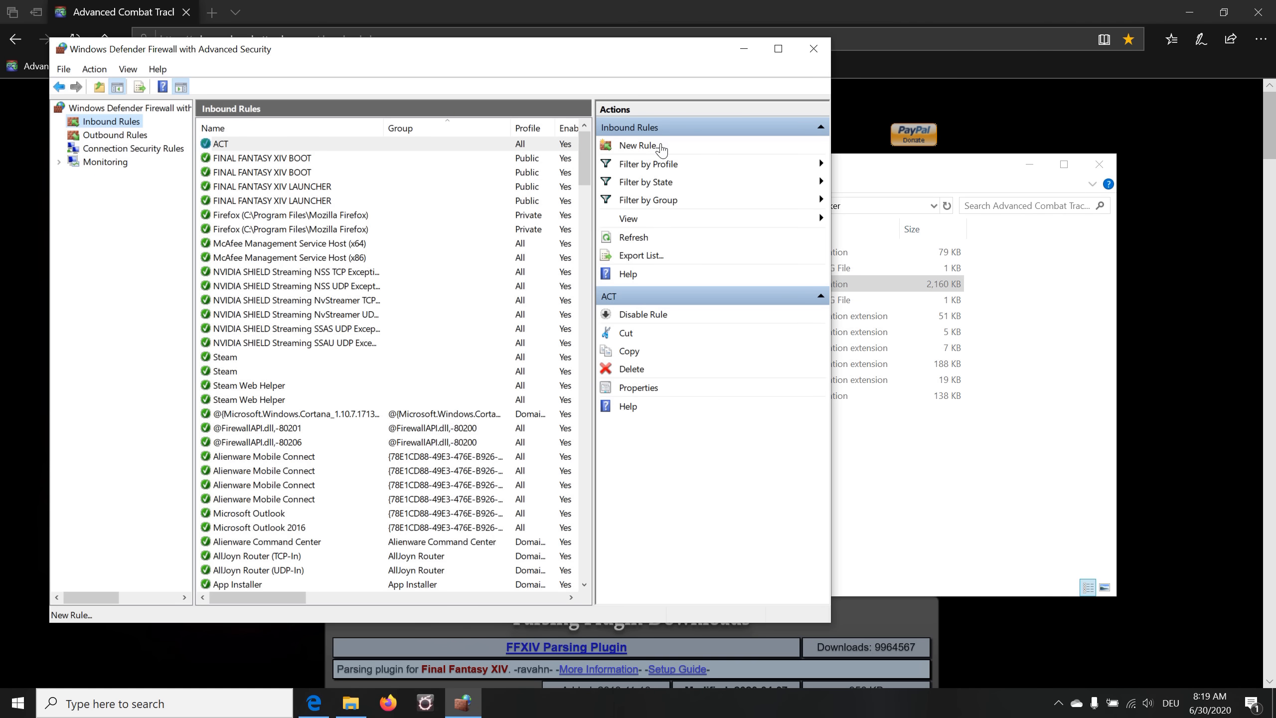
{"action": "mouse_move", "coordinate": [643, 163]}
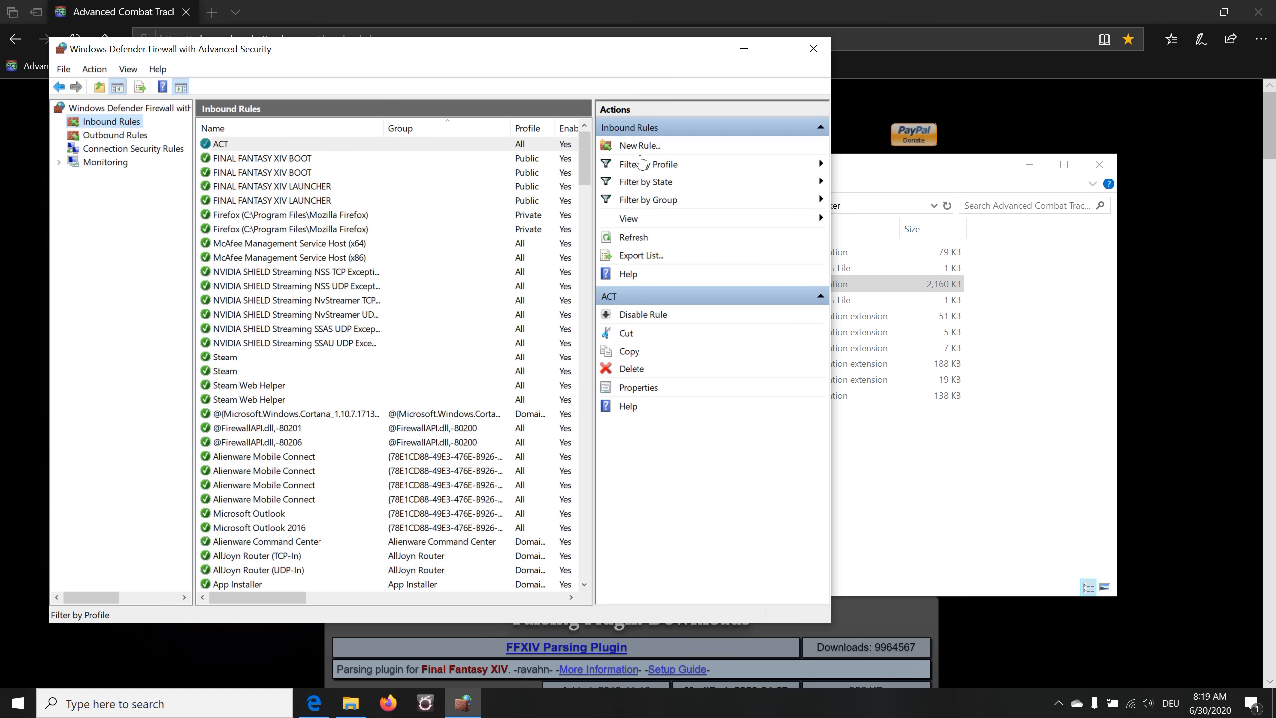
{"action": "mouse_move", "coordinate": [640, 144]}
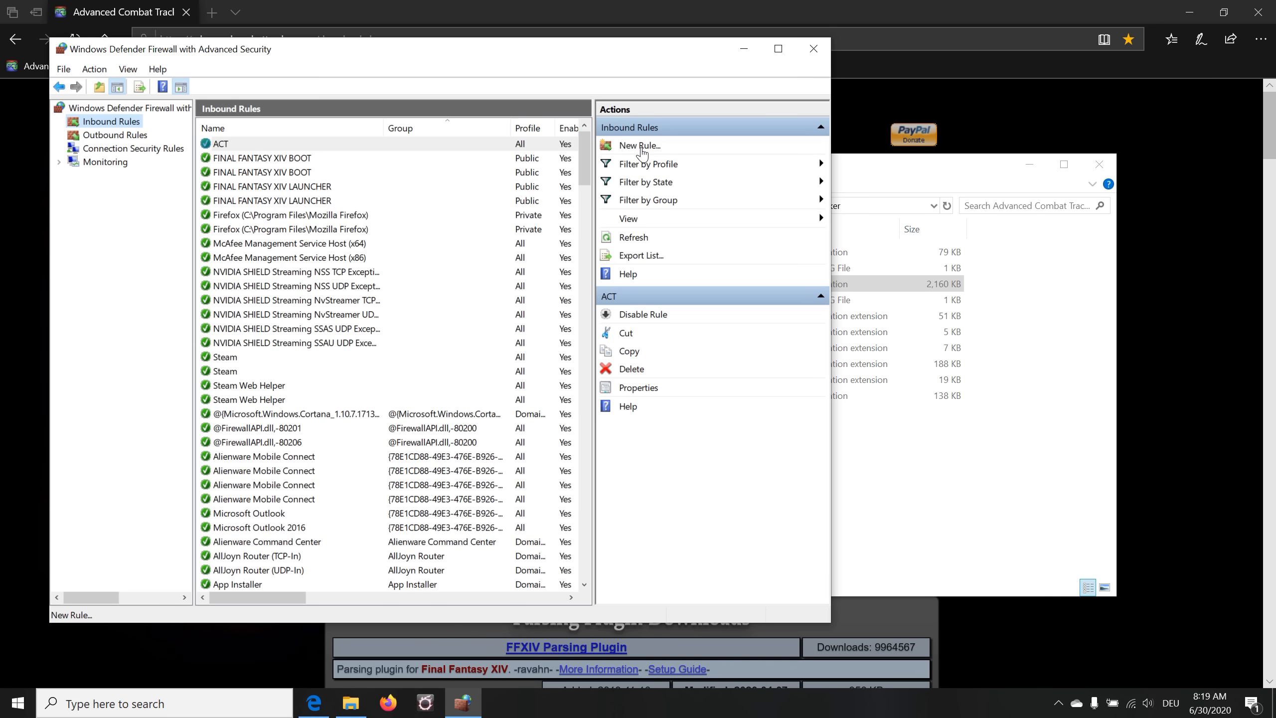
Create another inbound rule for ACTx86.exe allowing connections on all network profiles
{"action": "left_click", "coordinate": [640, 144]}
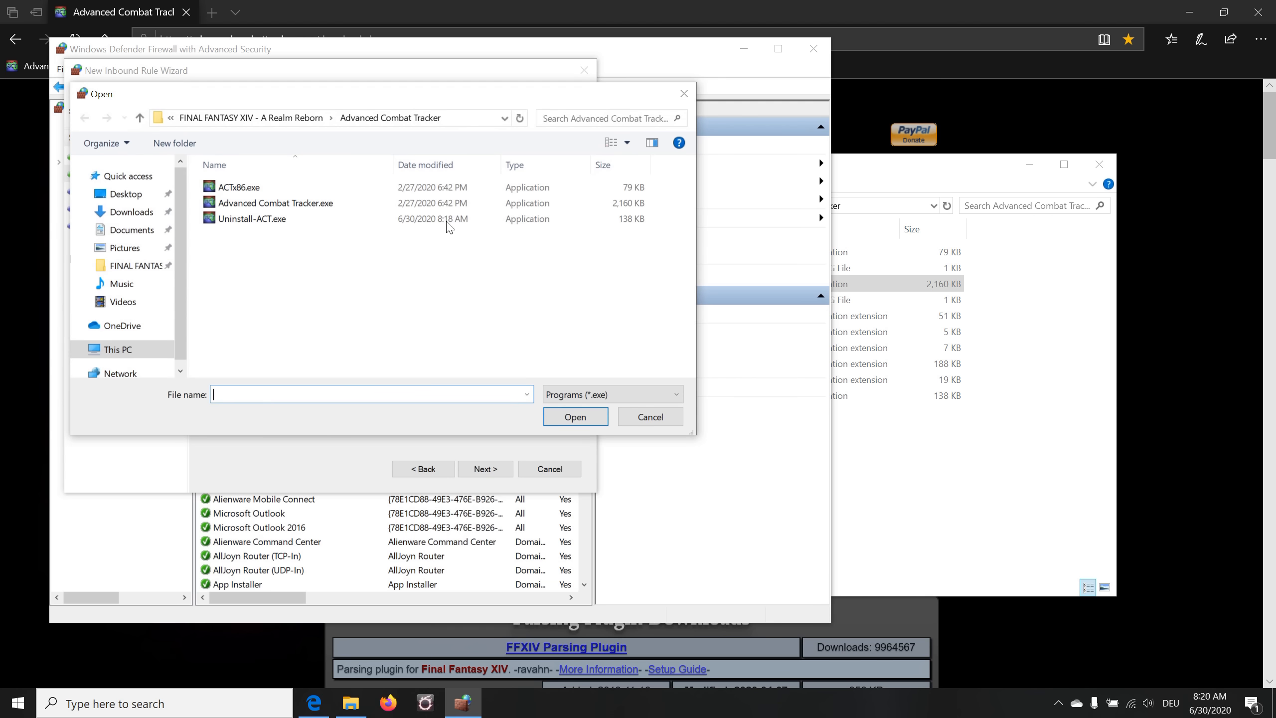
{"action": "mouse_move", "coordinate": [239, 187]}
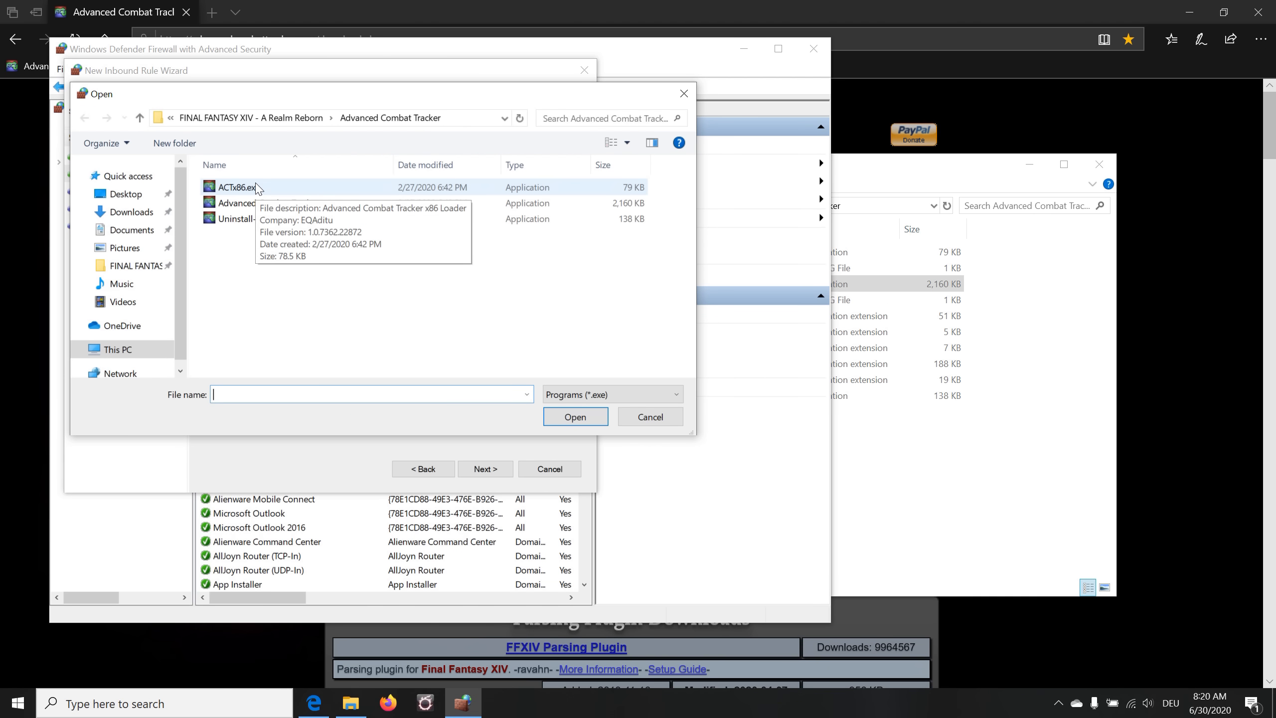
{"action": "left_click", "coordinate": [238, 187]}
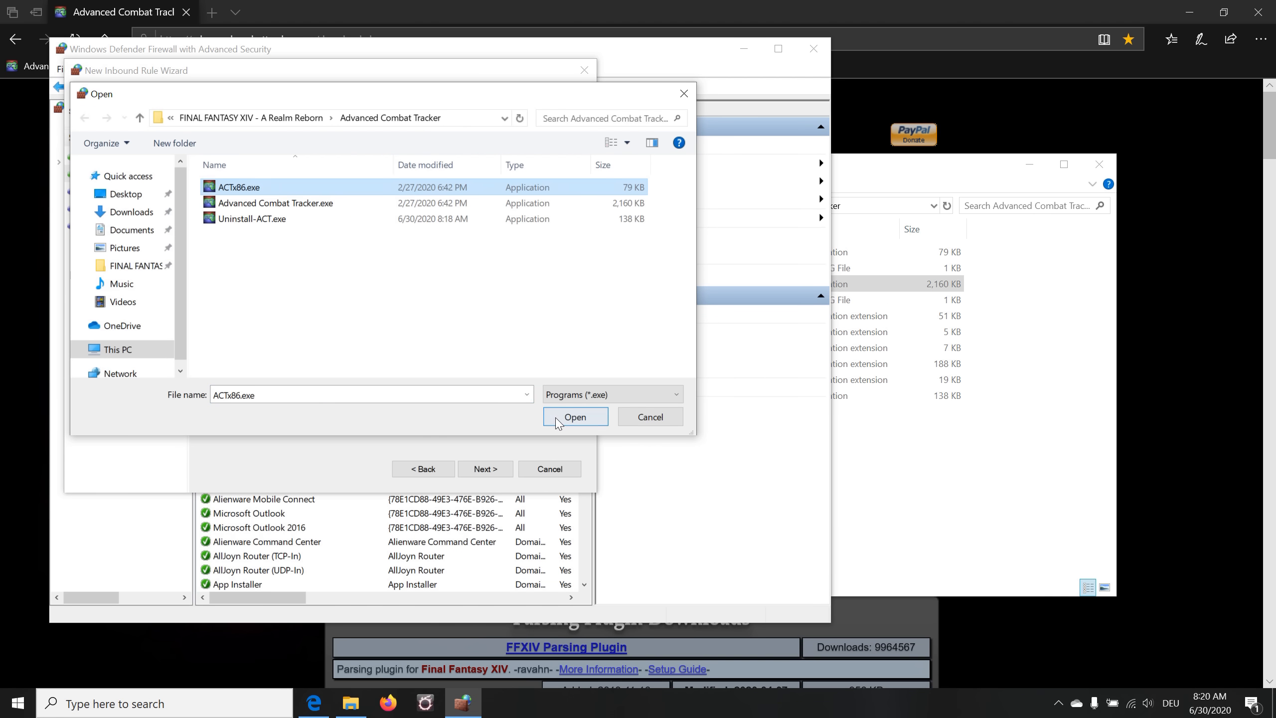
{"action": "left_click", "coordinate": [574, 417]}
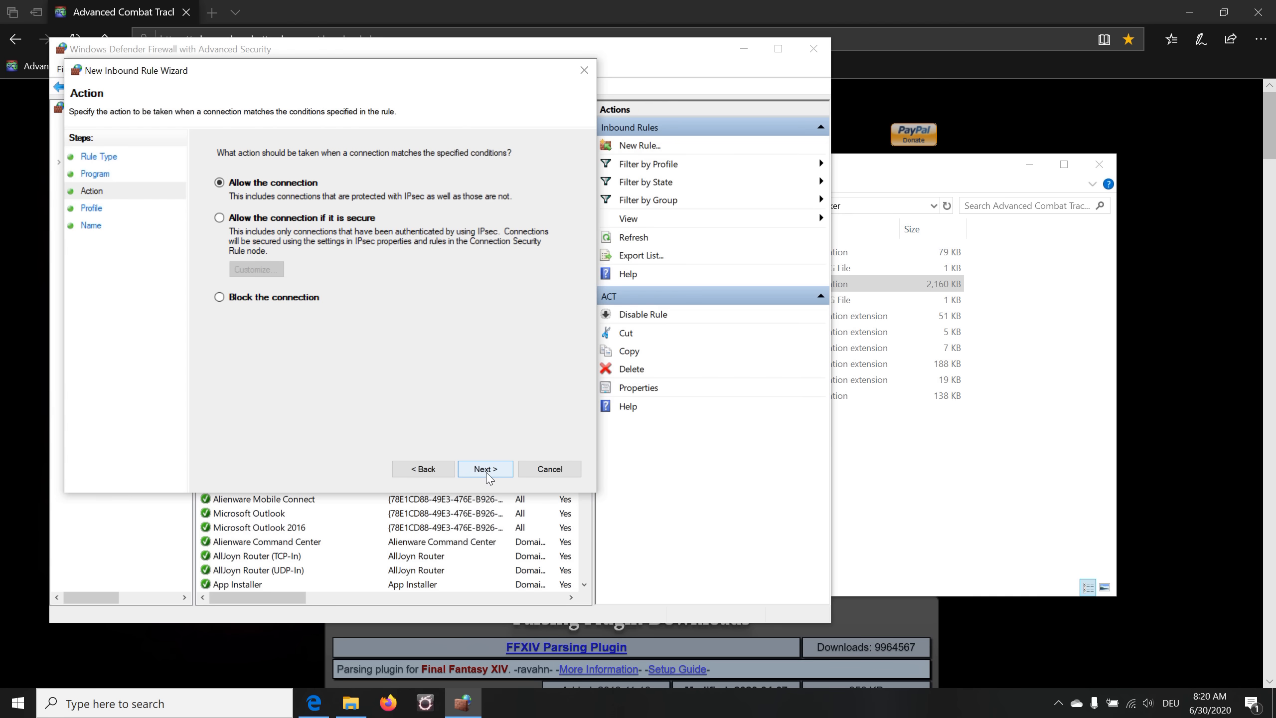
{"action": "left_click", "coordinate": [485, 468]}
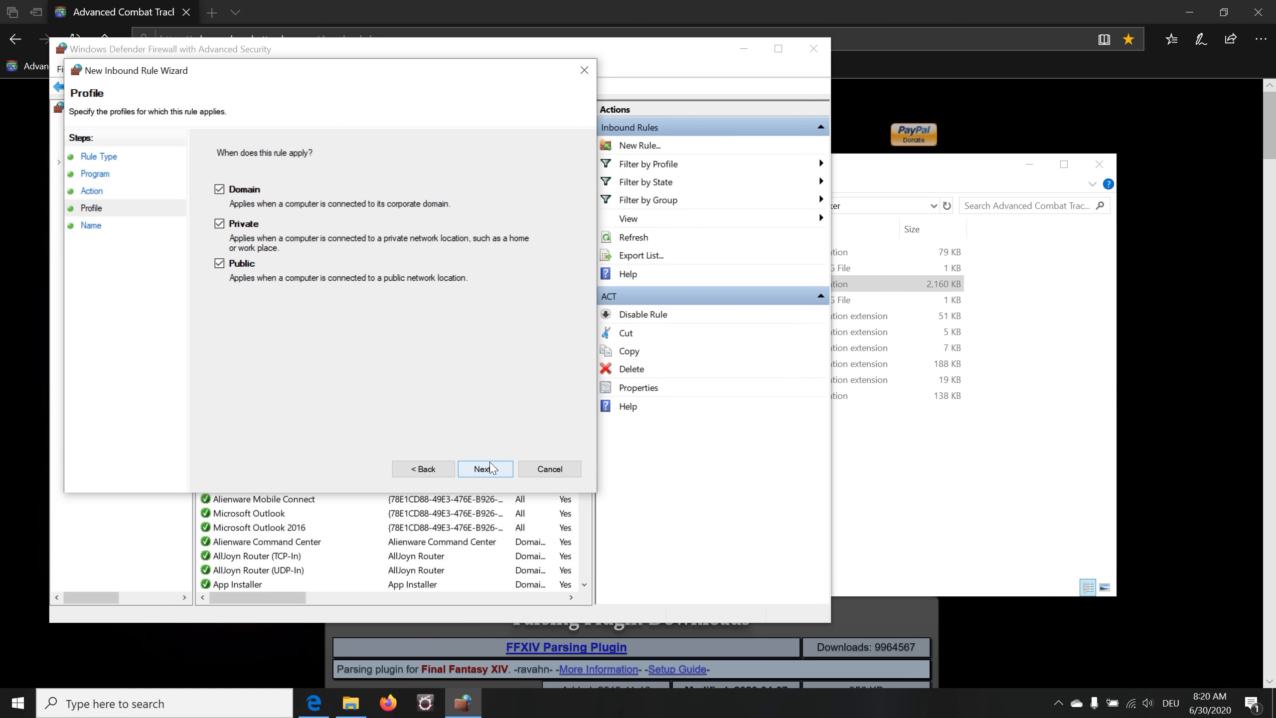
{"action": "left_click", "coordinate": [485, 469]}
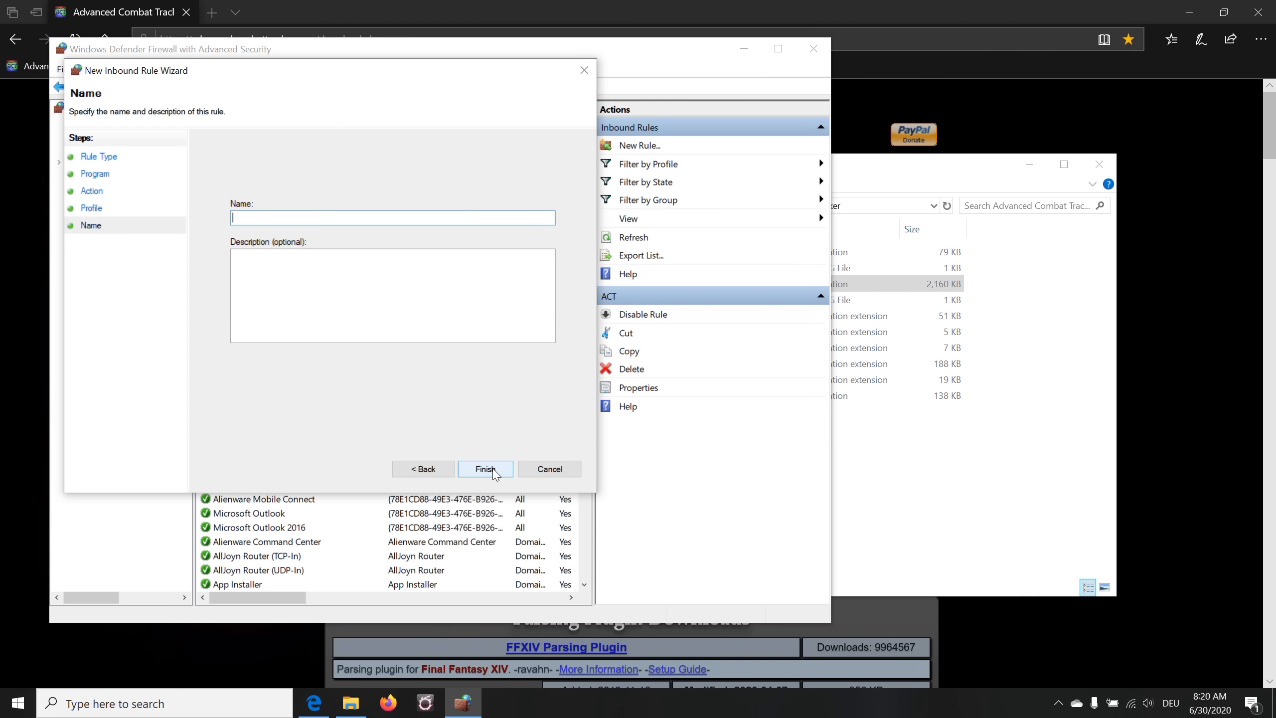
{"action": "left_click", "coordinate": [486, 469]}
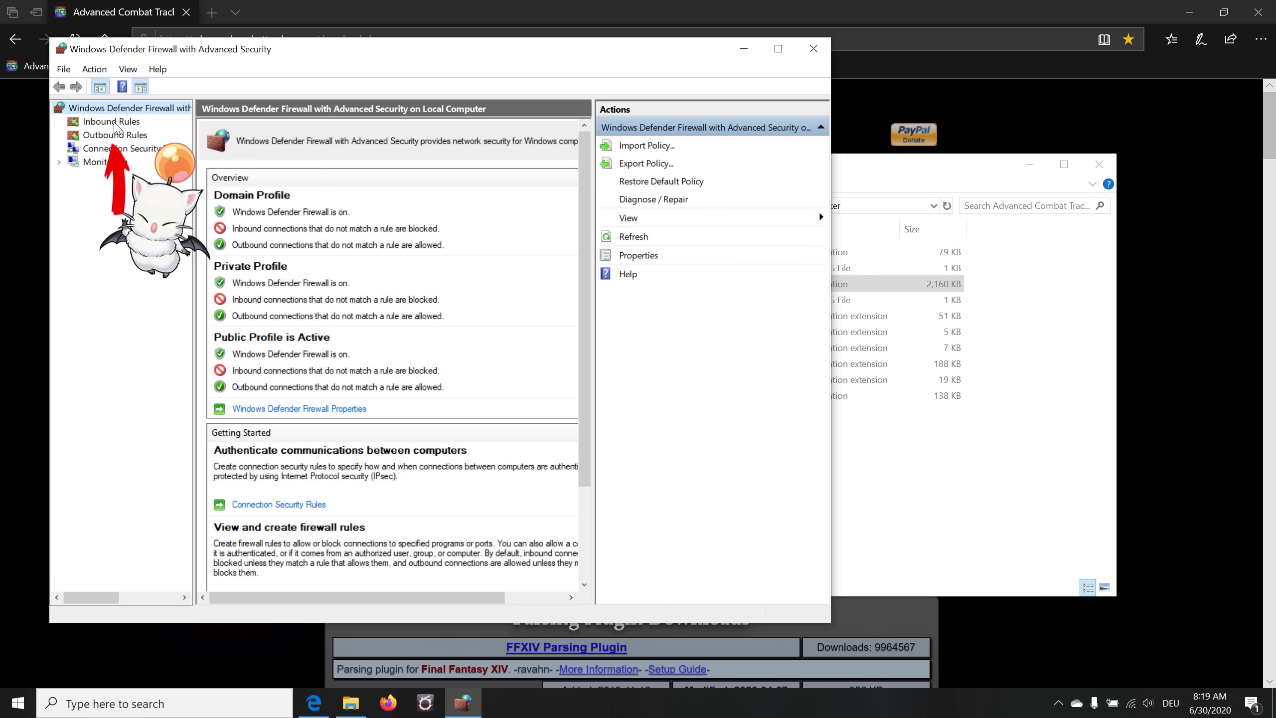
Check the Inbound Rules list for the ACT entries, then close the firewall console
{"action": "left_click", "coordinate": [110, 121]}
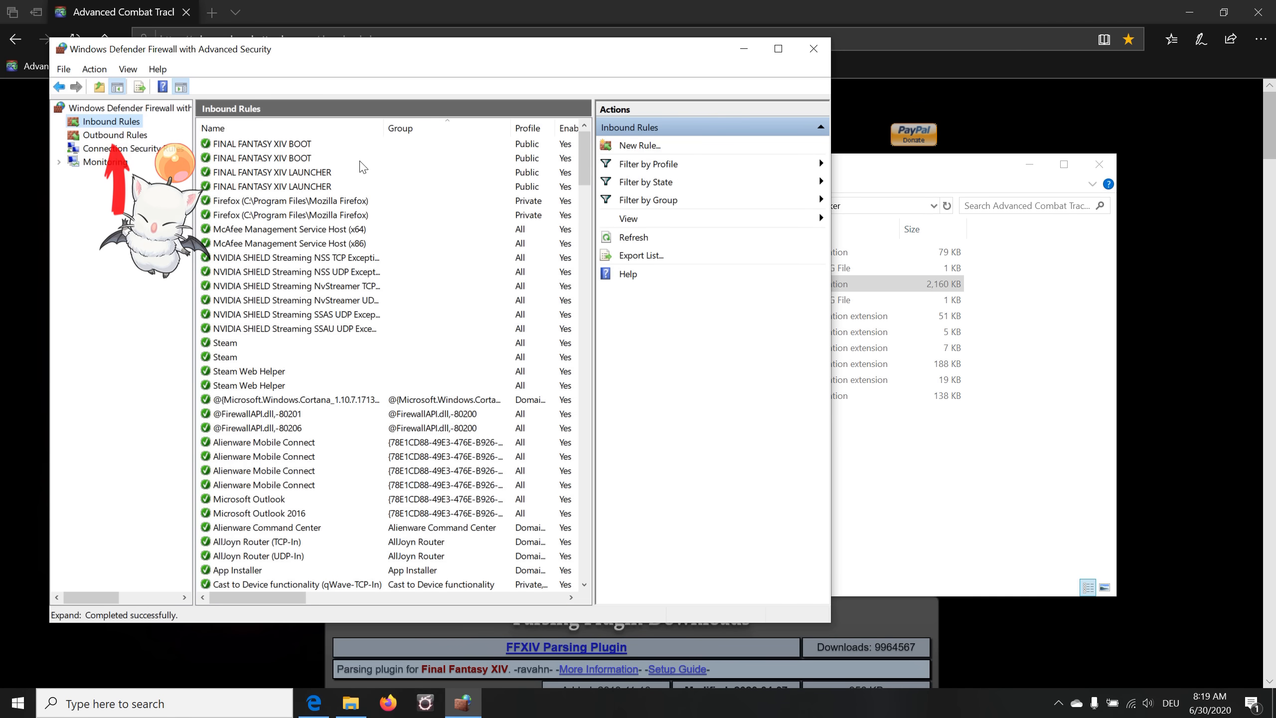
{"action": "left_click", "coordinate": [811, 49]}
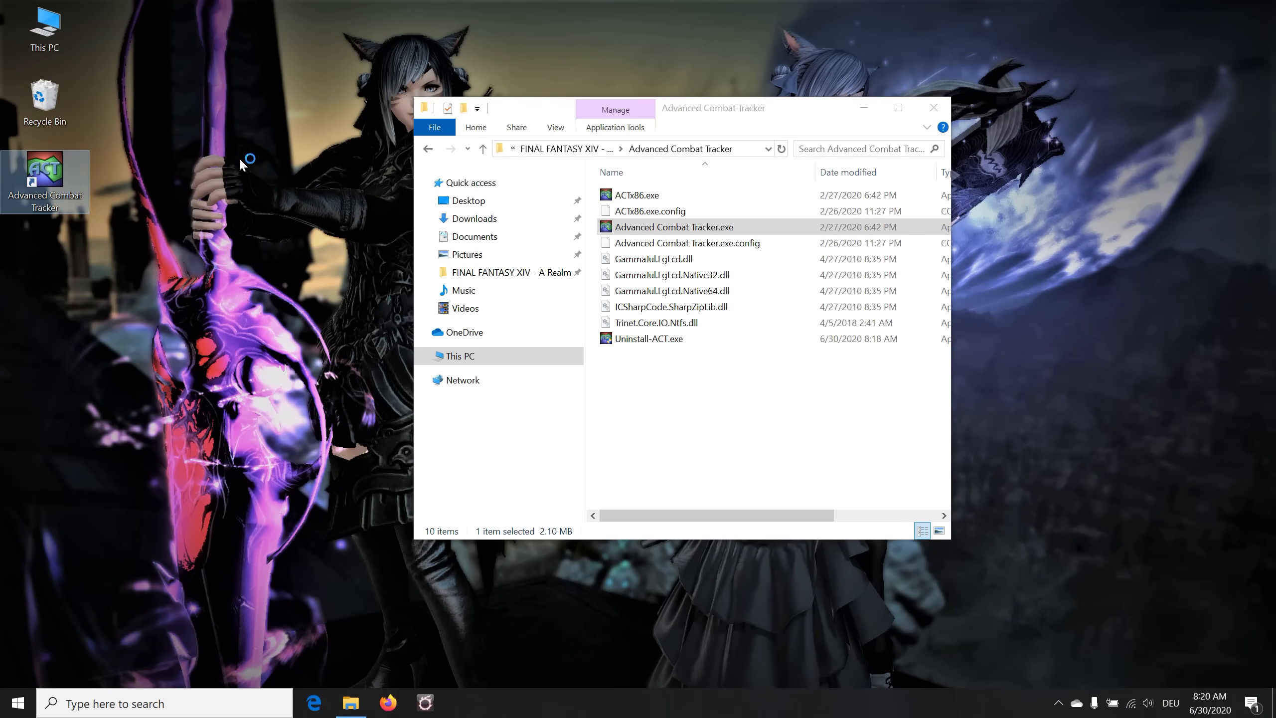
Launch Advanced Combat Tracker.exe and approve the UAC prompt so its Startup Wizard appears
{"action": "double_click", "coordinate": [674, 226]}
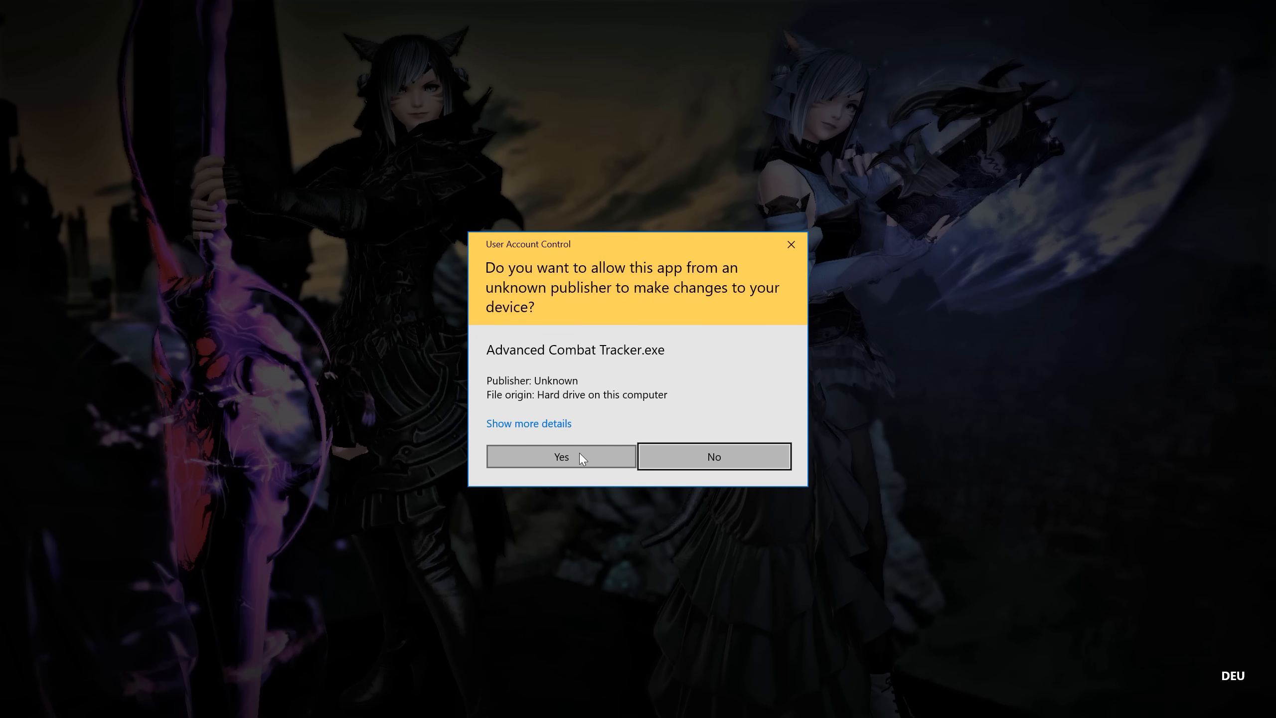
{"action": "left_click", "coordinate": [560, 455]}
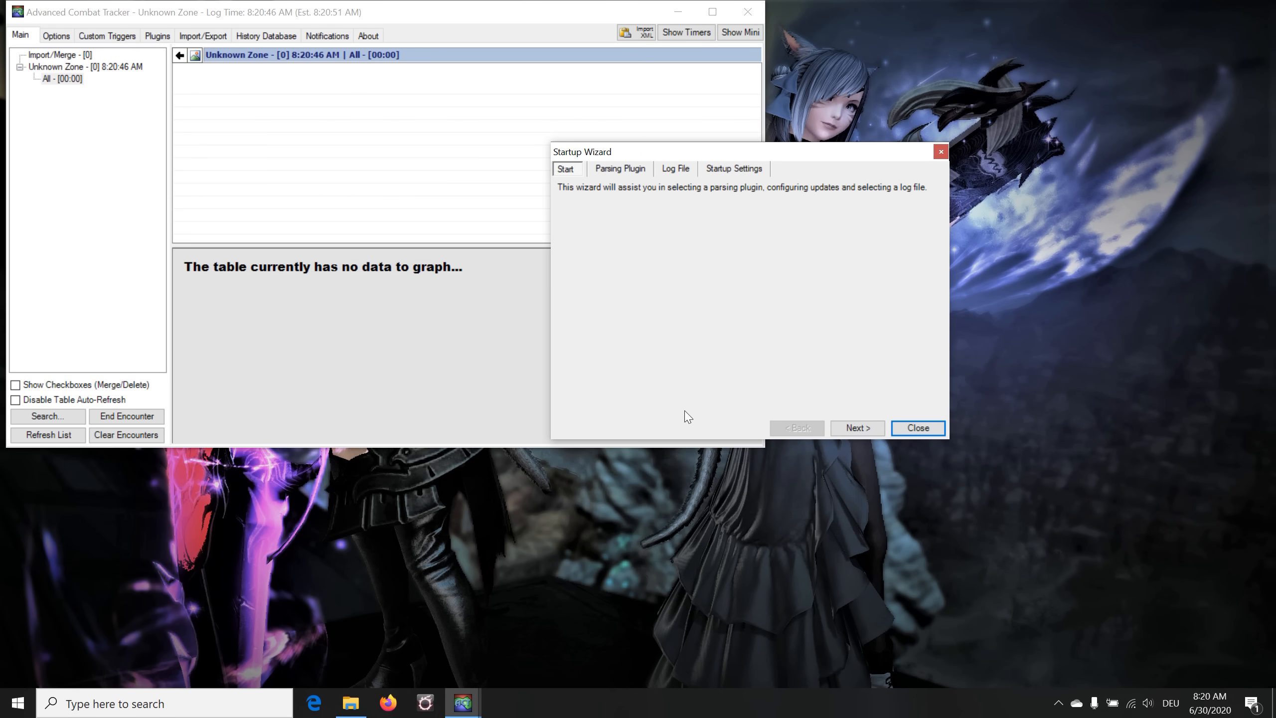
{"action": "mouse_move", "coordinate": [641, 179]}
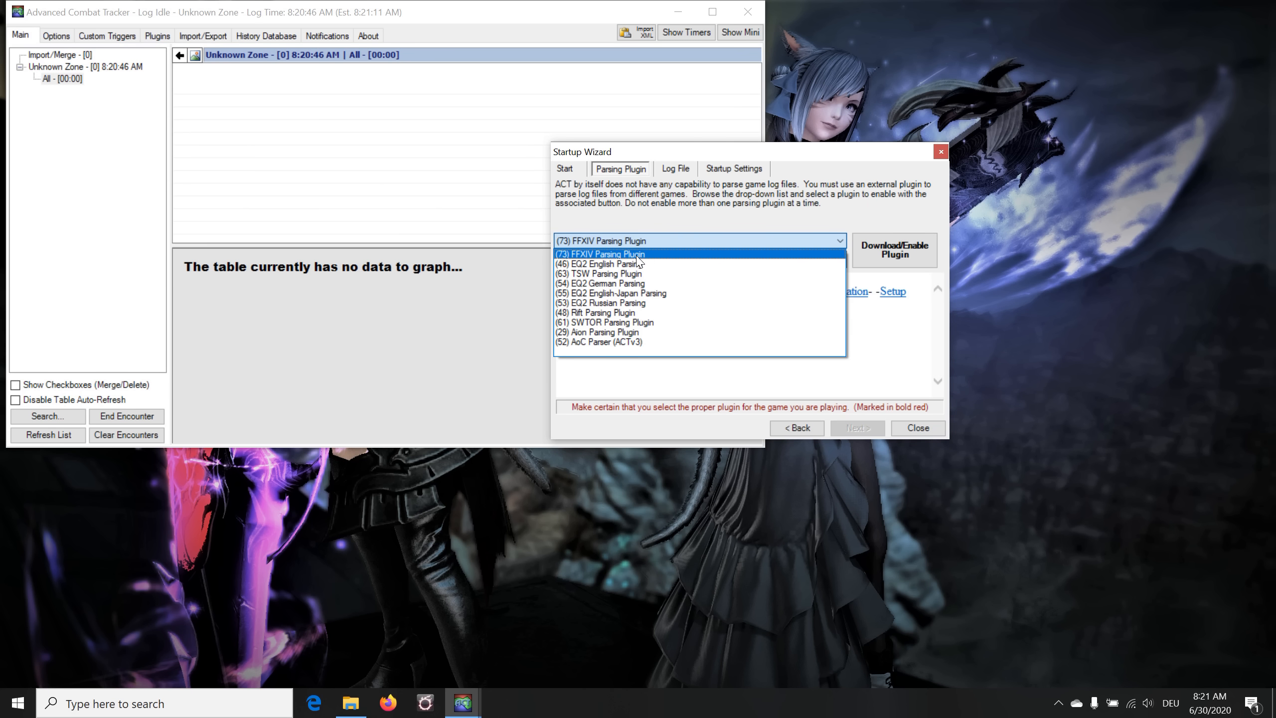
Download and enable the (73) FFXIV Parsing Plugin and continue to the log file step
{"action": "left_click", "coordinate": [600, 254]}
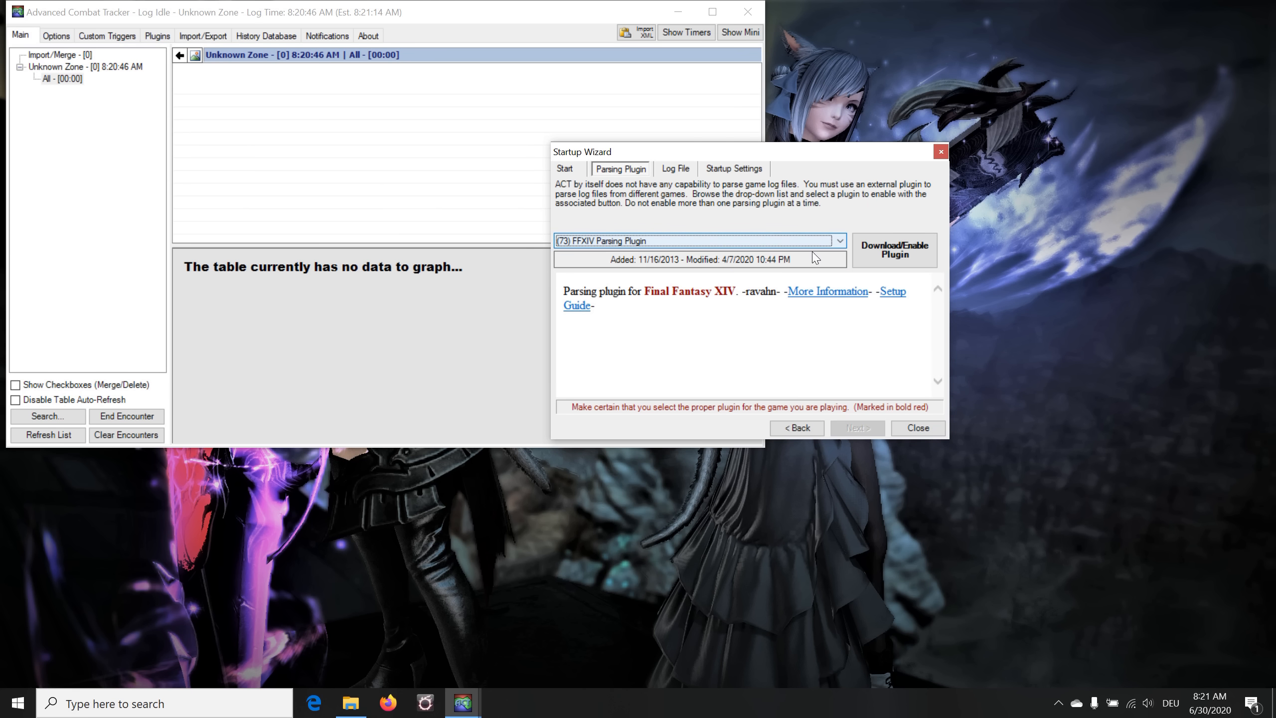
{"action": "left_click", "coordinate": [893, 250]}
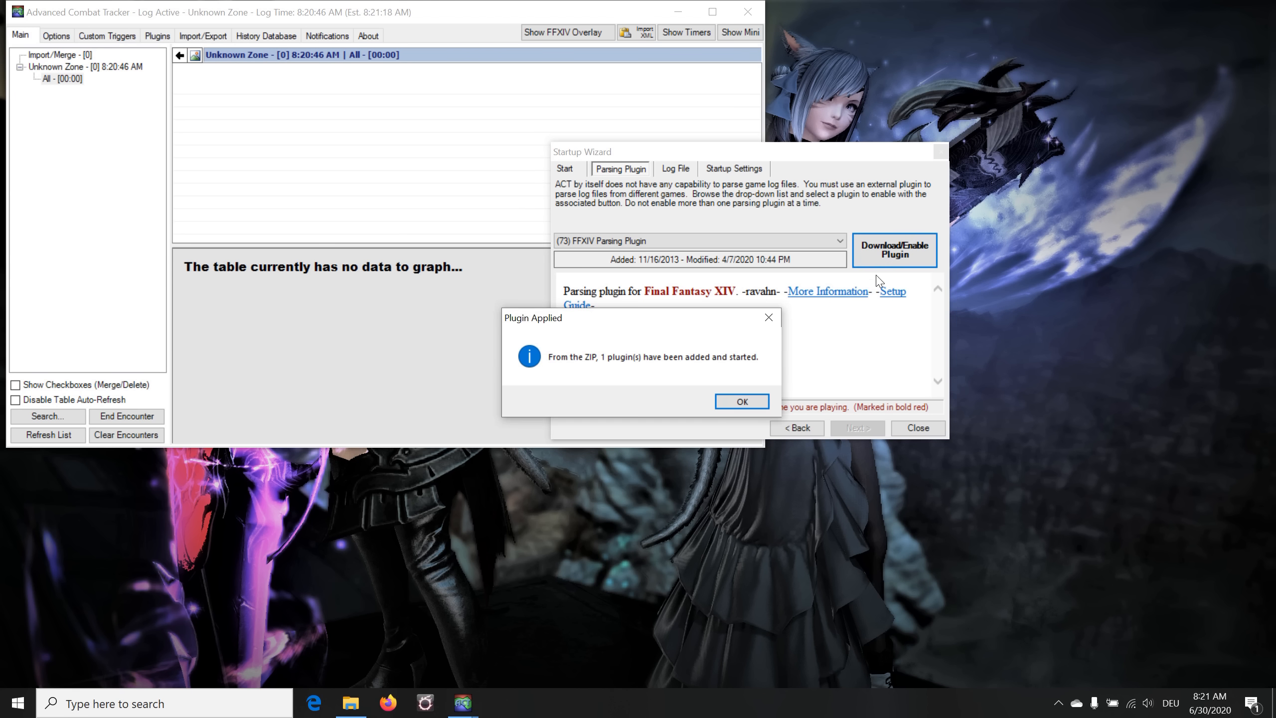
{"action": "left_click", "coordinate": [741, 401]}
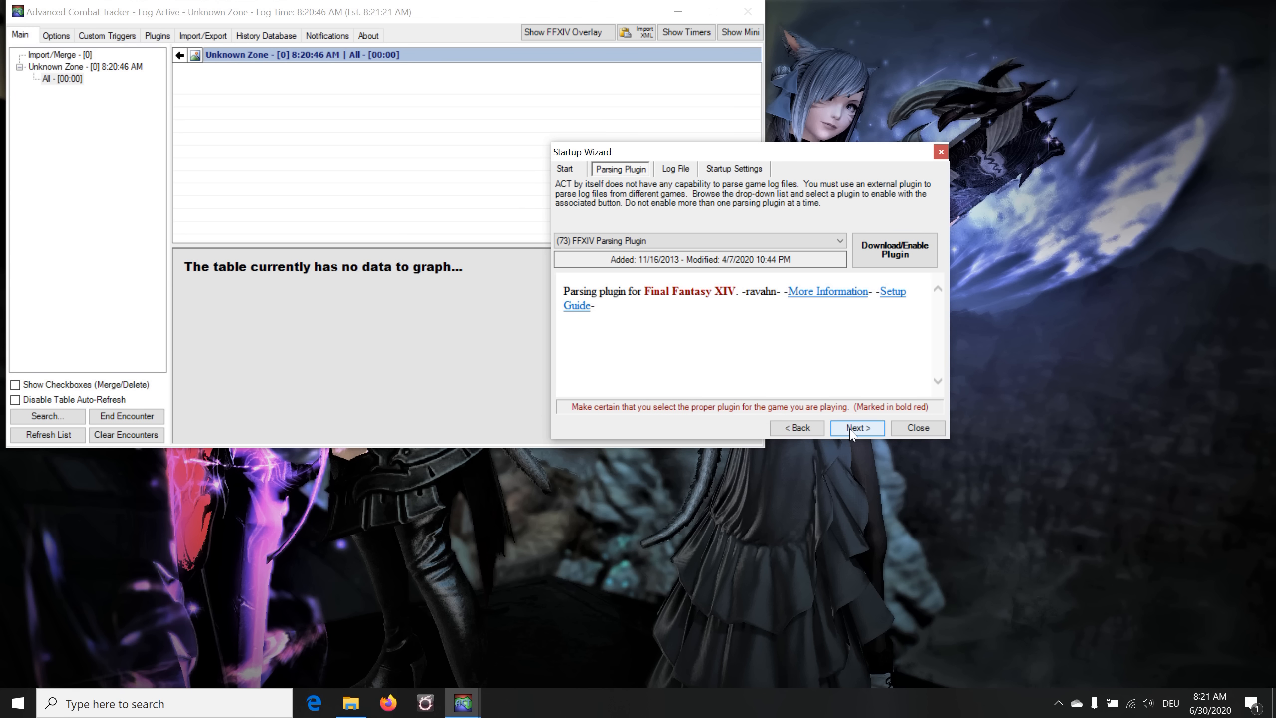
{"action": "left_click", "coordinate": [856, 428]}
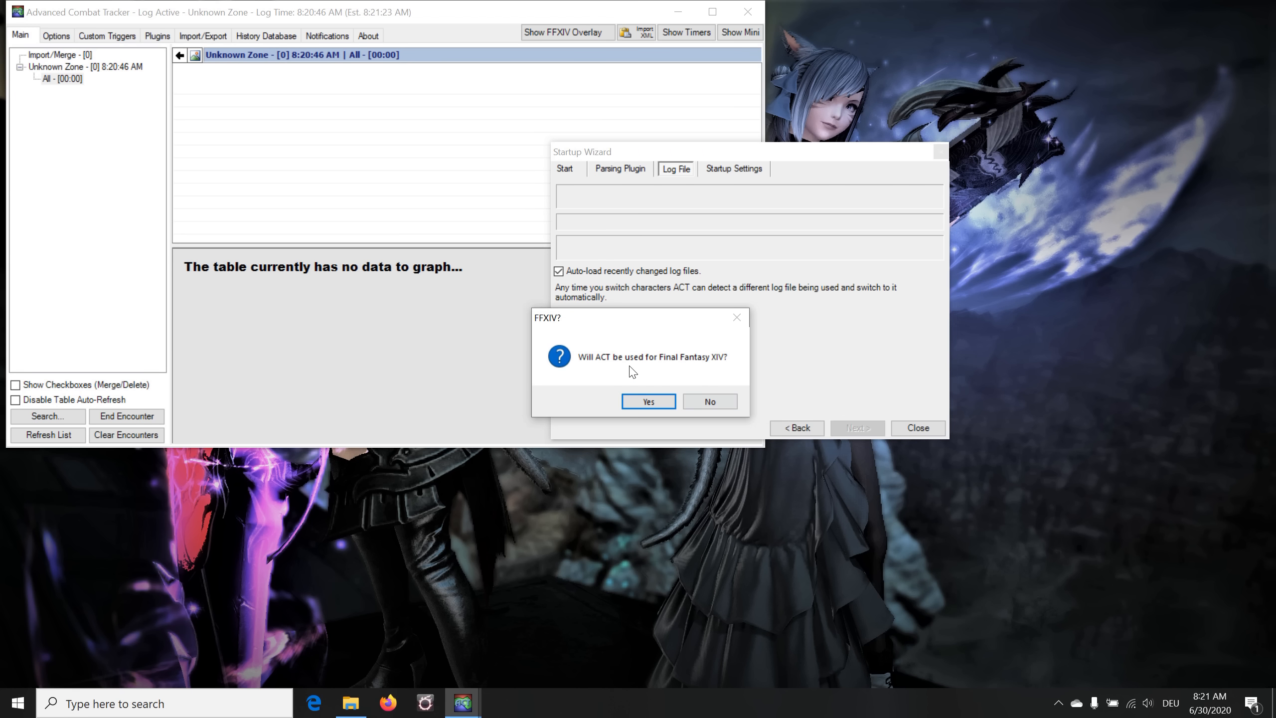
{"action": "mouse_move", "coordinate": [724, 371]}
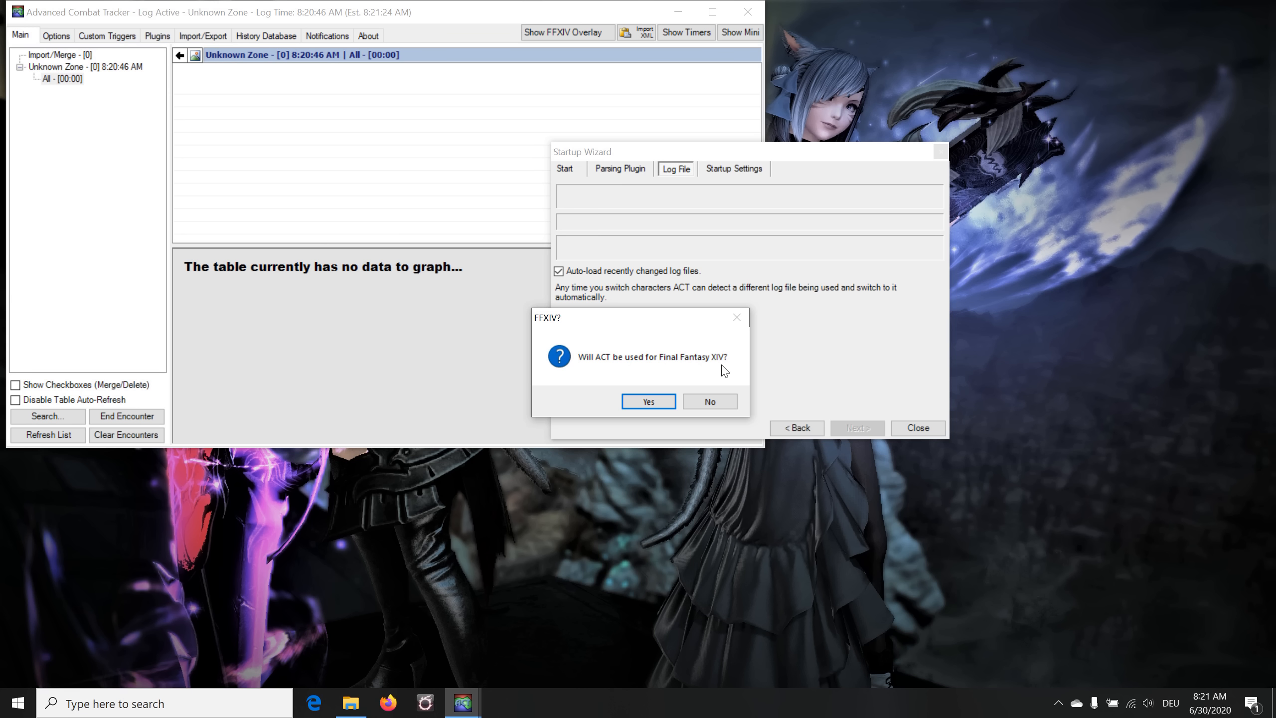
{"action": "mouse_move", "coordinate": [605, 375]}
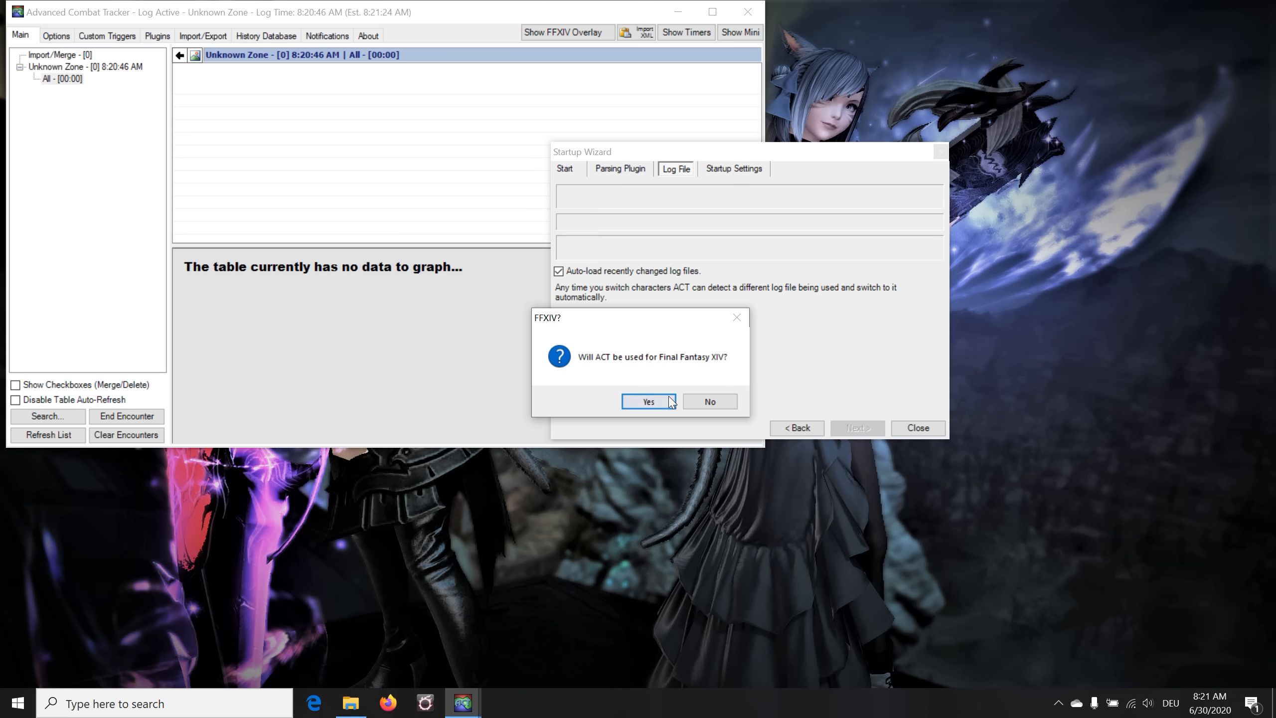
Confirm FFXIV, enable Auto-load recently changed log files, and close the Startup Wizard
{"action": "left_click", "coordinate": [647, 400]}
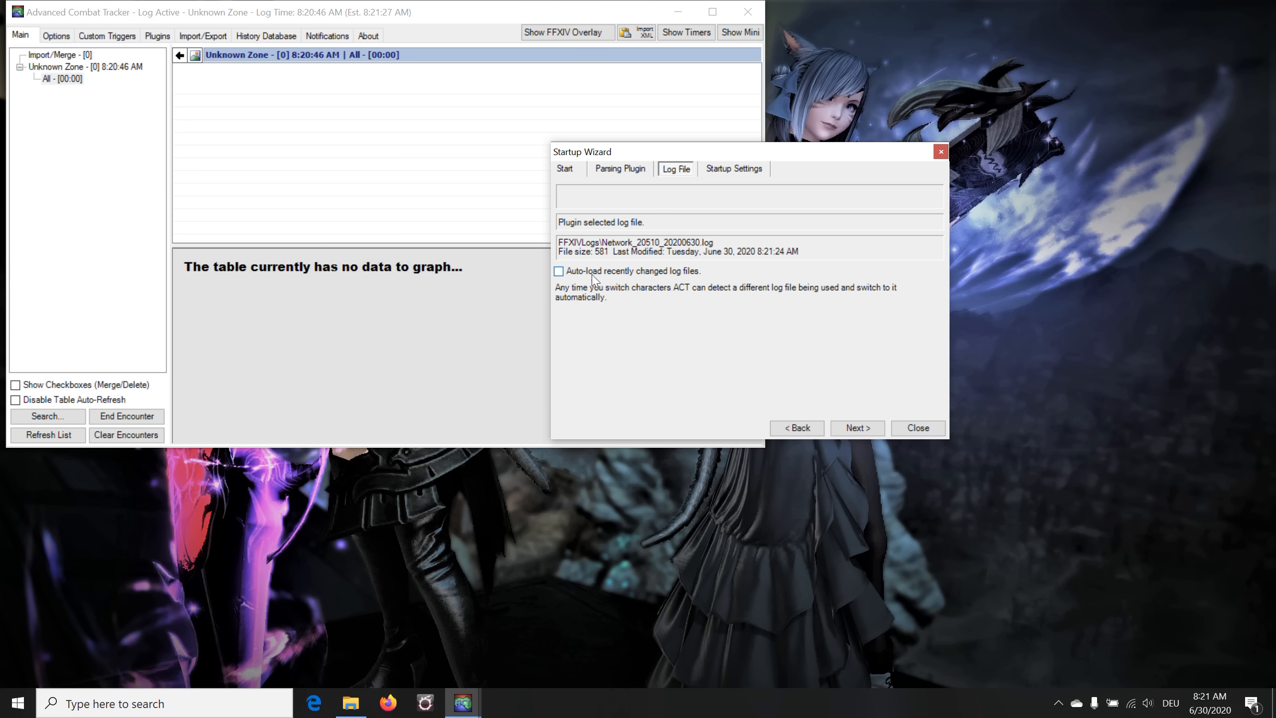
{"action": "left_click", "coordinate": [558, 271]}
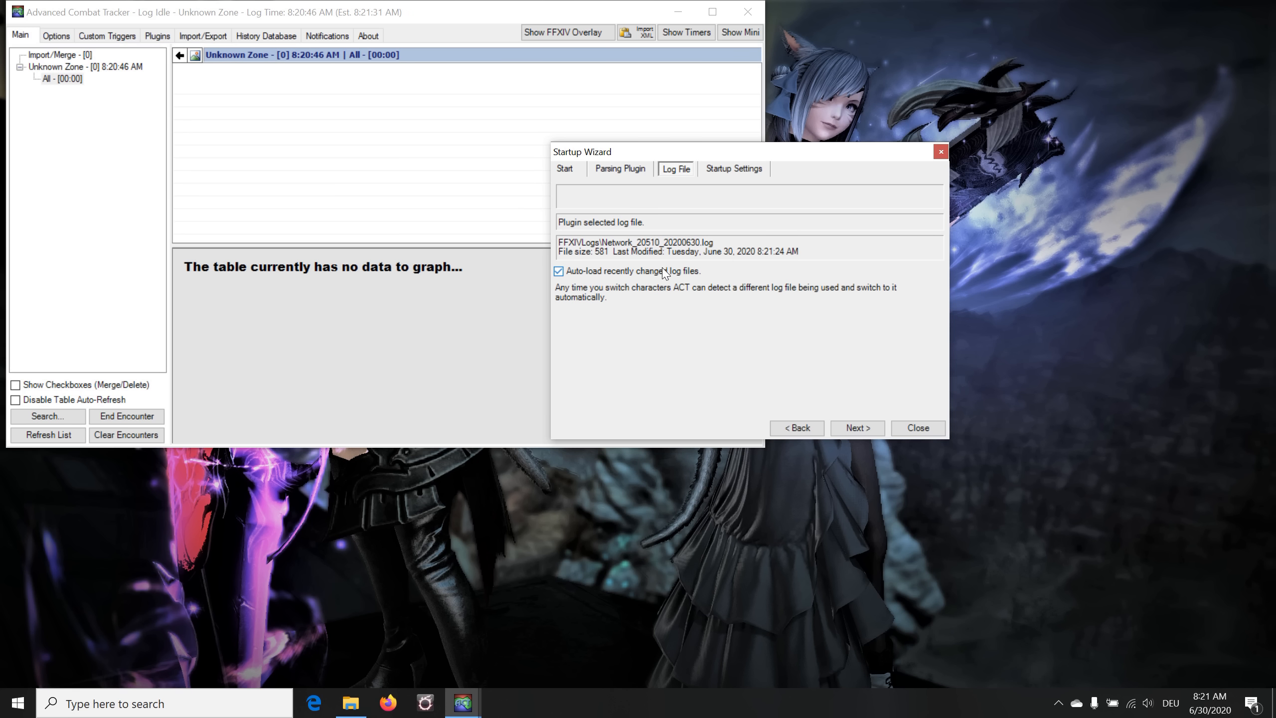
{"action": "left_click", "coordinate": [856, 427]}
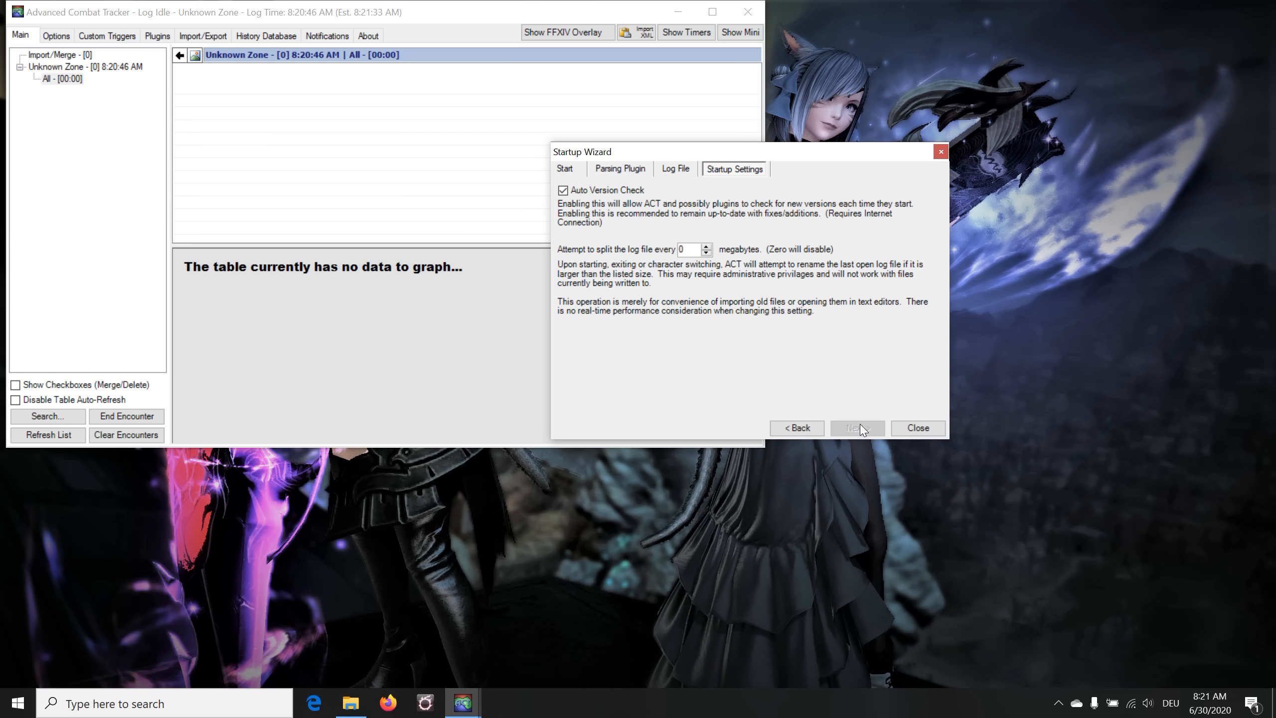
{"action": "mouse_move", "coordinate": [831, 400]}
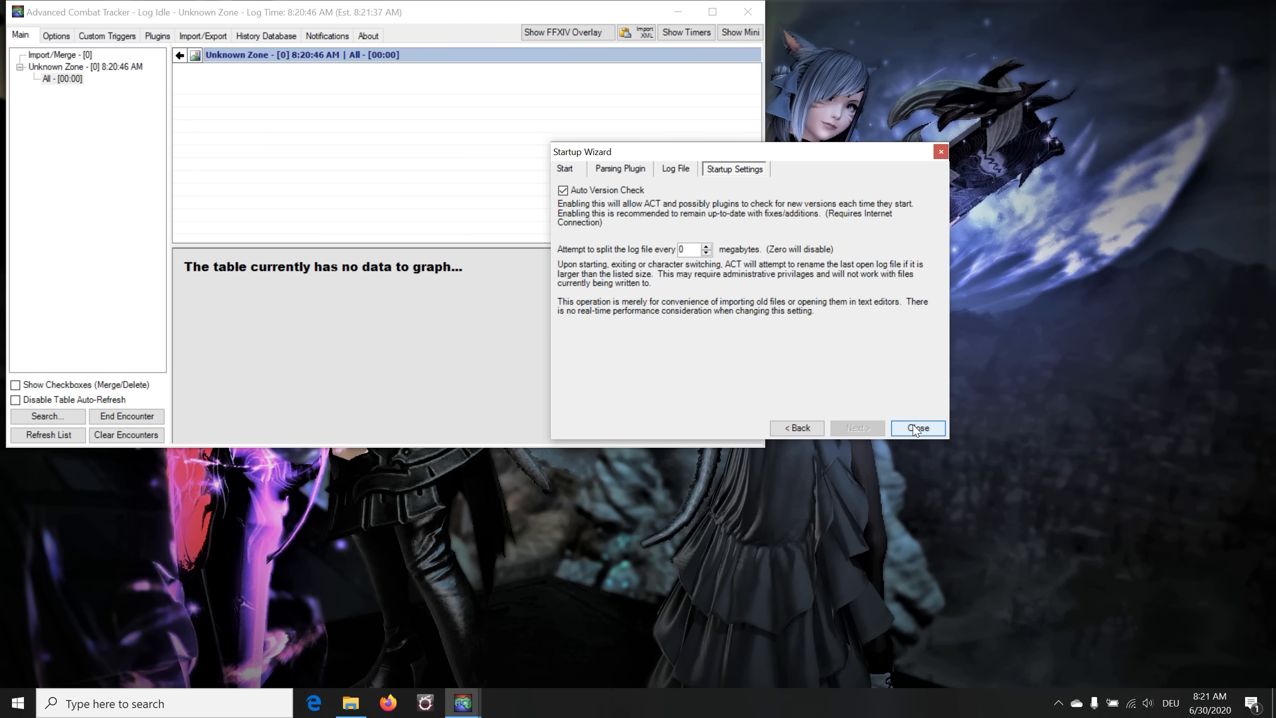
{"action": "left_click", "coordinate": [916, 427]}
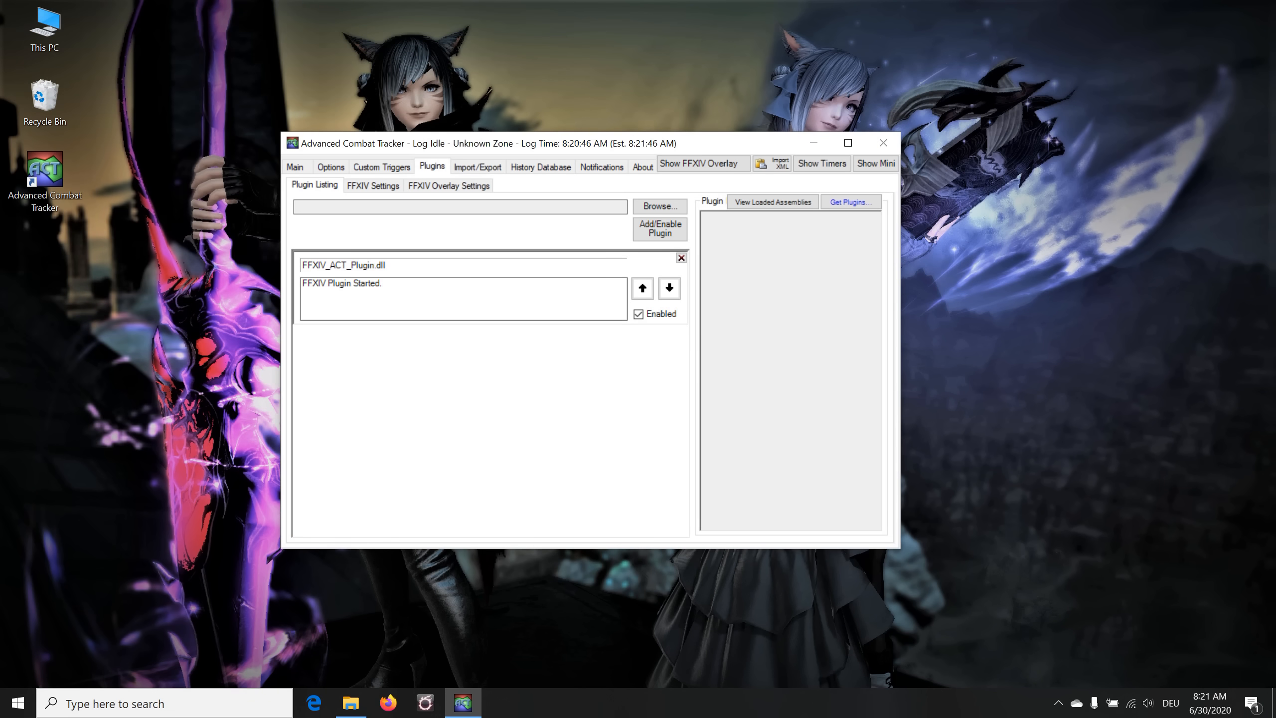
{"action": "mouse_move", "coordinate": [566, 318]}
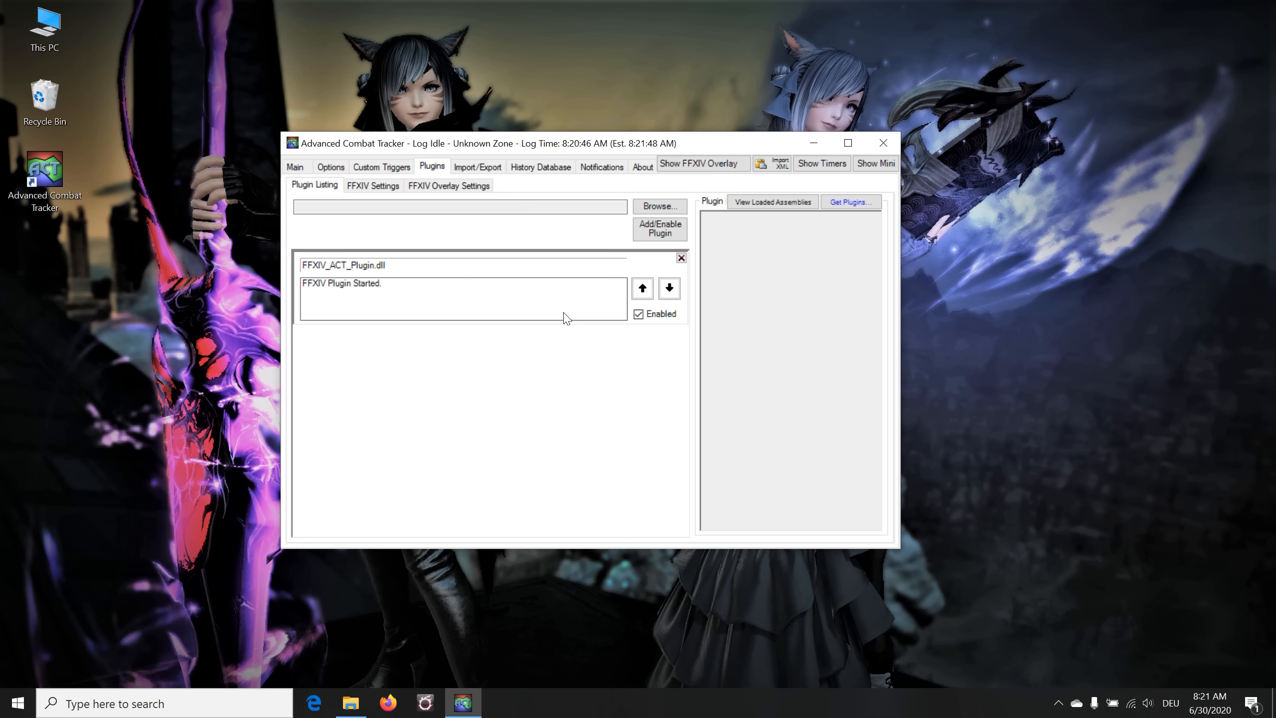
{"action": "mouse_move", "coordinate": [849, 202]}
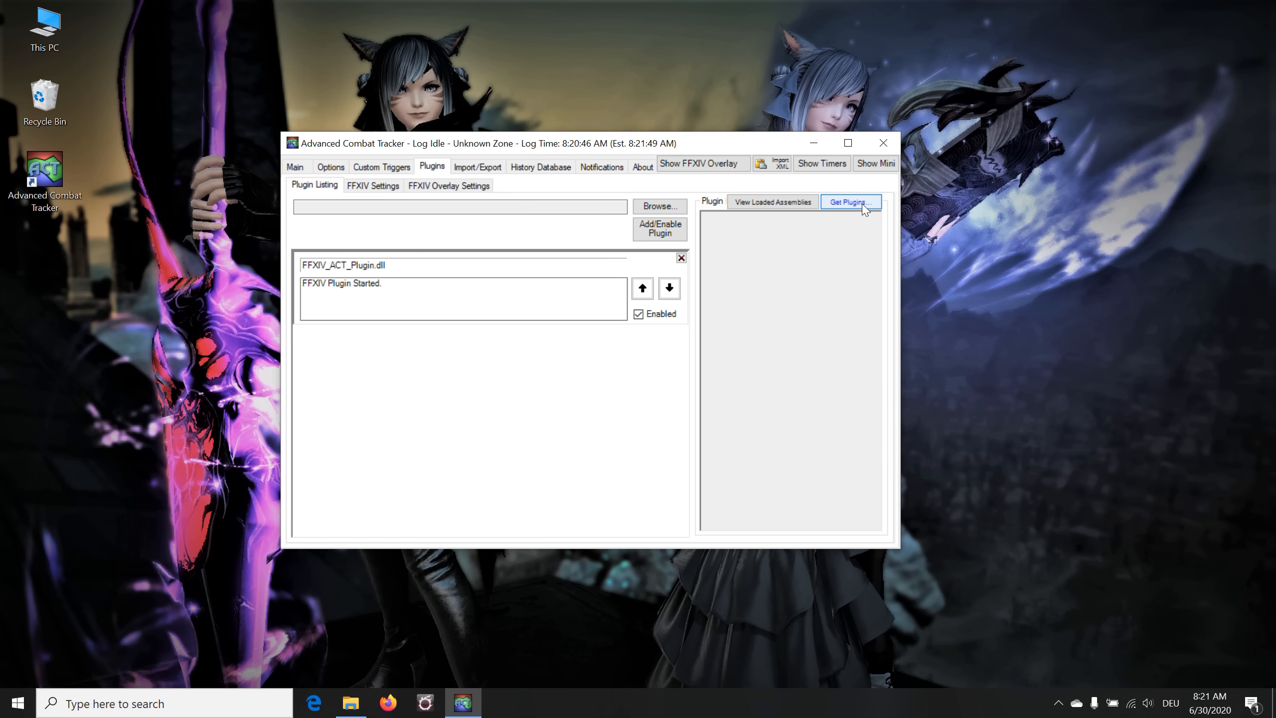
Bring up the Get Plugins window from the Plugins tab
{"action": "left_click", "coordinate": [850, 201]}
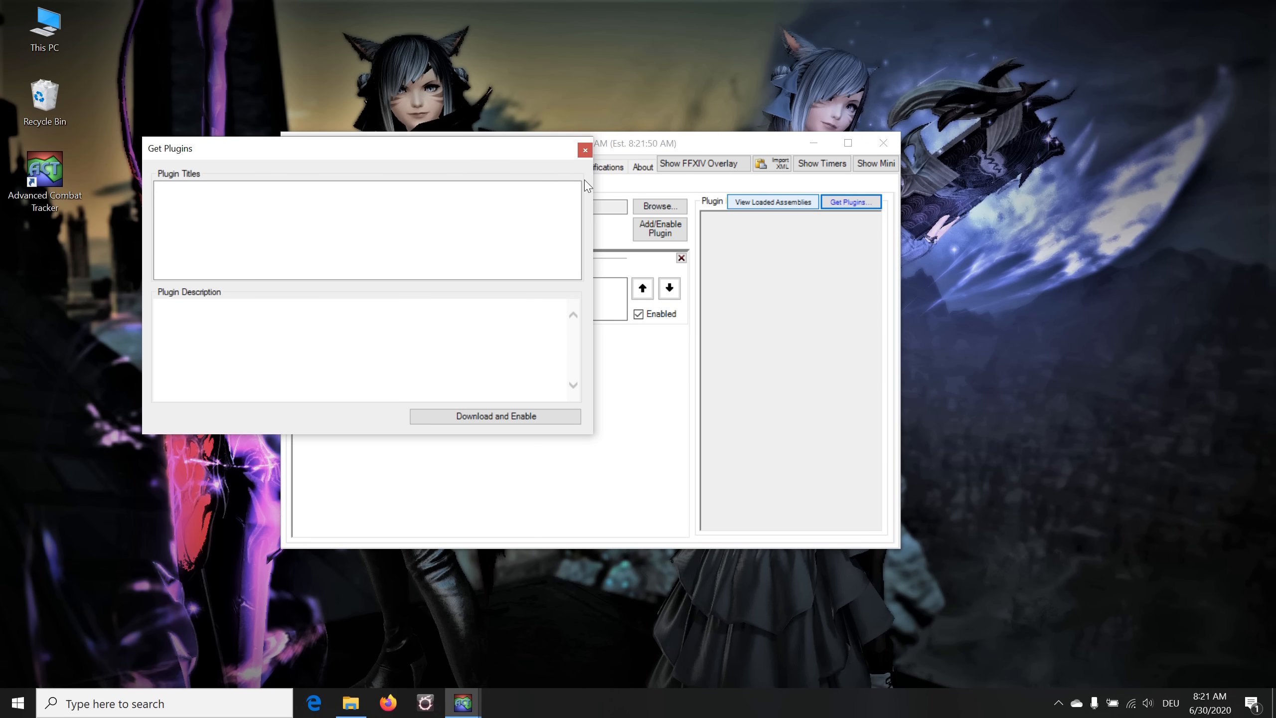
{"action": "mouse_move", "coordinate": [268, 204]}
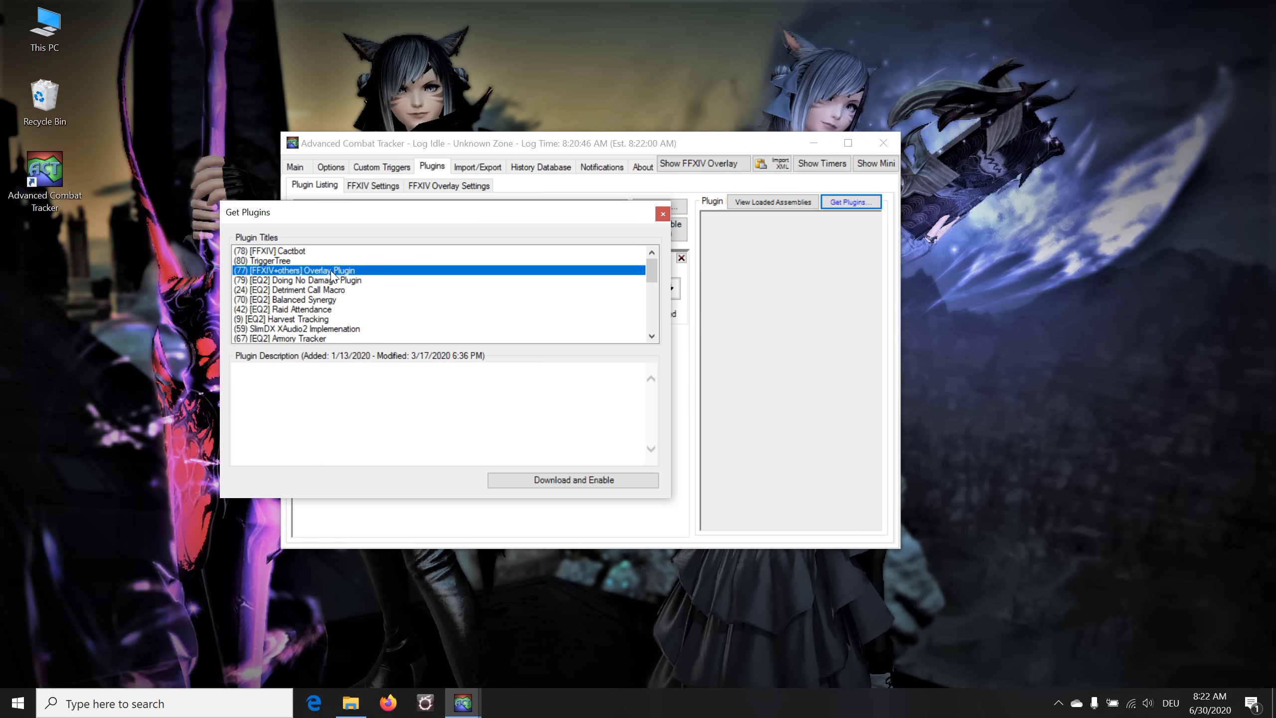
Download and enable the (77) [FFXIV+others] Overlay Plugin and show its OverlayPlugin.dll settings
{"action": "left_click", "coordinate": [296, 270]}
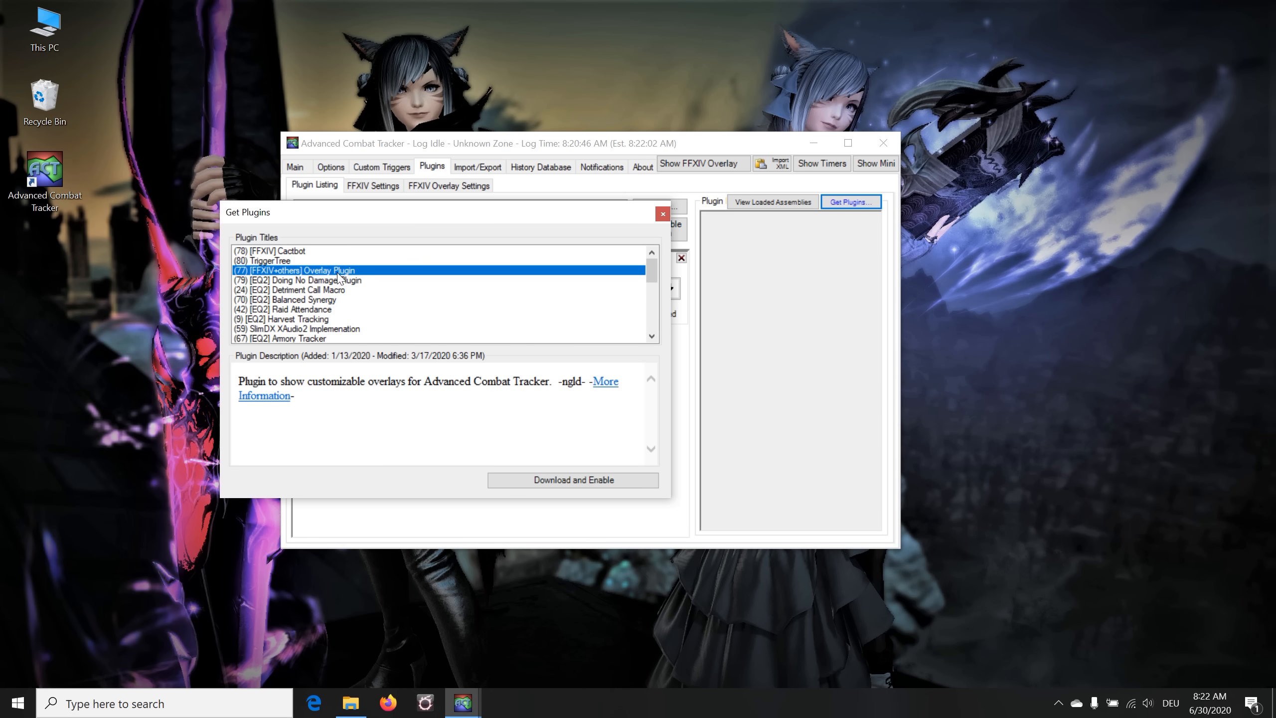
{"action": "mouse_move", "coordinate": [506, 404]}
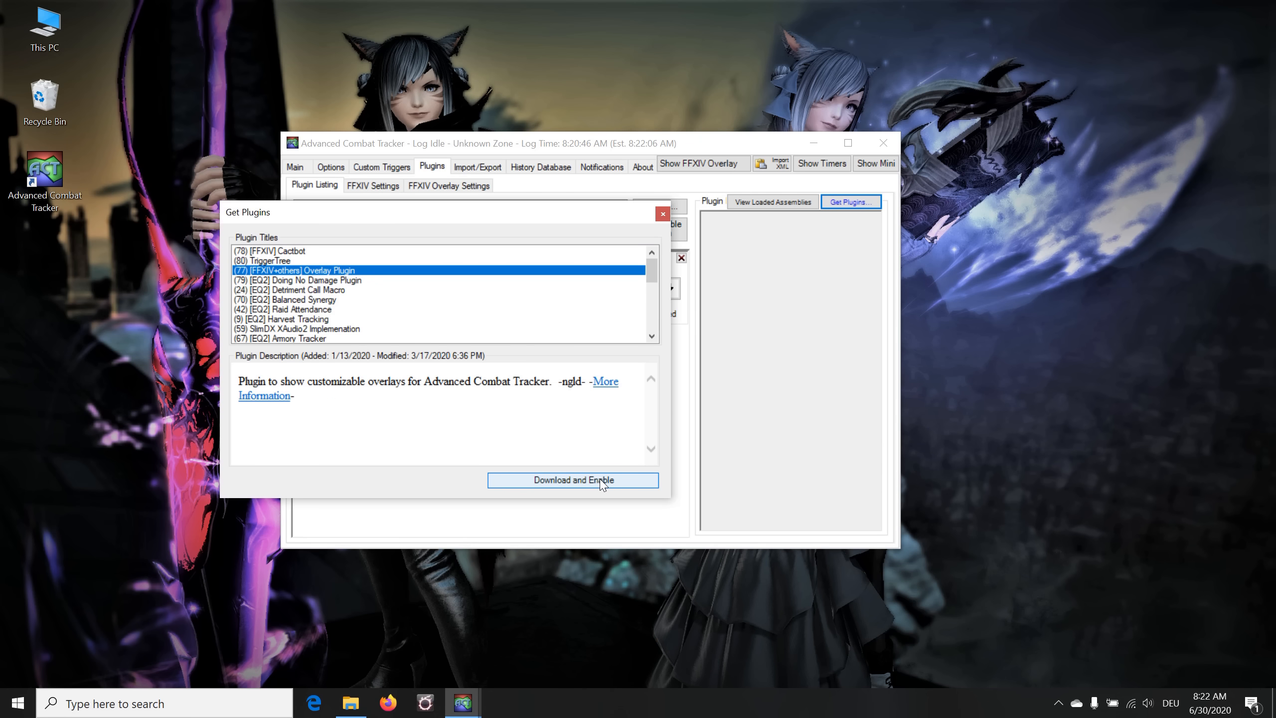
{"action": "left_click", "coordinate": [573, 480]}
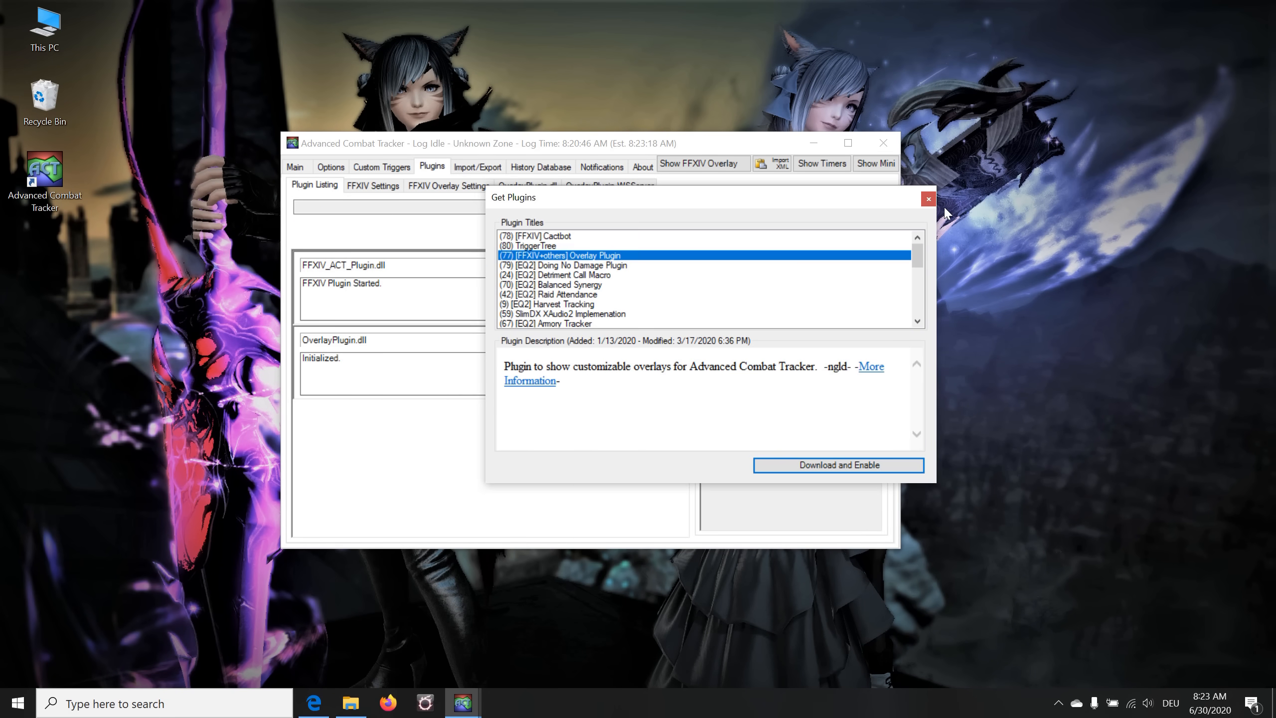
{"action": "mouse_move", "coordinate": [928, 199]}
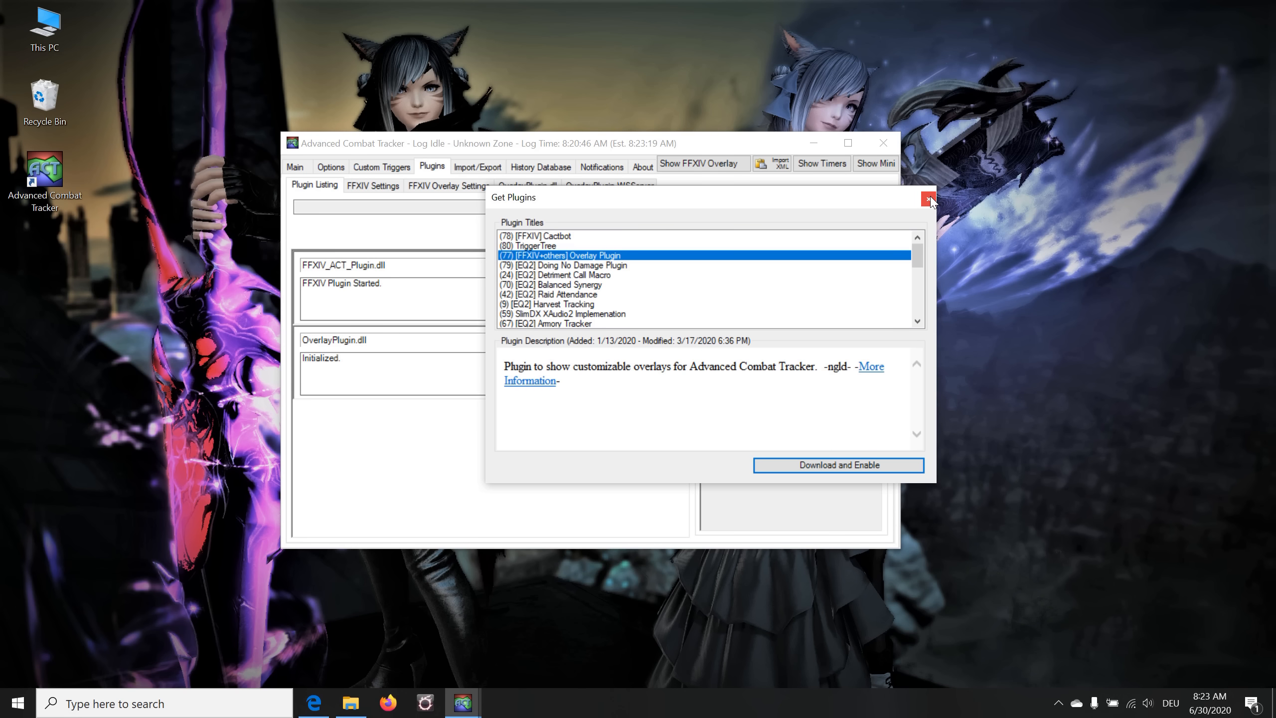
{"action": "left_click", "coordinate": [928, 198]}
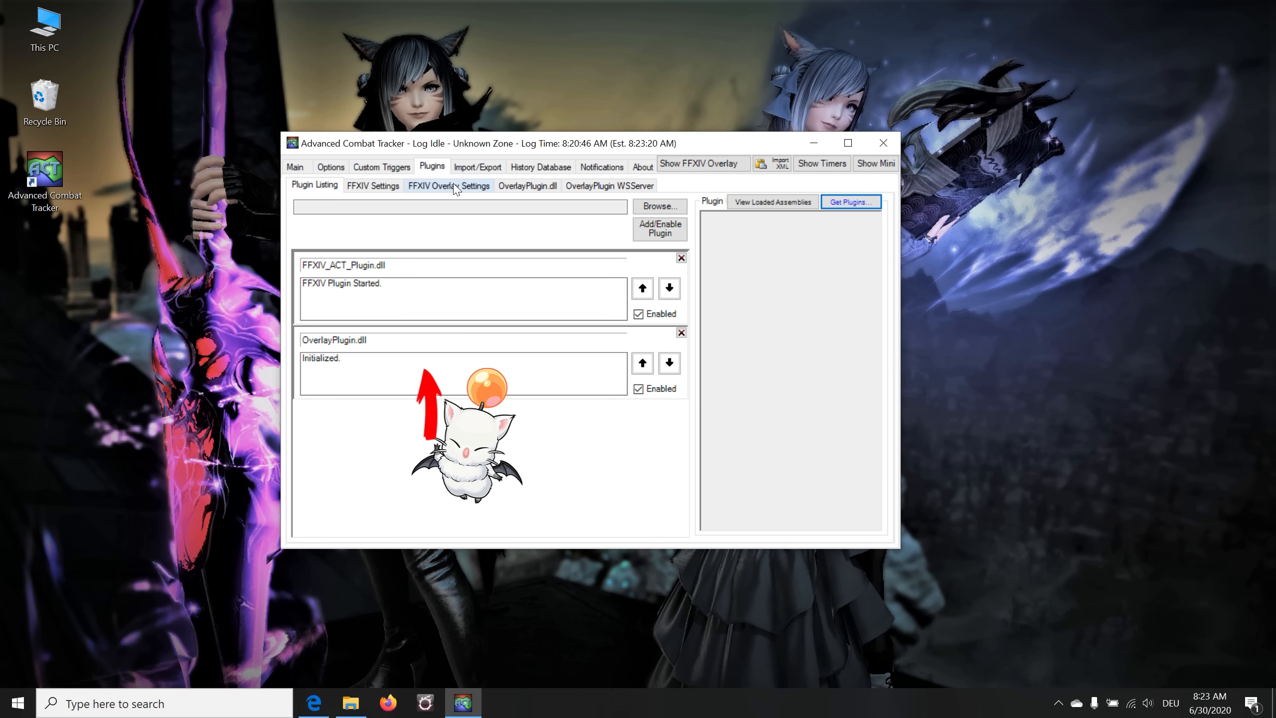
{"action": "mouse_move", "coordinate": [422, 195]}
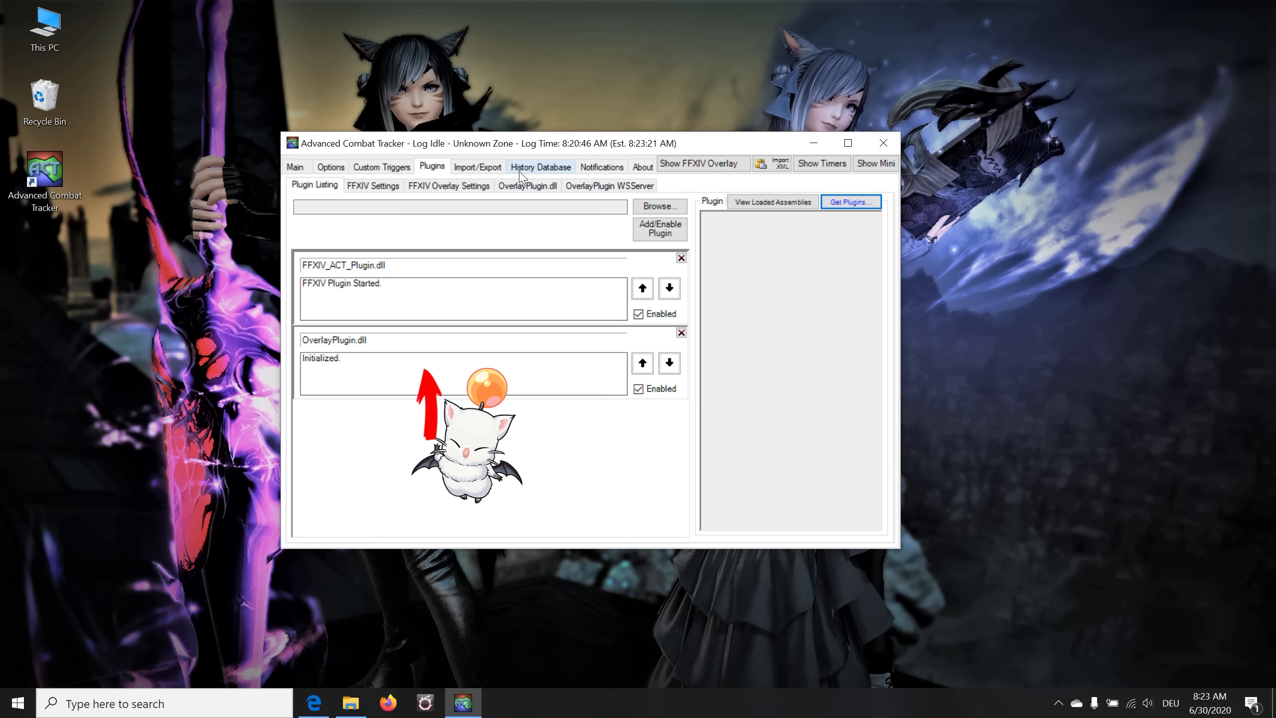
{"action": "left_click", "coordinate": [527, 184]}
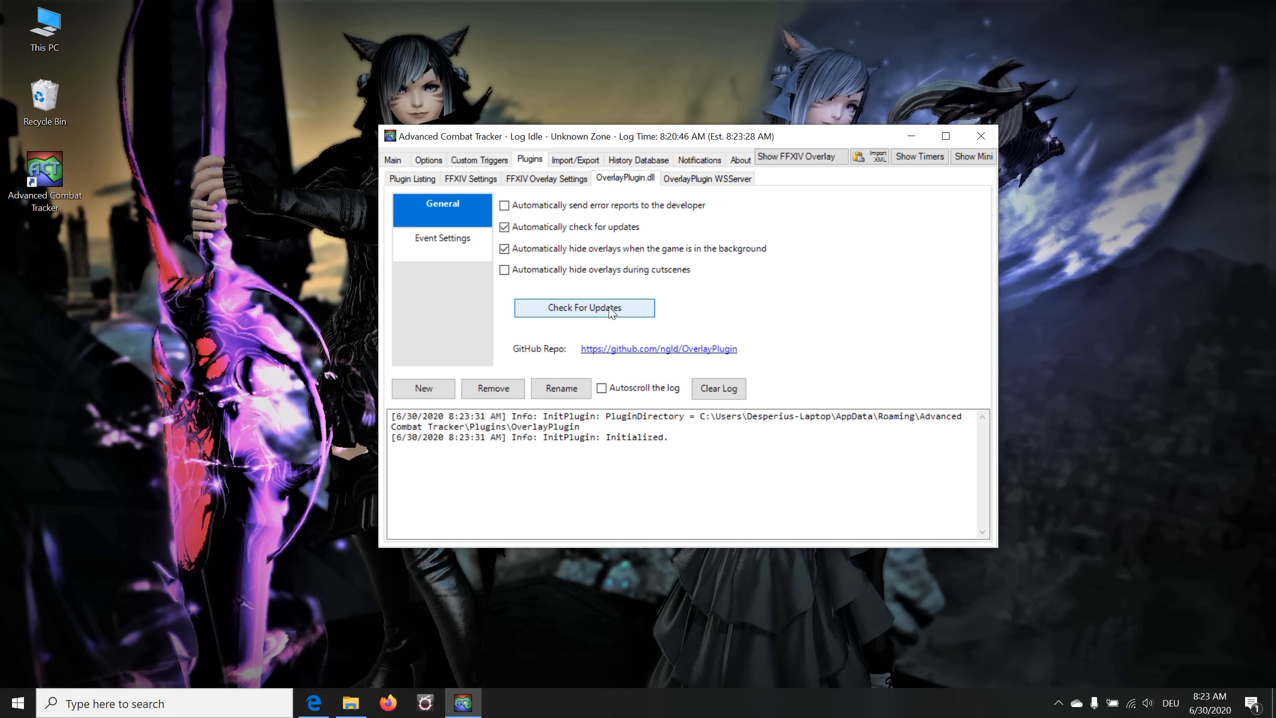
Enable hide during cutscenes and create a new overlay named Kagerou from the Kagerou preset
{"action": "left_click", "coordinate": [505, 270]}
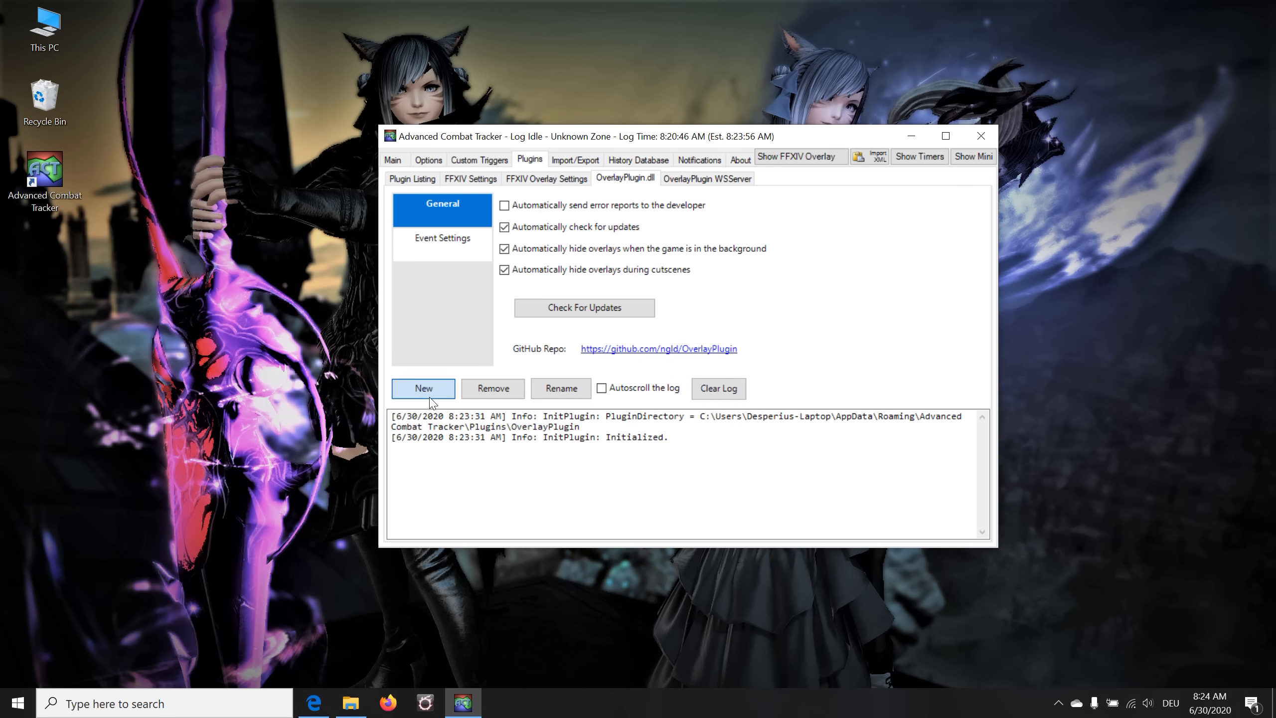
{"action": "left_click", "coordinate": [423, 387]}
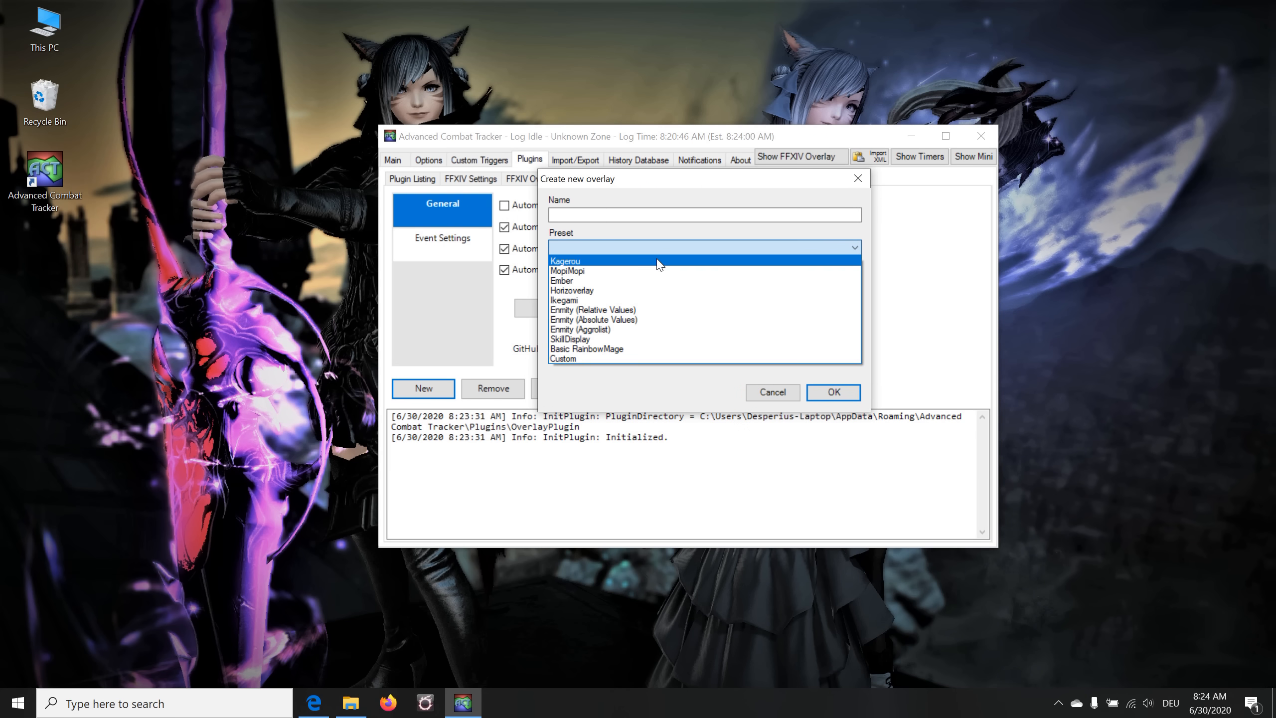
{"action": "left_click", "coordinate": [565, 261]}
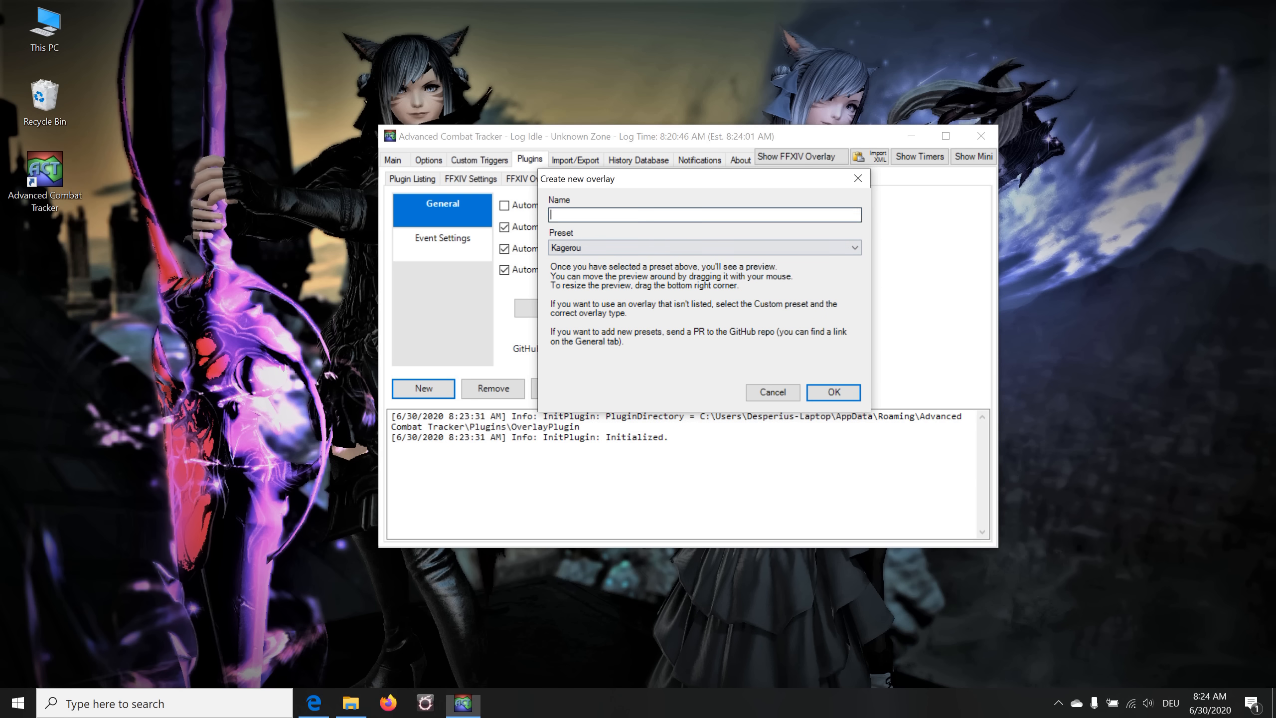
{"action": "type", "text": "Kagerou"}
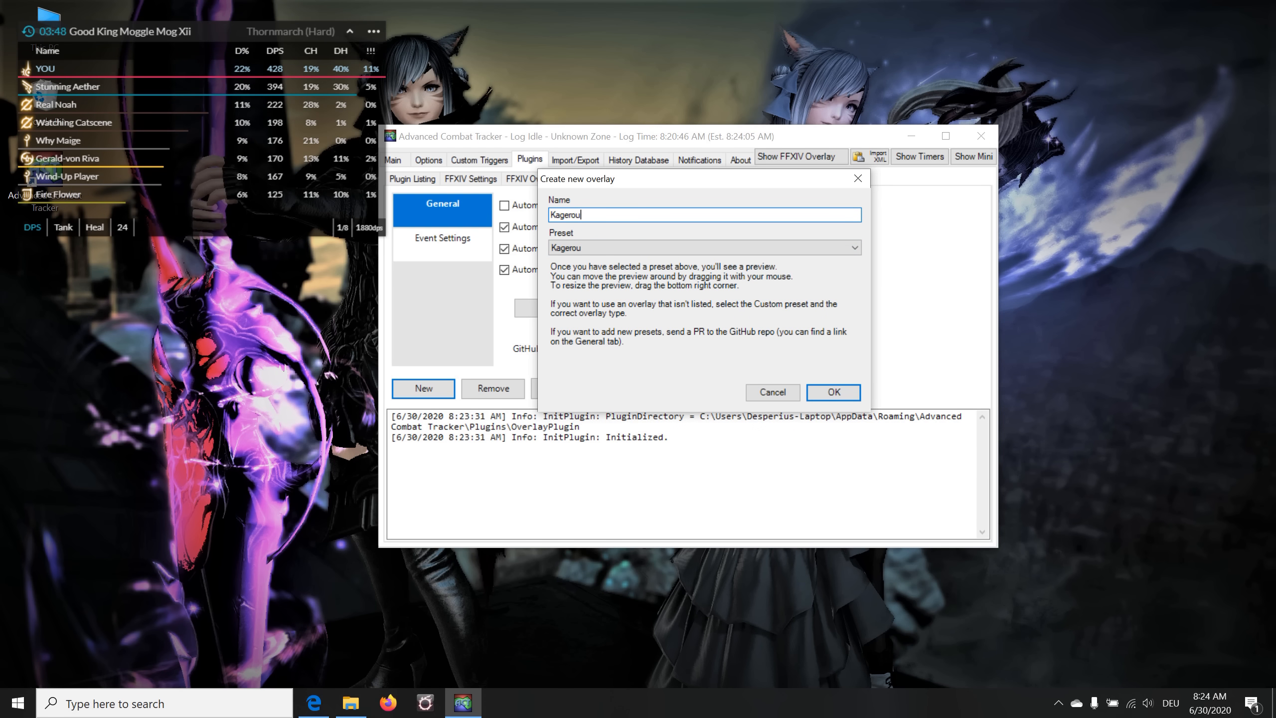
{"action": "left_click", "coordinate": [831, 392]}
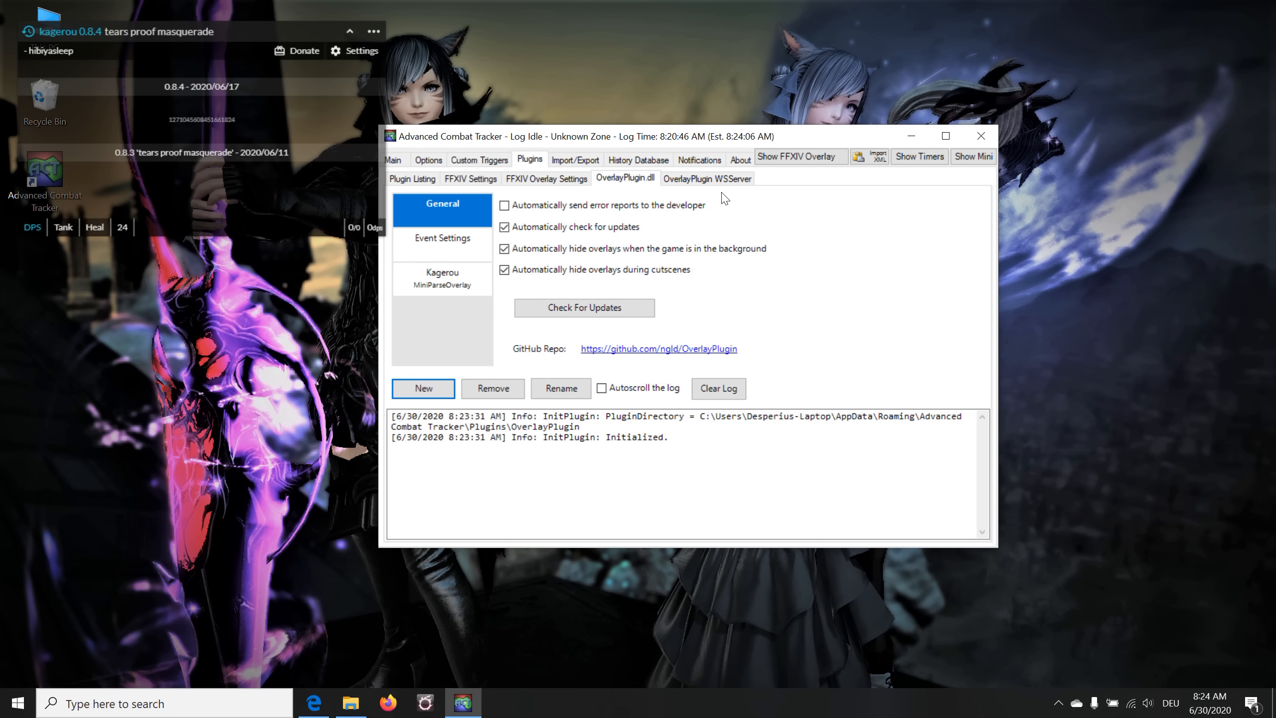
{"action": "mouse_move", "coordinate": [473, 289]}
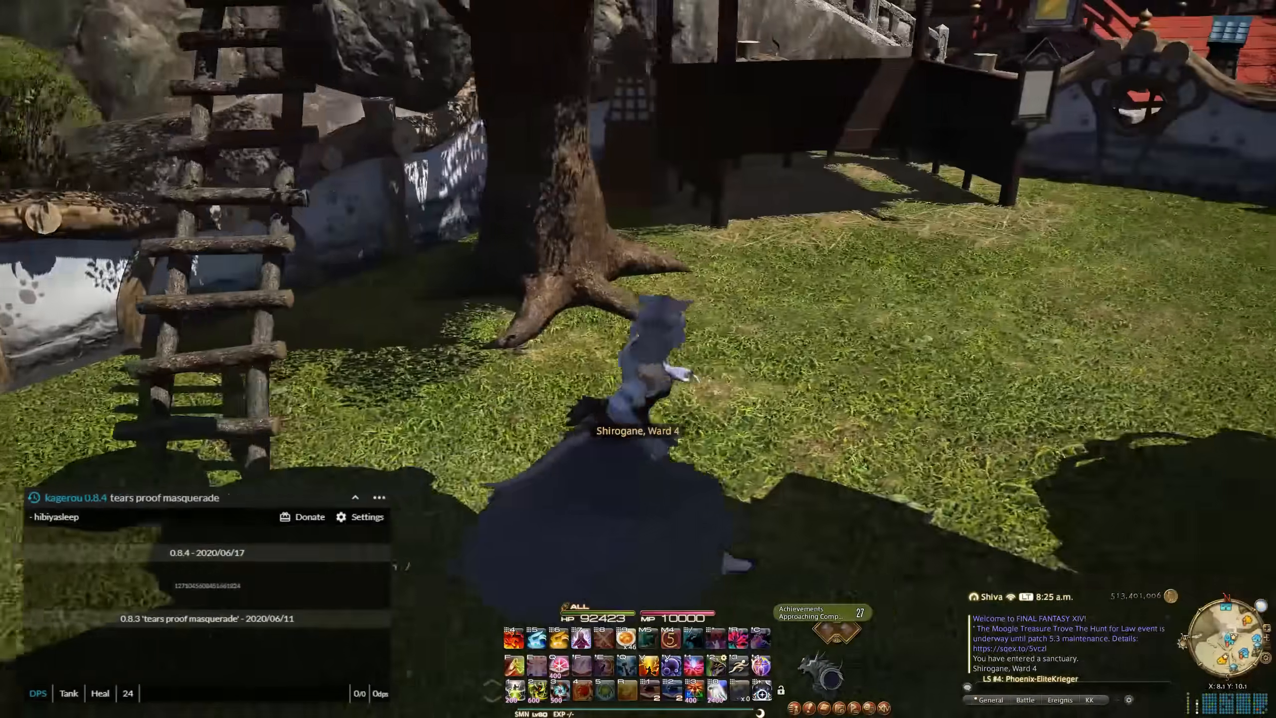
Run Test Game Connection in FFXIV Settings and view the success notification
{"action": "key", "text": "alt+tab"}
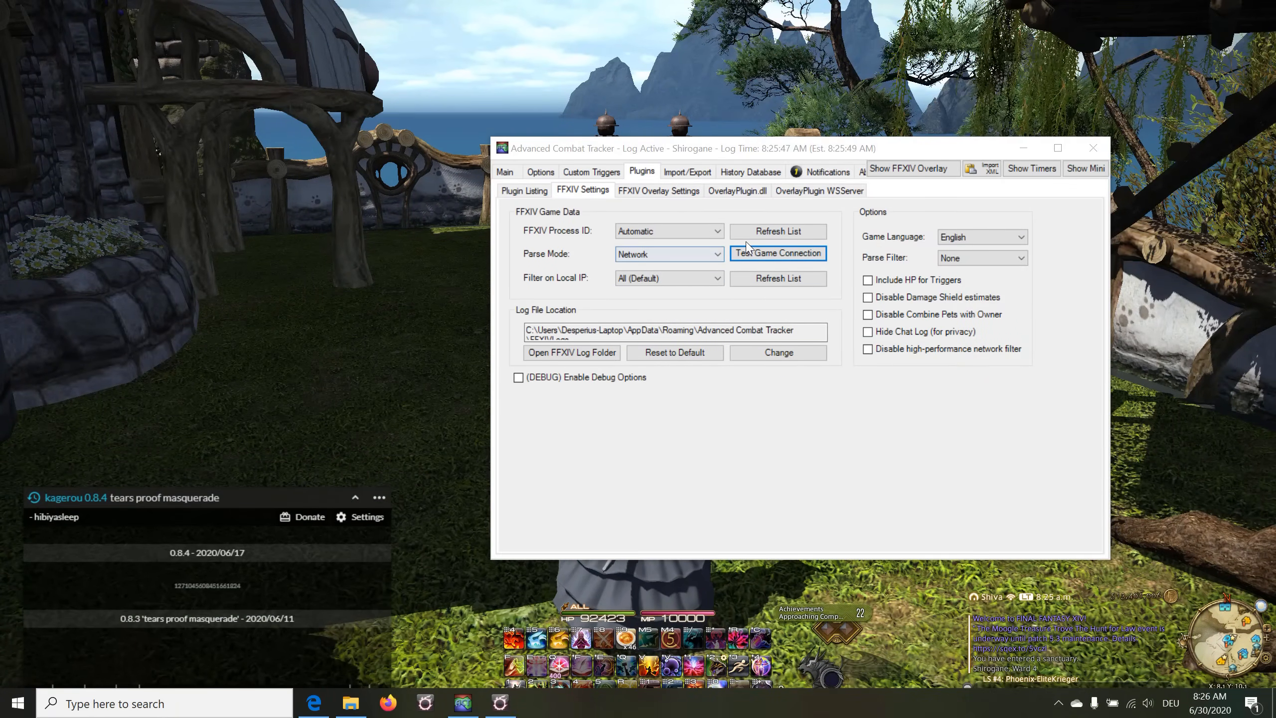
{"action": "left_click", "coordinate": [777, 254]}
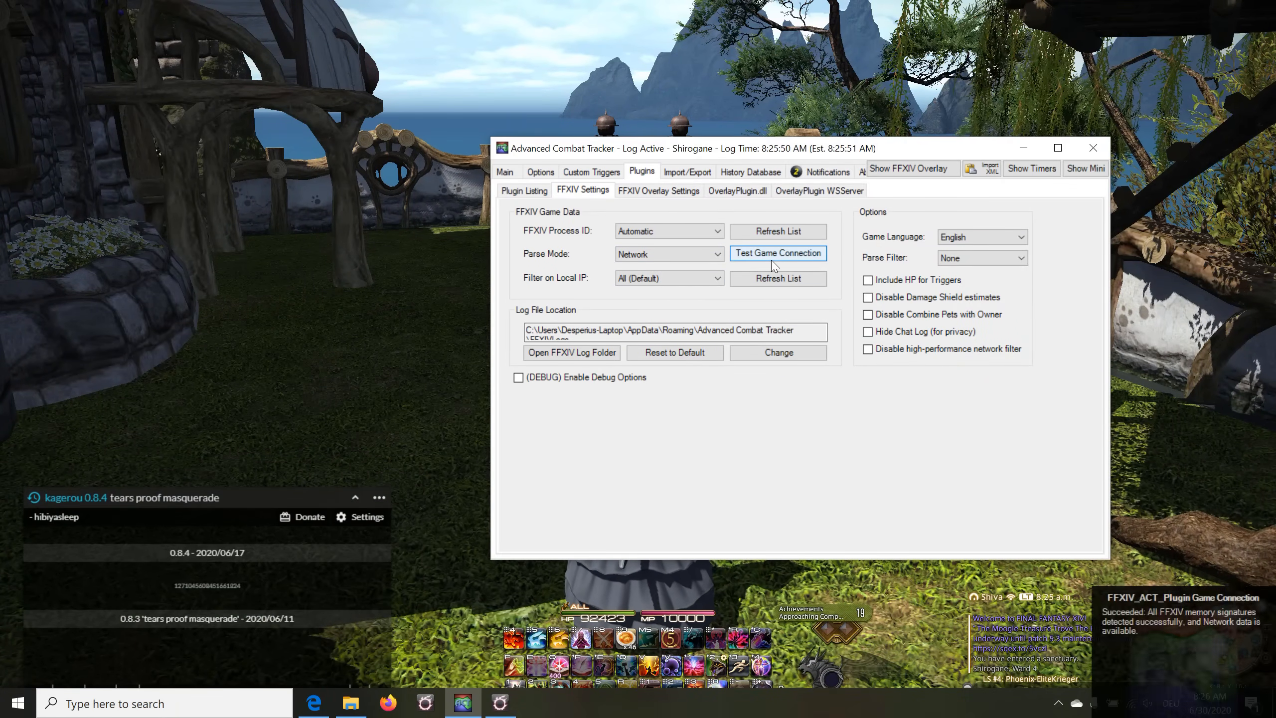
{"action": "left_click", "coordinate": [778, 253]}
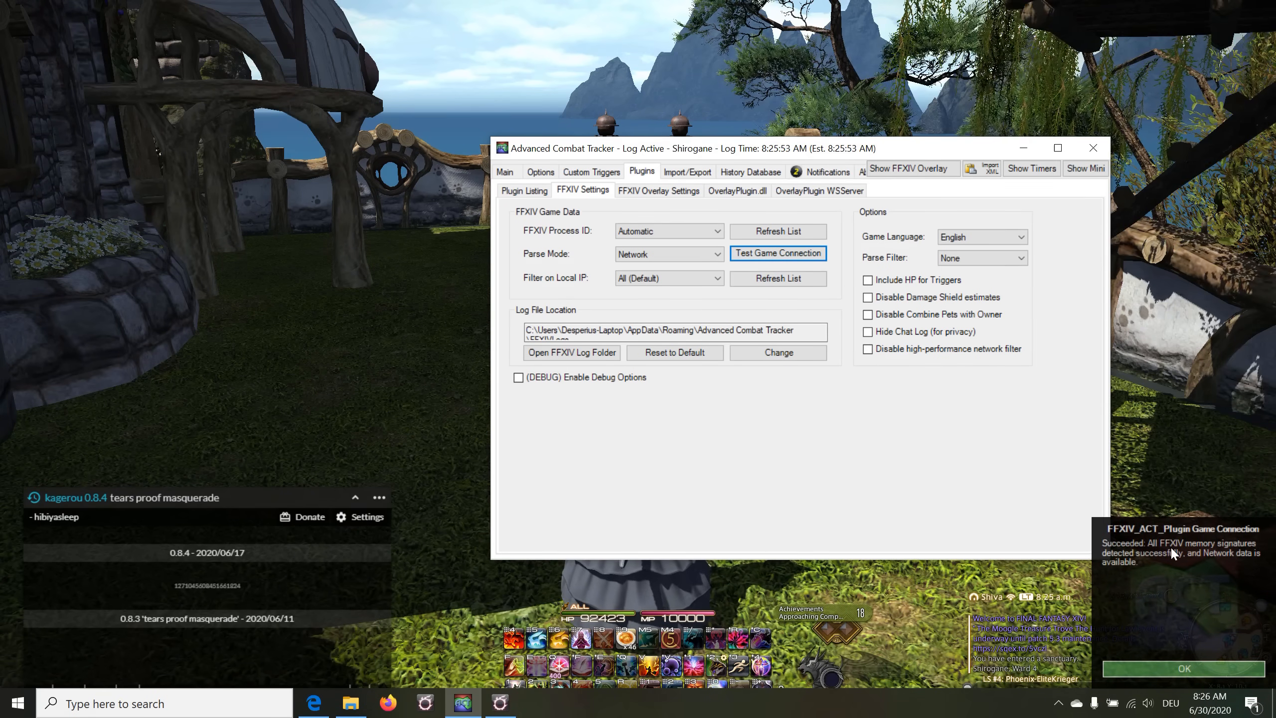
{"action": "mouse_move", "coordinate": [1167, 643]}
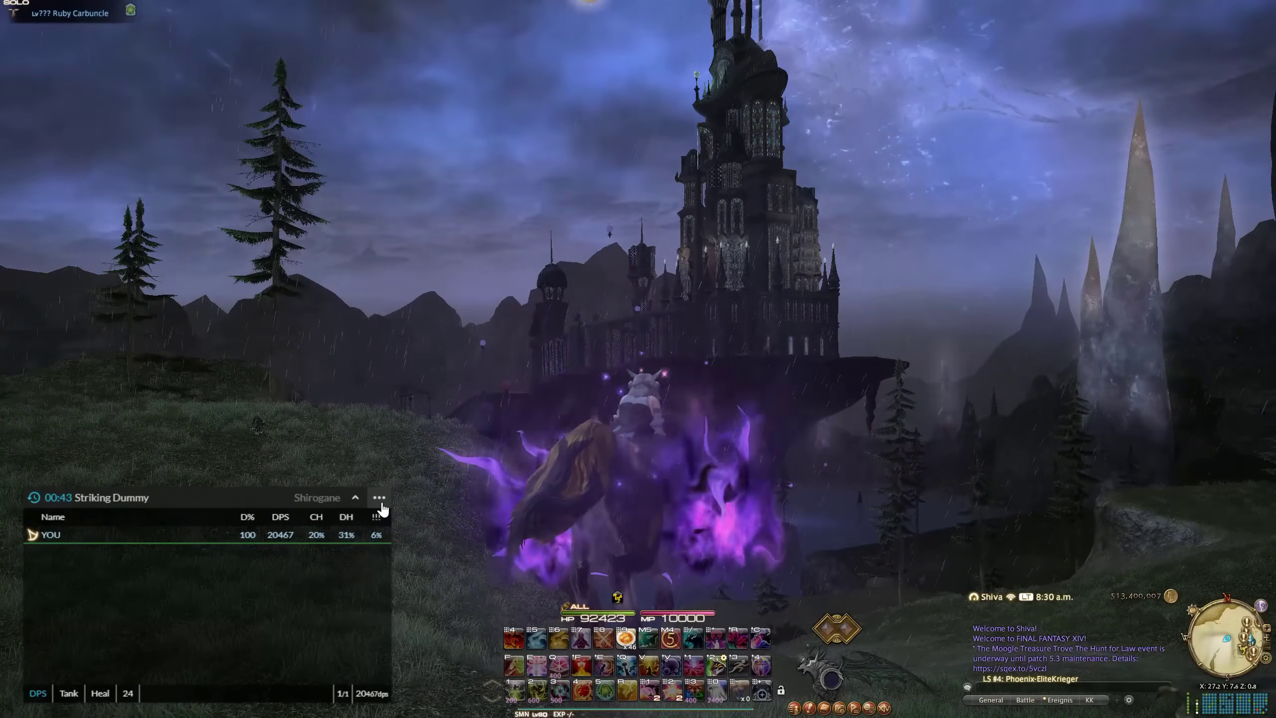
Open the Kagerou settings from the overlay menu and apply 'Des' as the default character name
{"action": "left_click", "coordinate": [377, 497]}
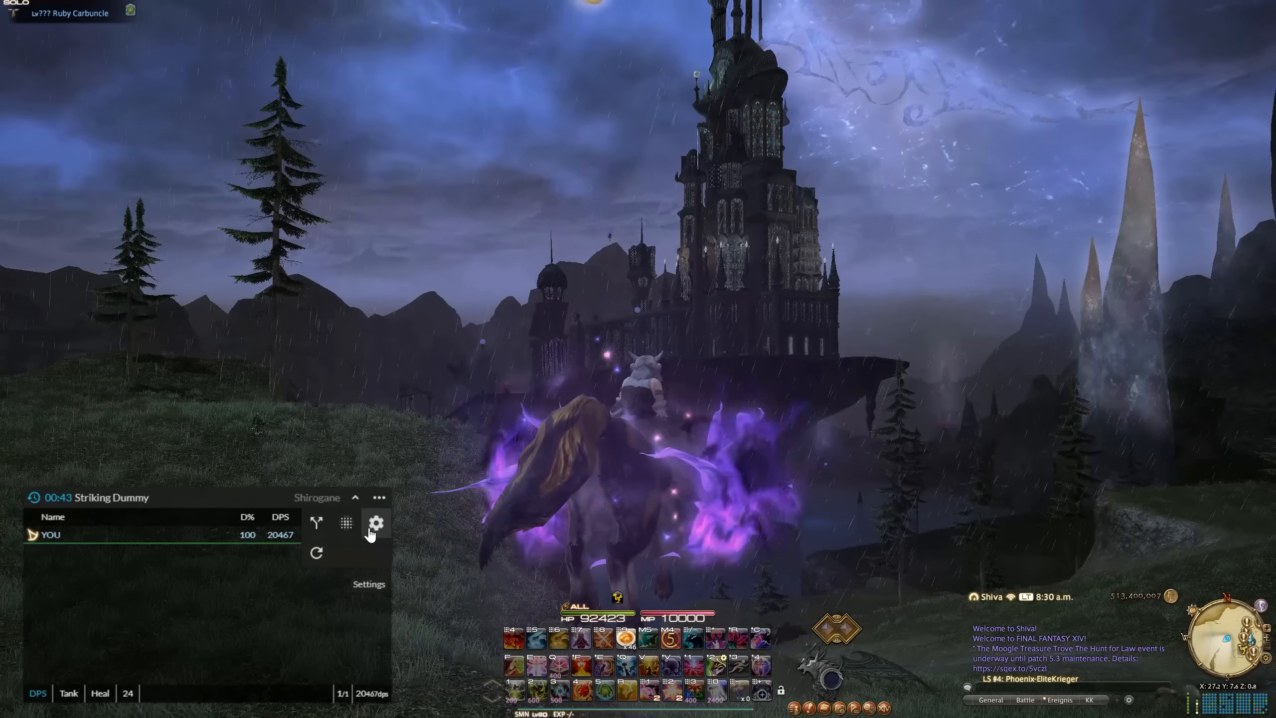
{"action": "left_click", "coordinate": [375, 522]}
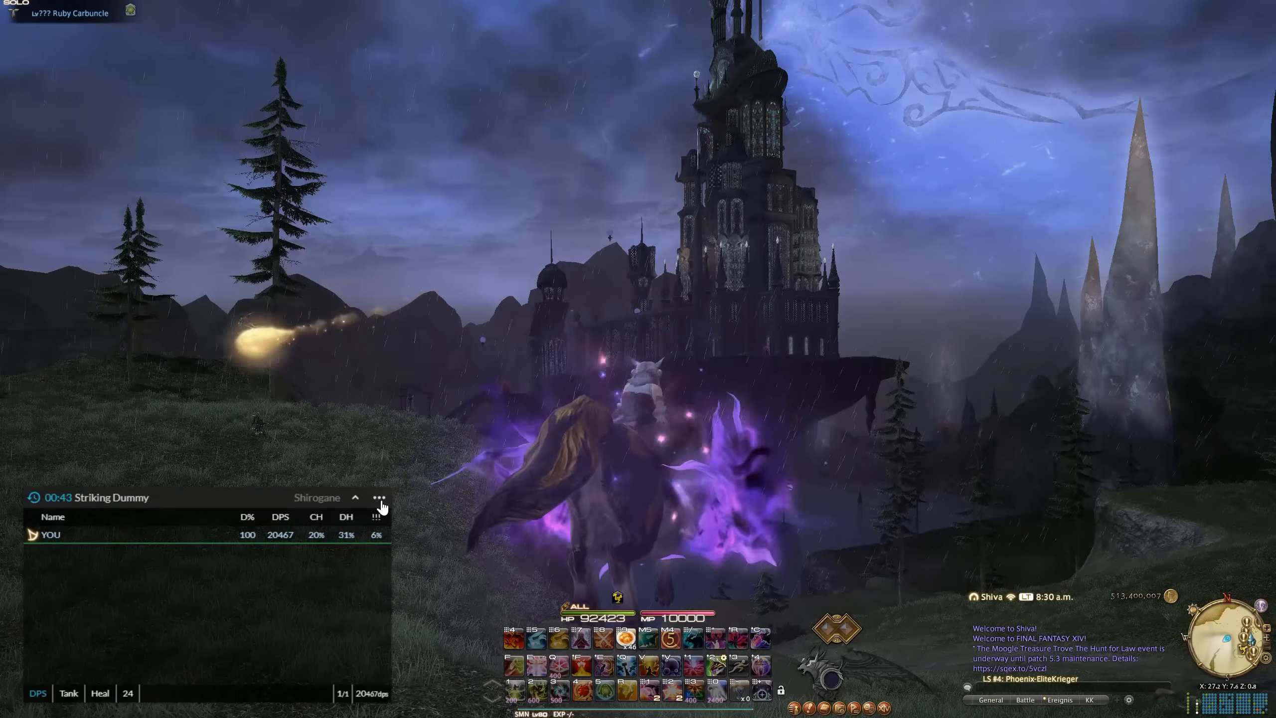
{"action": "left_click", "coordinate": [379, 498]}
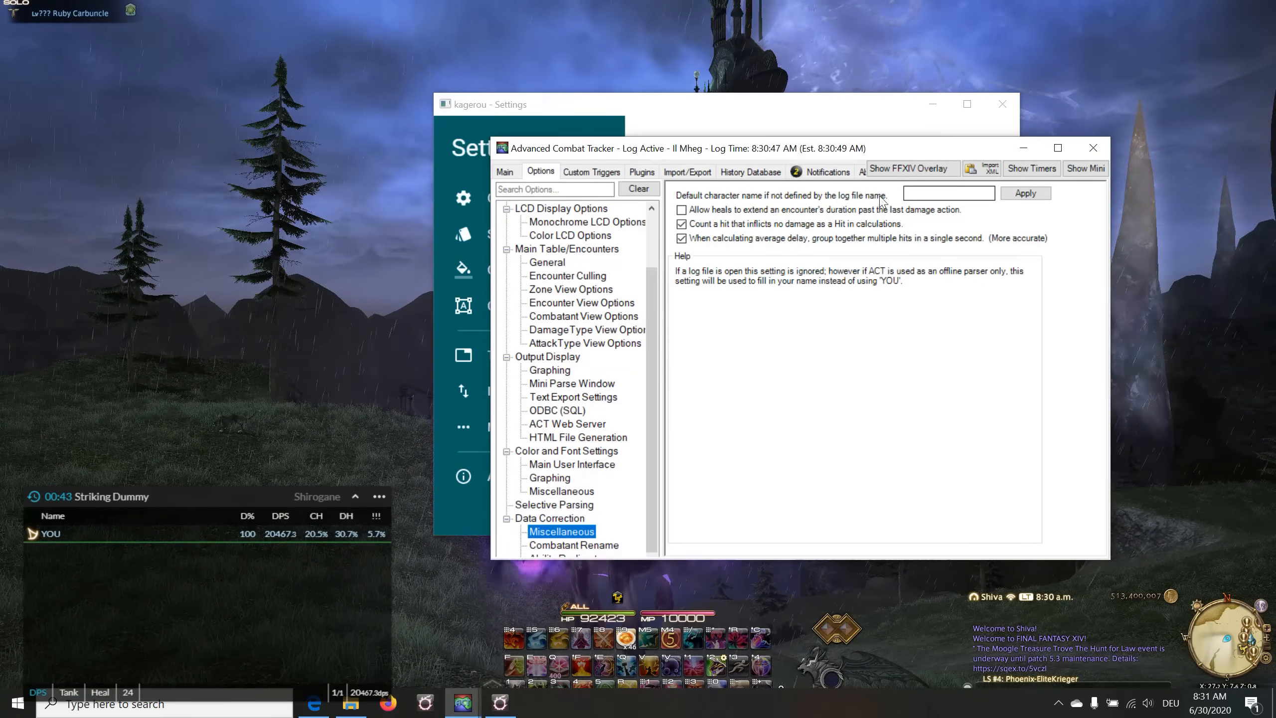
{"action": "type", "text": "Desperia"}
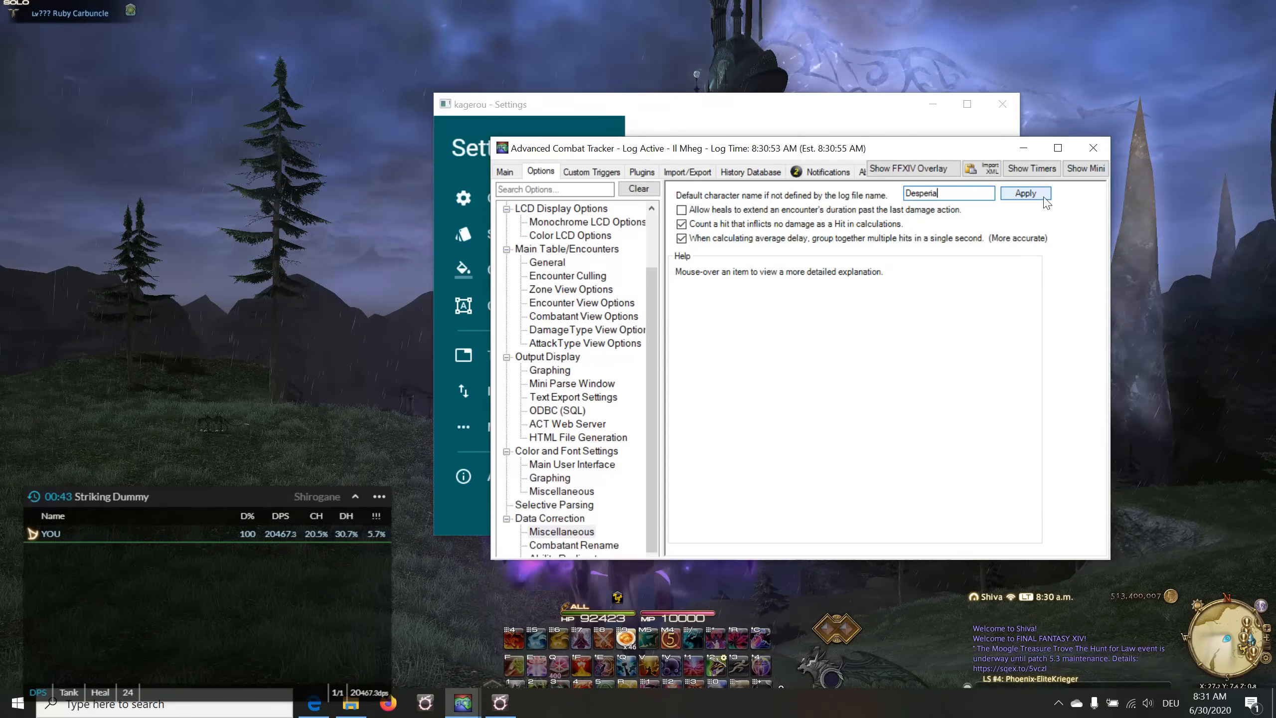
{"action": "left_click", "coordinate": [1025, 192]}
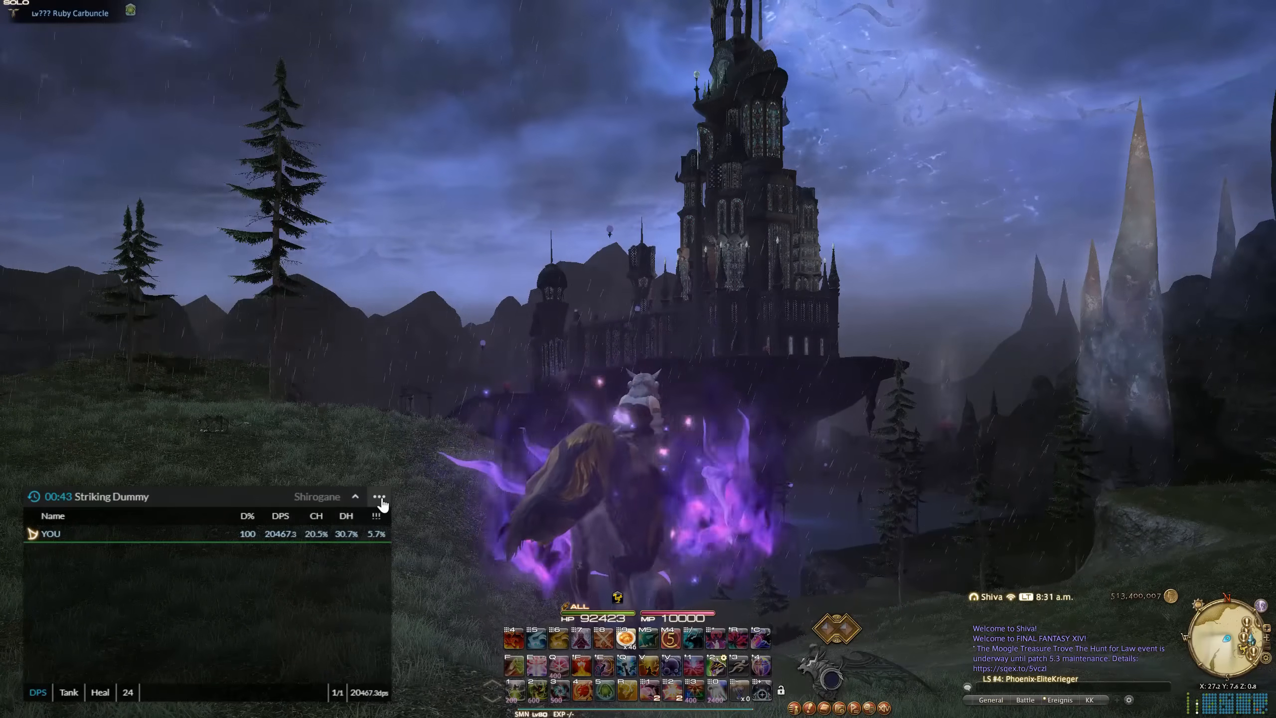
Import the pasted settings string in the Kagerou Import/Export page
{"action": "key", "text": "alt+tab"}
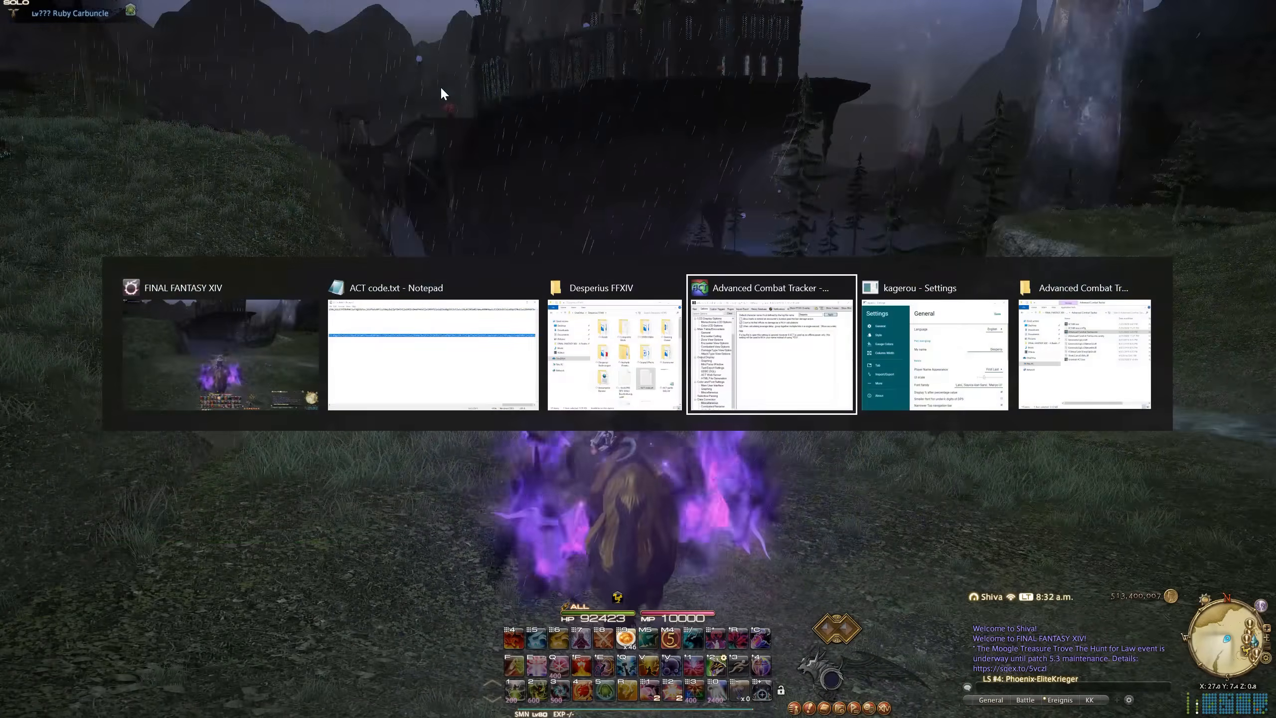
{"action": "left_click", "coordinate": [934, 354]}
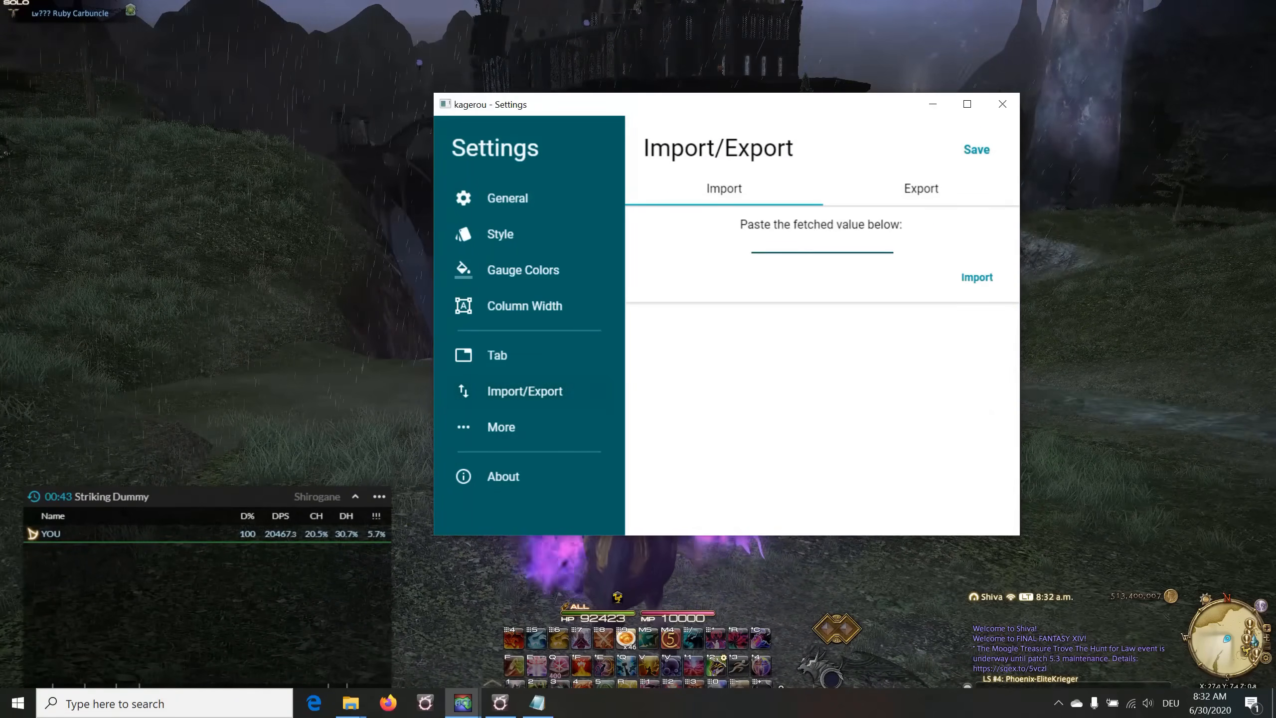
{"action": "mouse_move", "coordinate": [724, 188]}
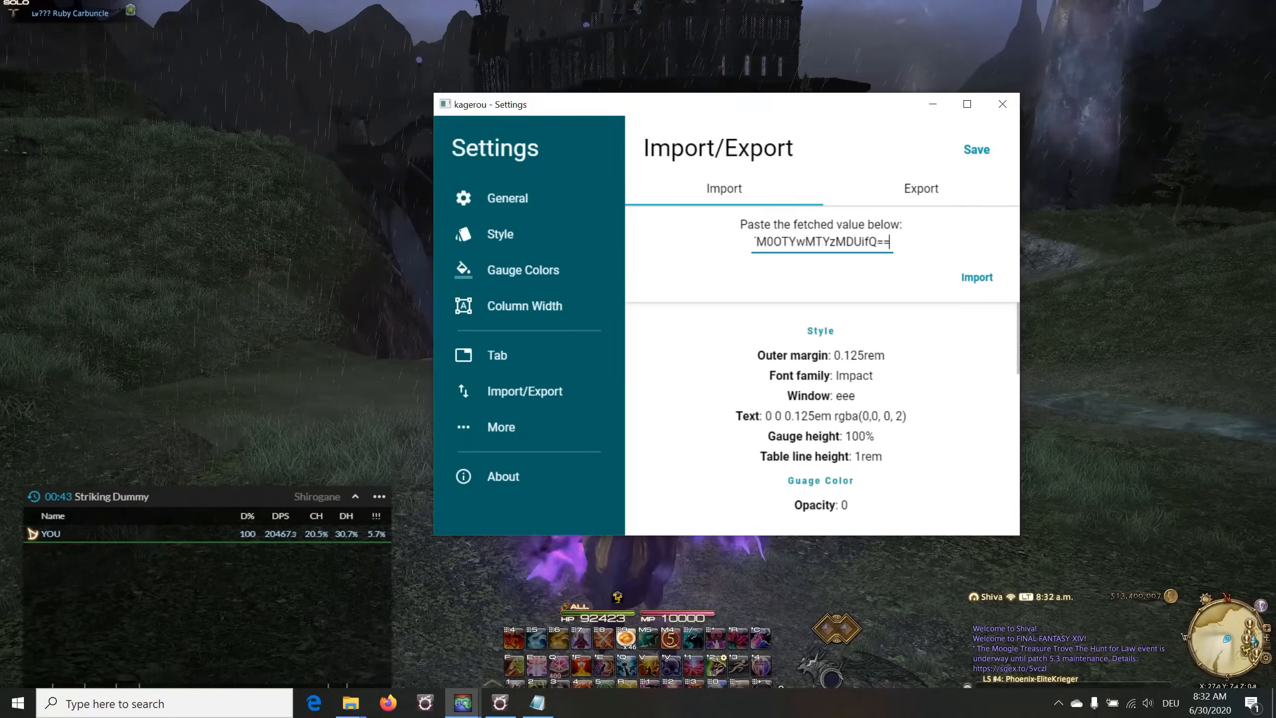
{"action": "left_click", "coordinate": [977, 277]}
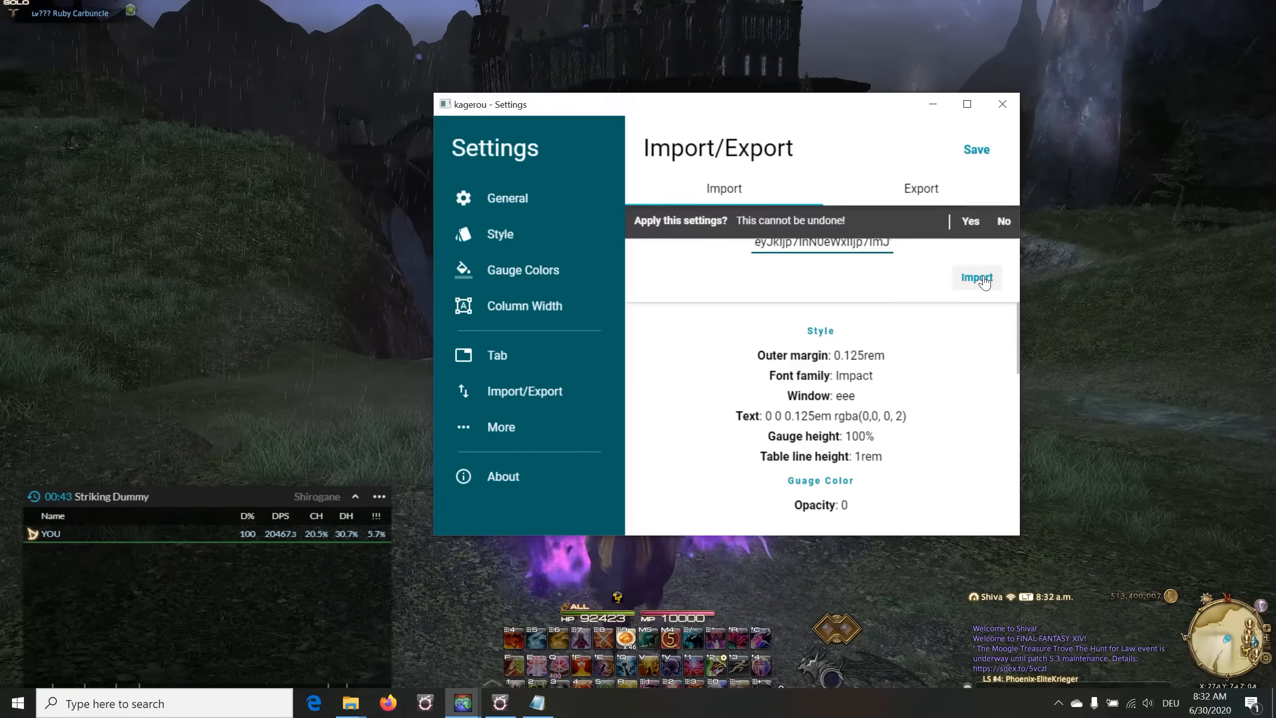
{"action": "mouse_move", "coordinate": [937, 221]}
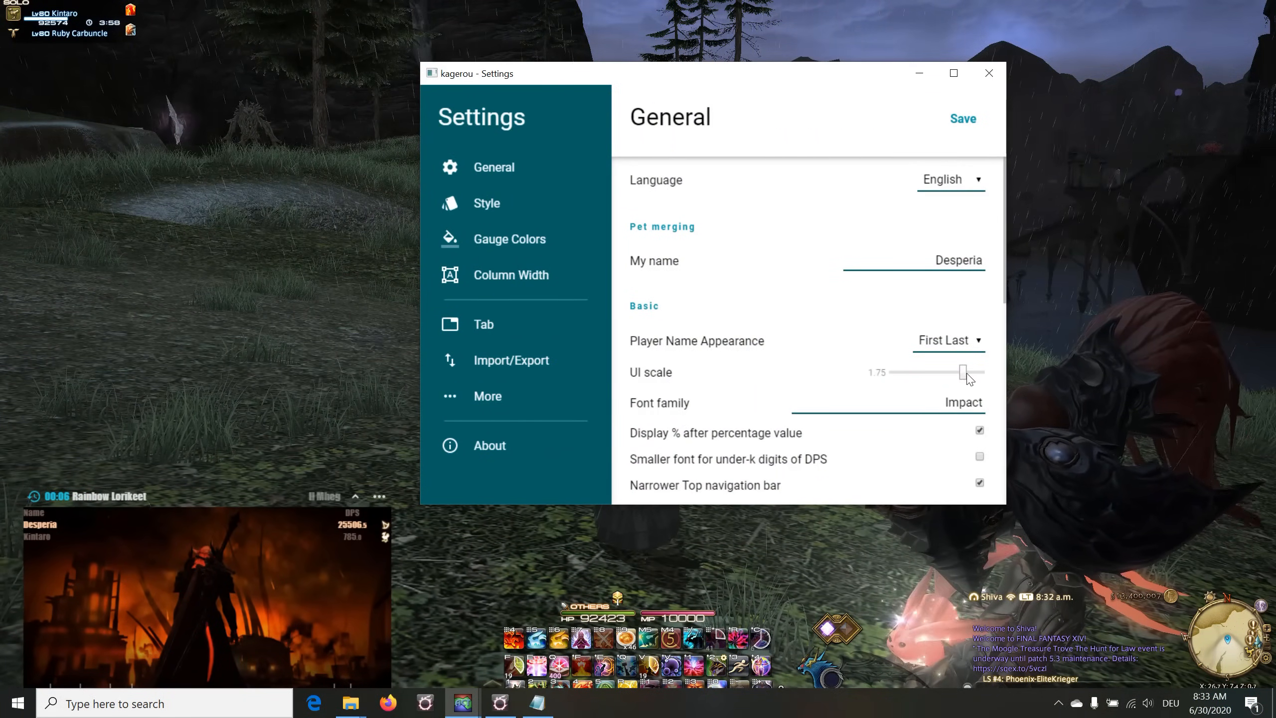
Select the Background image address field on the Kagerou Style page
{"action": "left_click", "coordinate": [486, 203]}
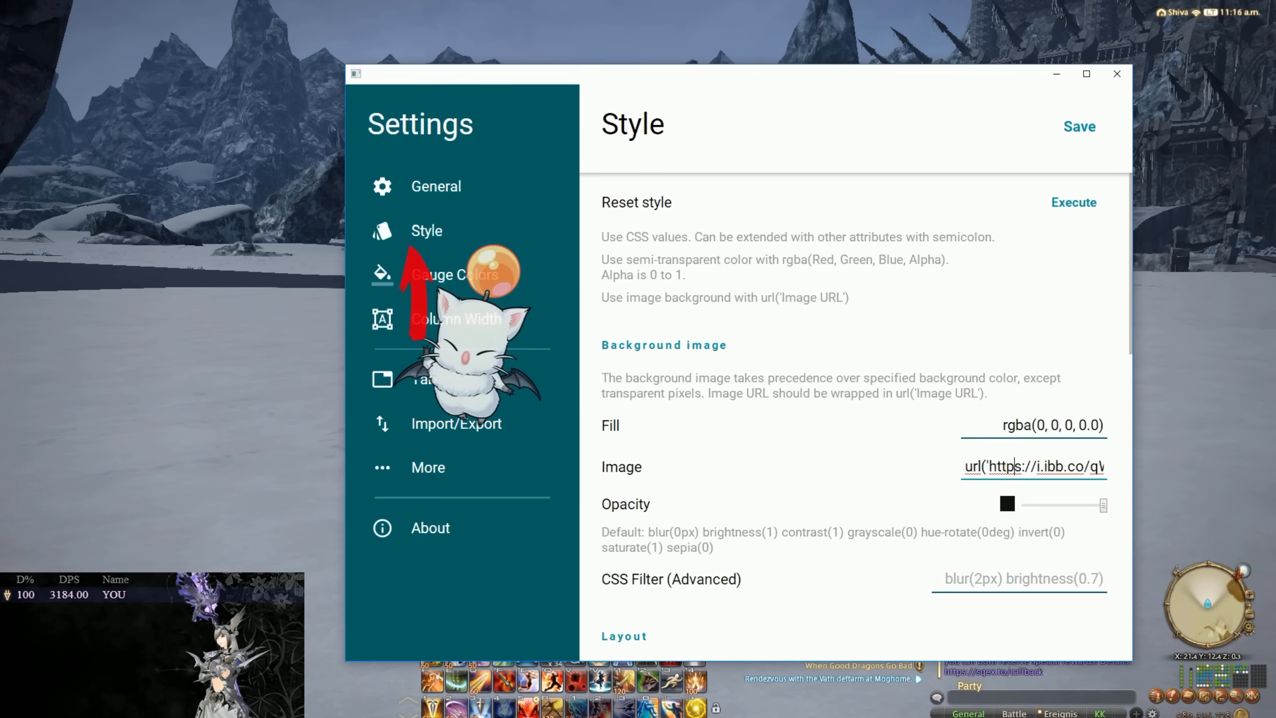
{"action": "double_click", "coordinate": [1037, 466]}
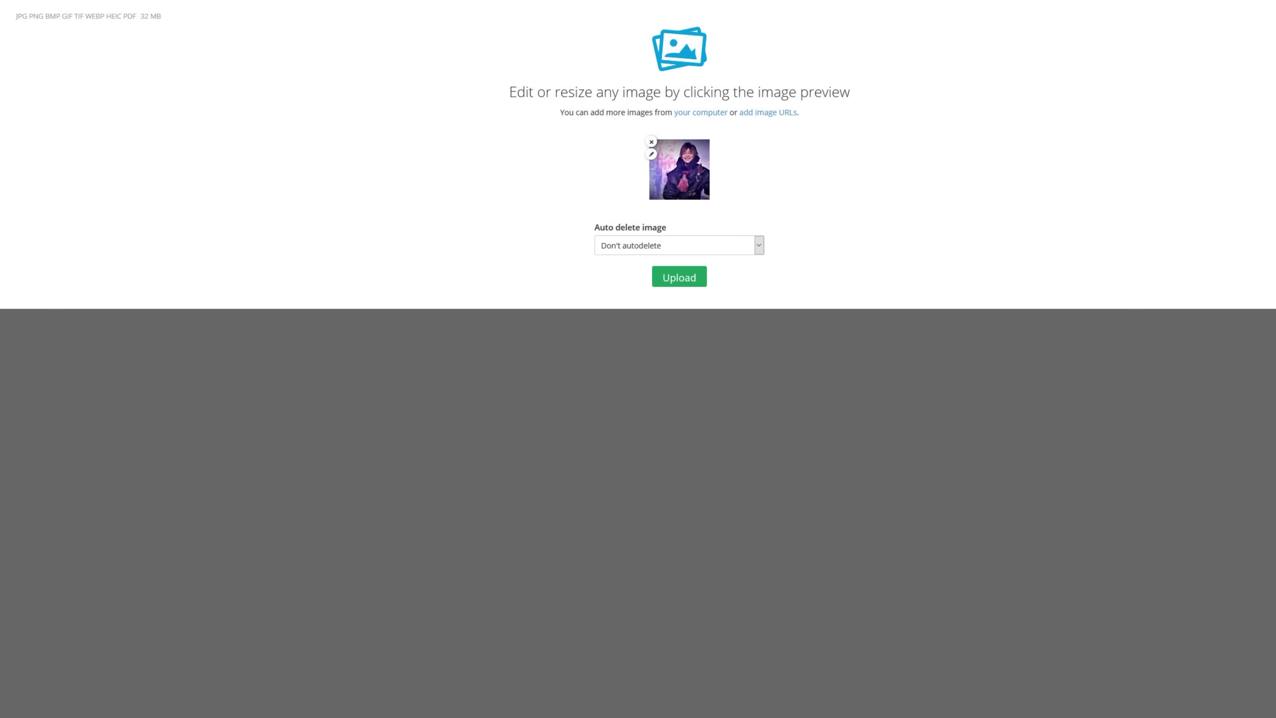
Upload the character picture to ImgBB with Don't autodelete kept
{"action": "left_click", "coordinate": [678, 277]}
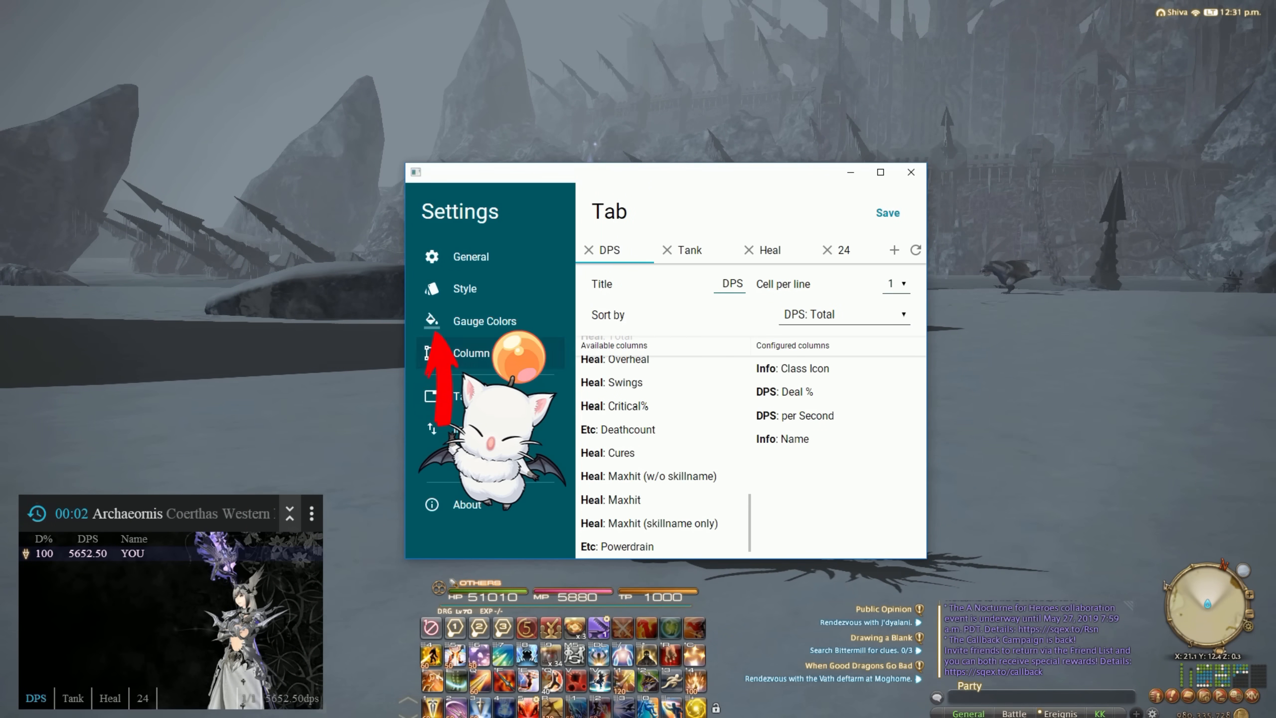
{"action": "left_click", "coordinate": [486, 321]}
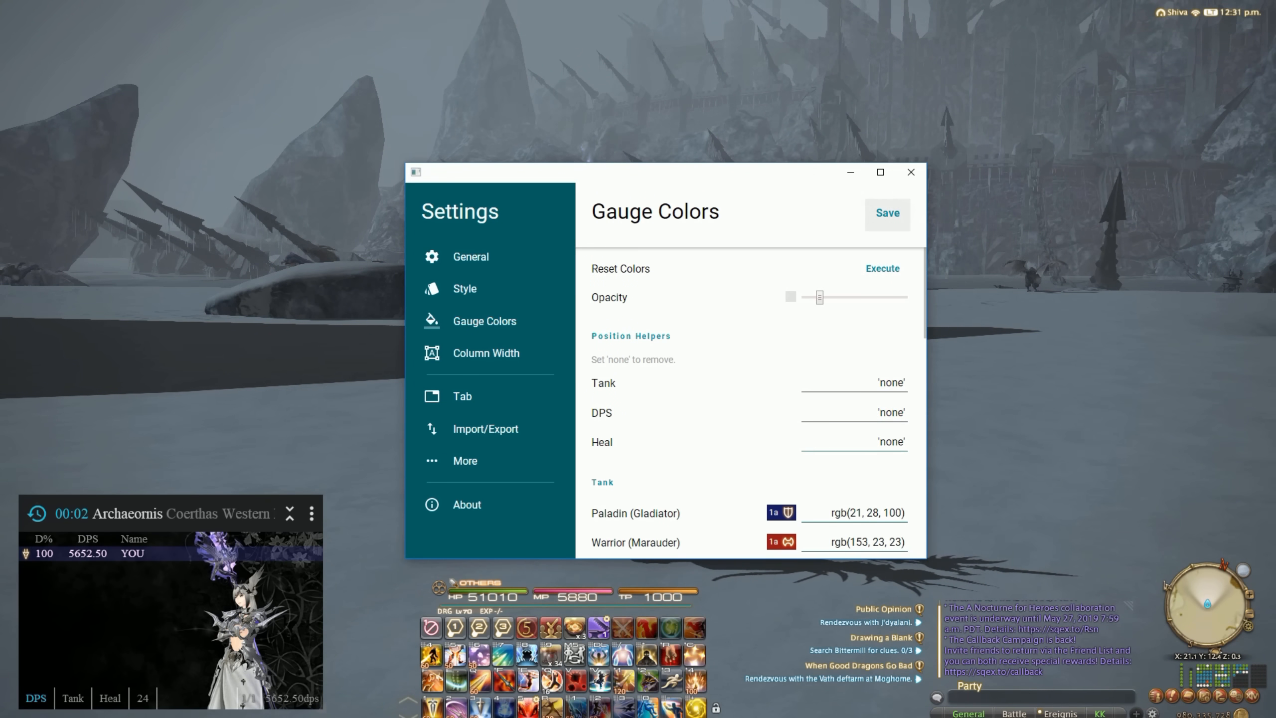
{"action": "left_click", "coordinate": [465, 288]}
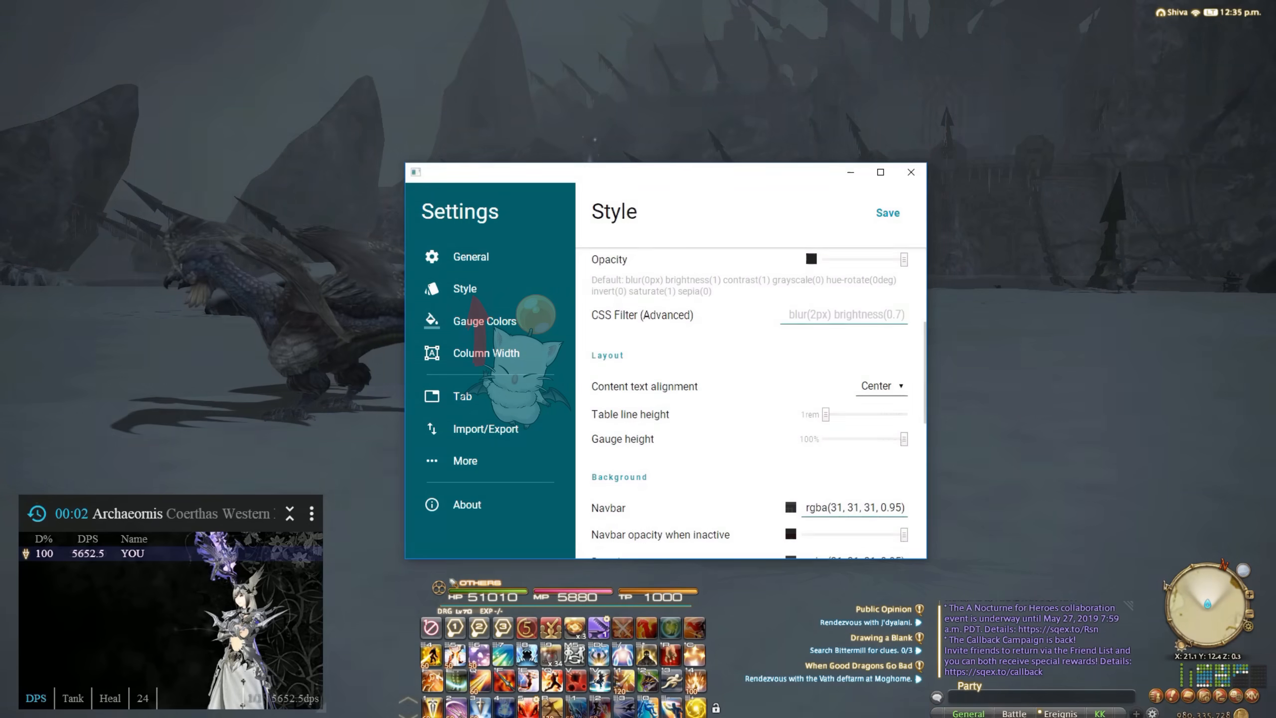
{"action": "scroll", "scroll_direction": "up", "scroll_amount": 3}
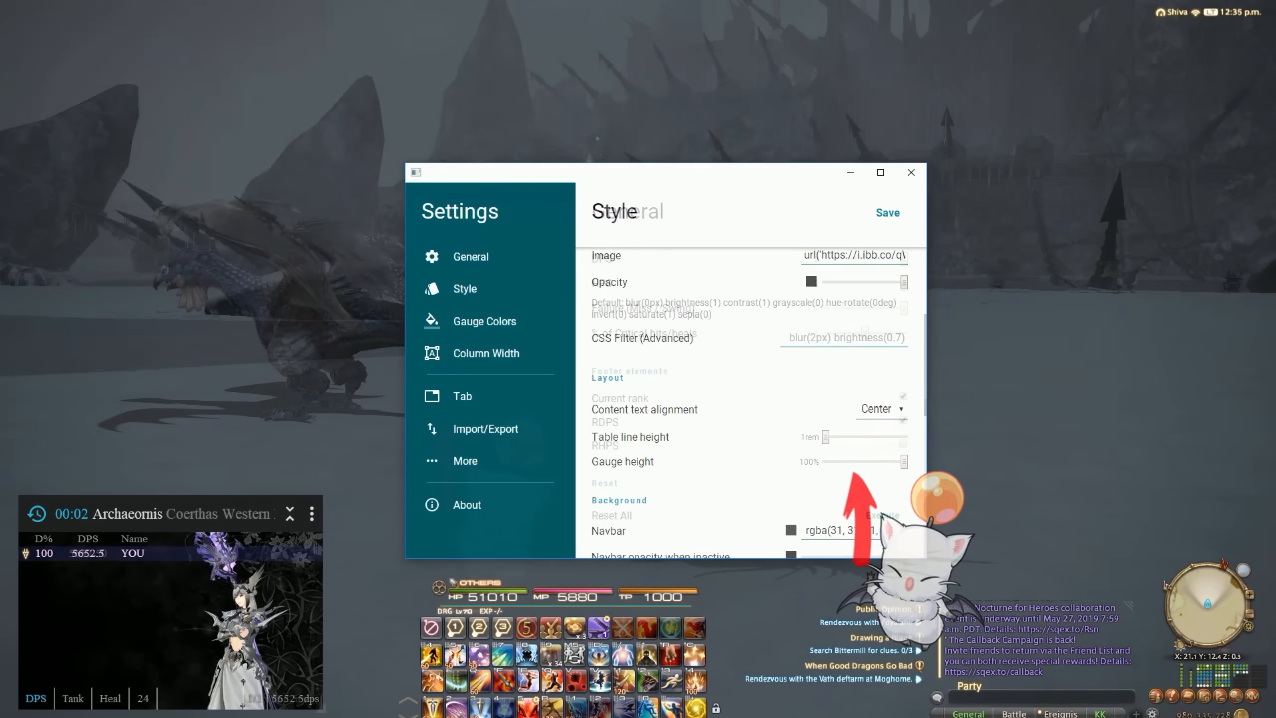
{"action": "left_click", "coordinate": [463, 395]}
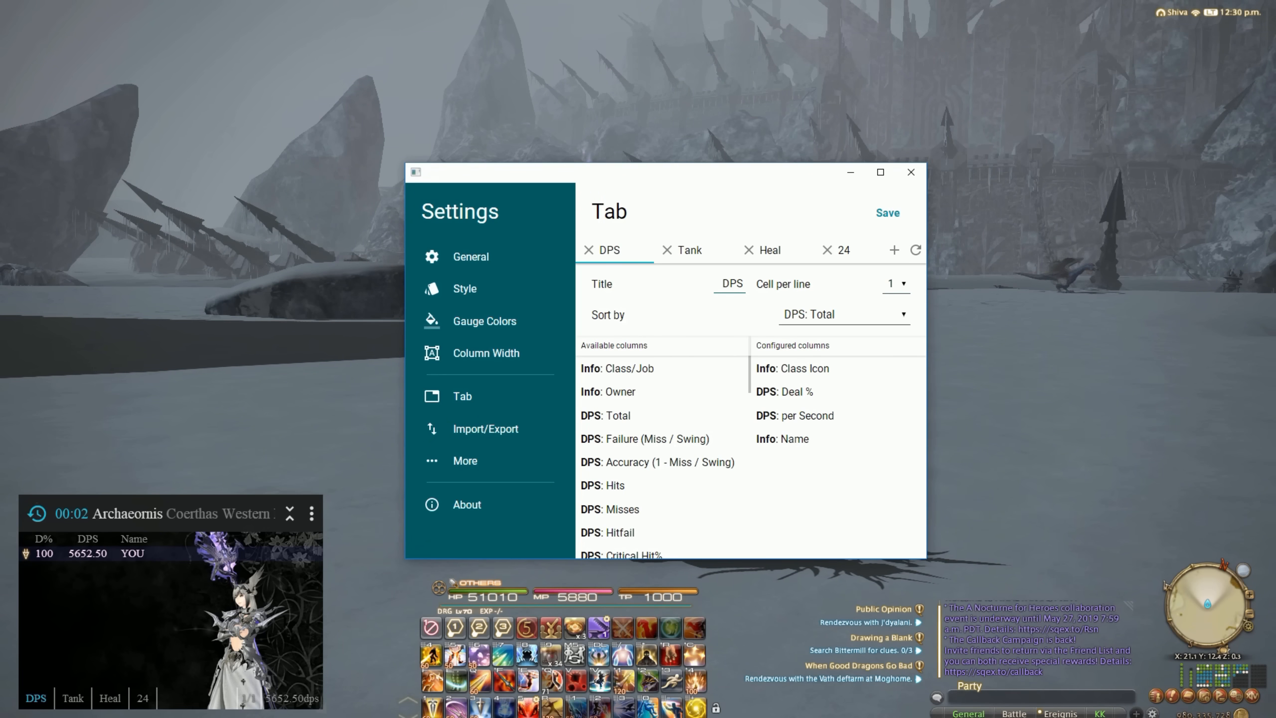
{"action": "scroll", "scroll_direction": "down", "scroll_amount": 3}
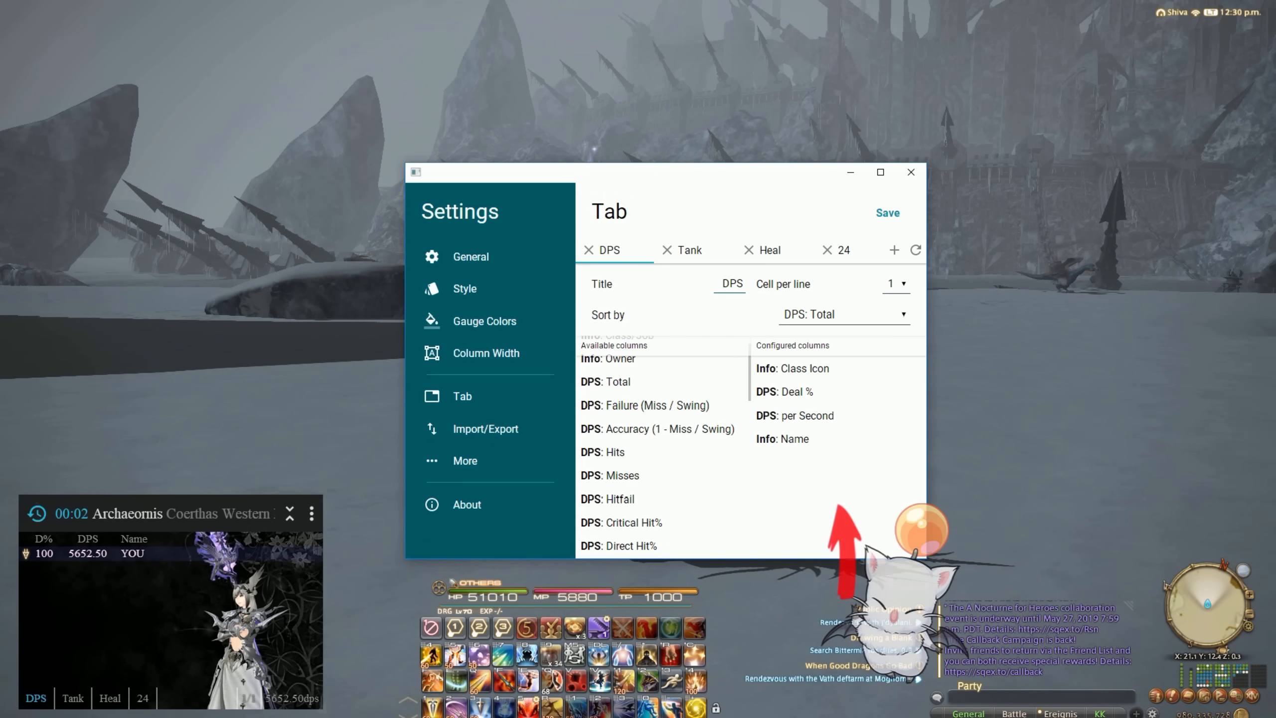
{"action": "scroll", "scroll_direction": "down", "scroll_amount": 3}
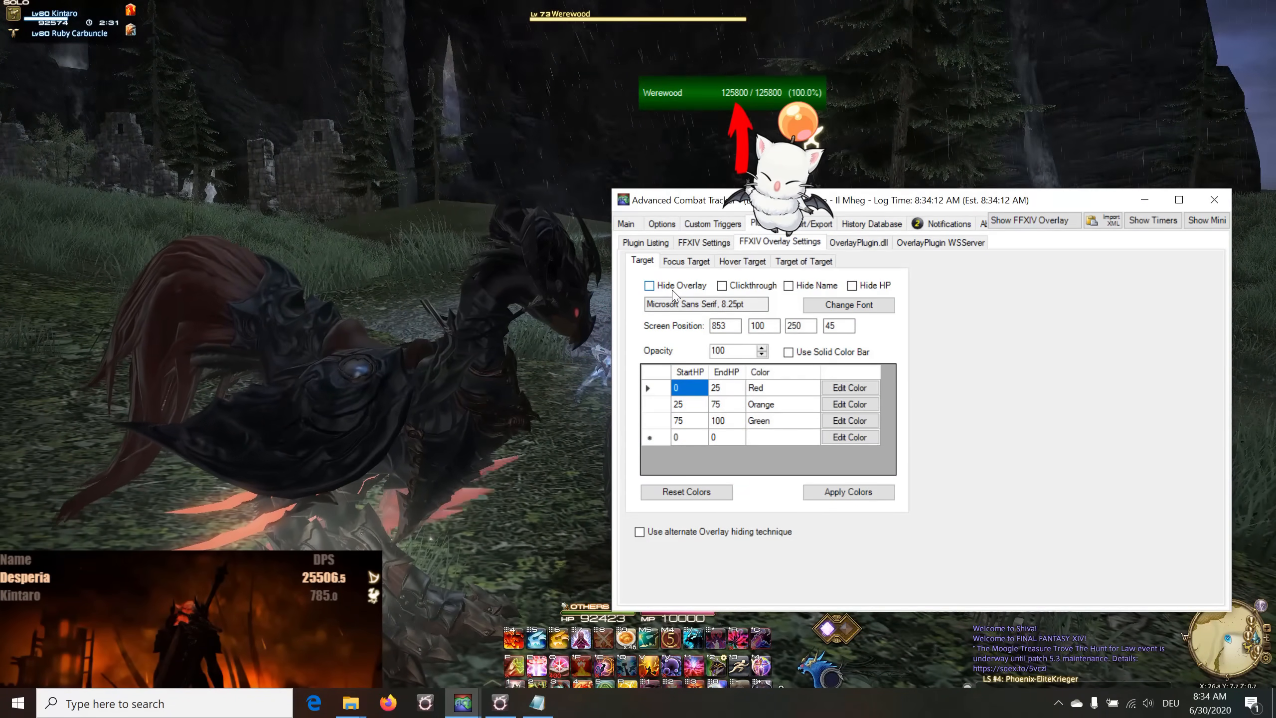
Toggle the target overlay's visibility off and on, hide the target name and edit its screen position
{"action": "left_click", "coordinate": [649, 285]}
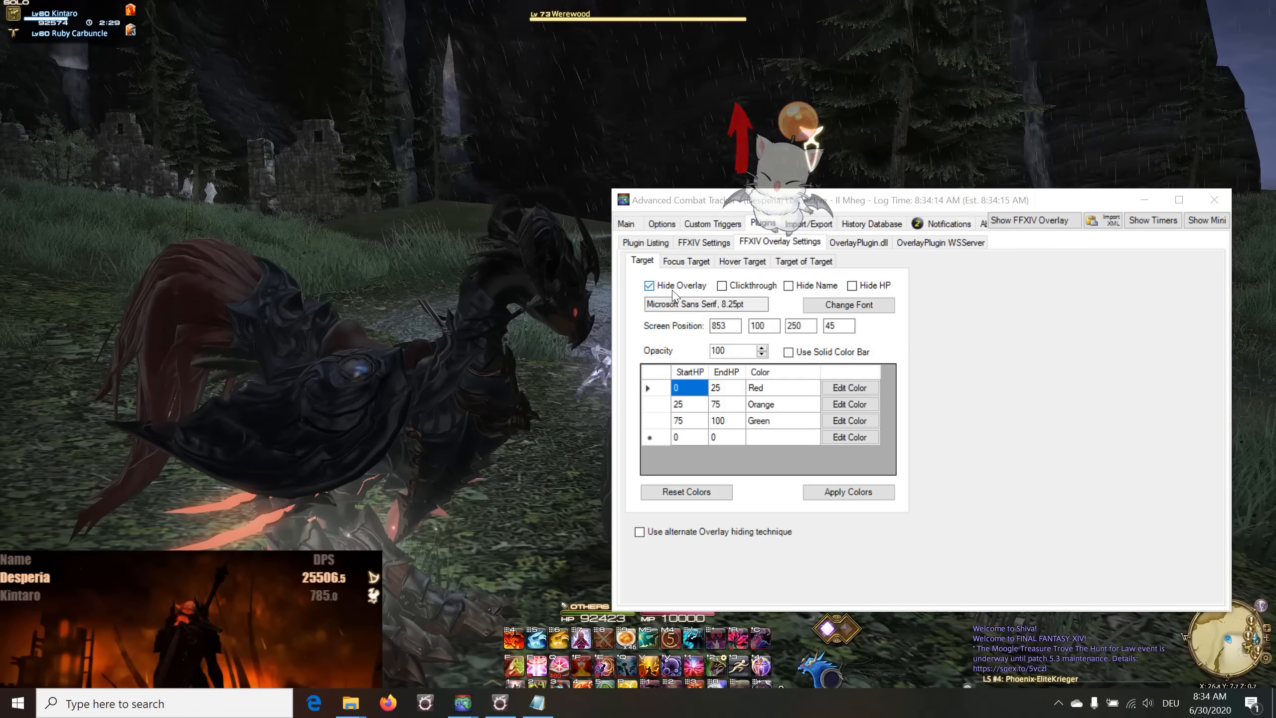
{"action": "left_click", "coordinate": [649, 285]}
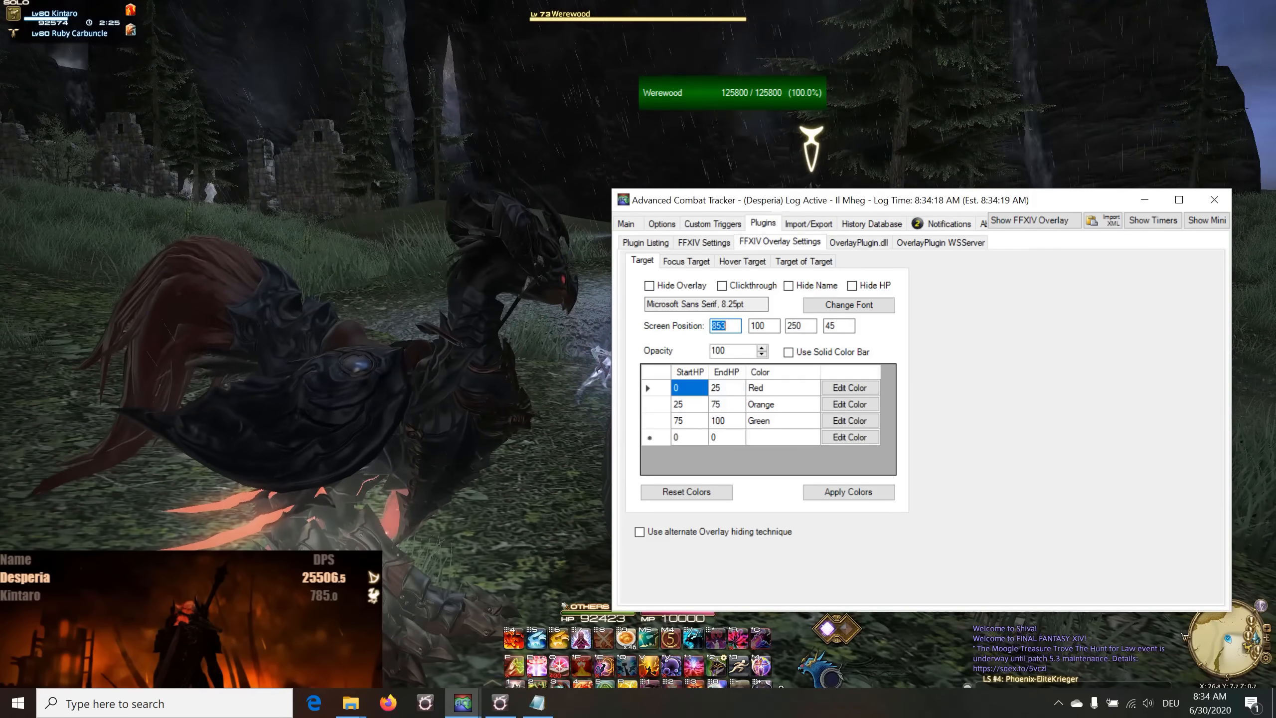
{"action": "type", "text": "11"}
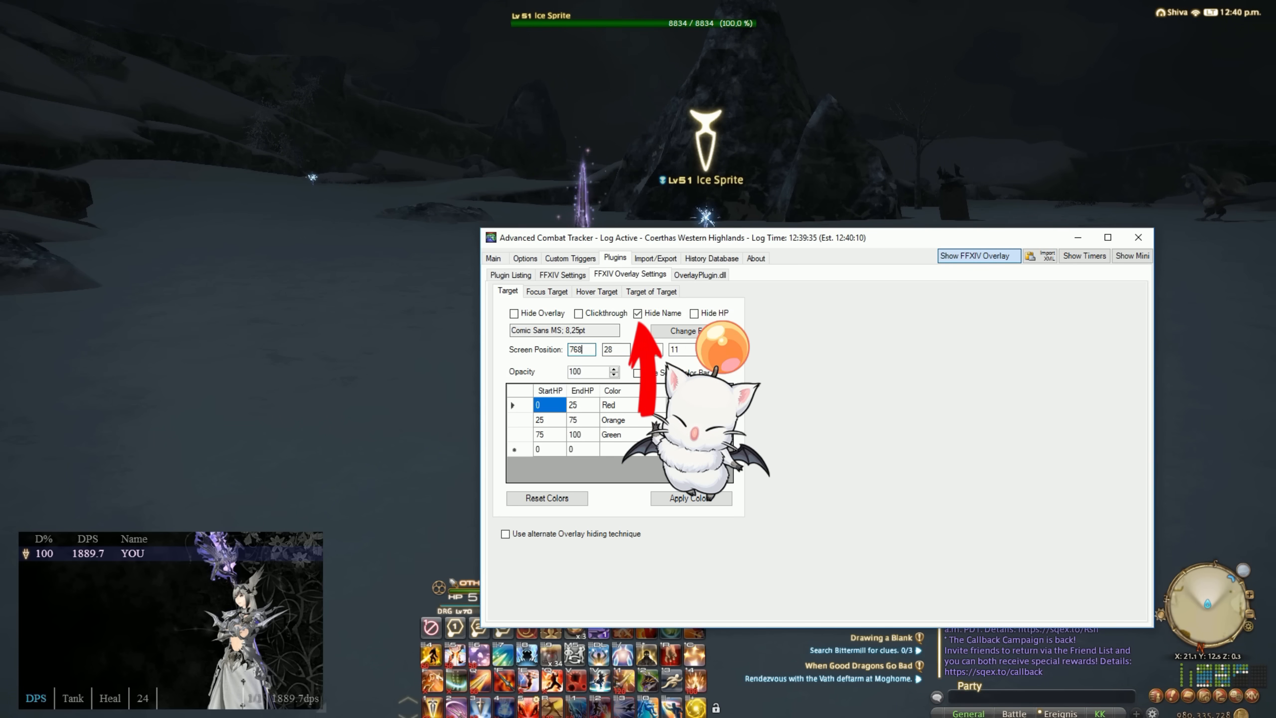
{"action": "triple_click", "coordinate": [579, 349]}
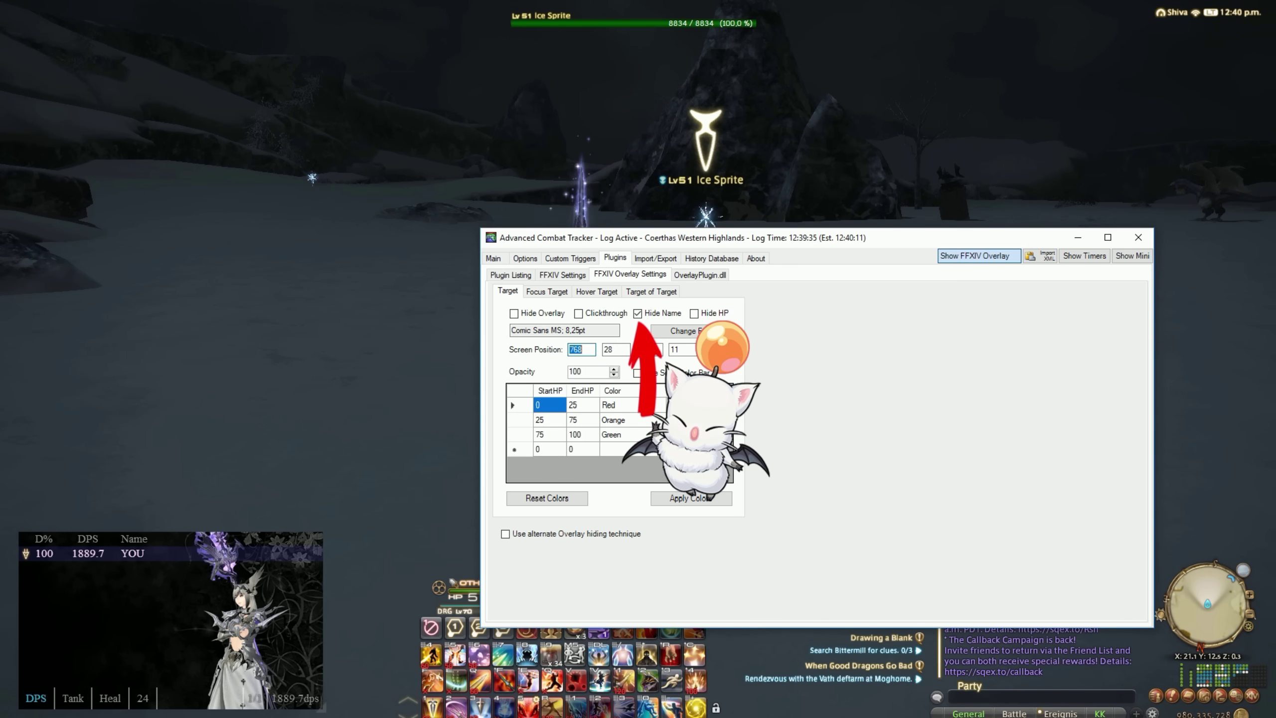